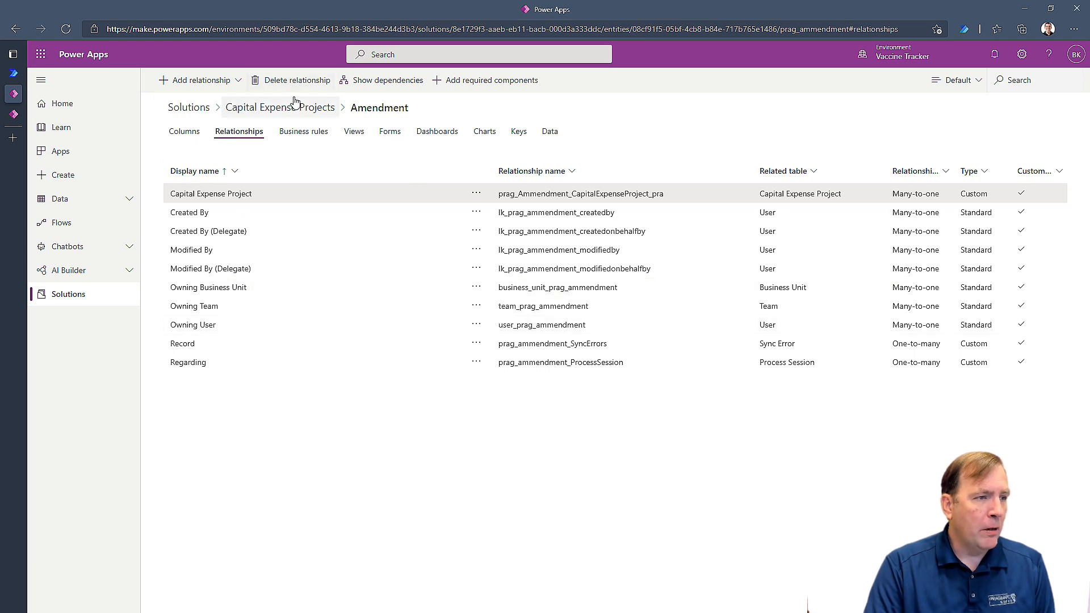
pyautogui.moveTo(285, 112)
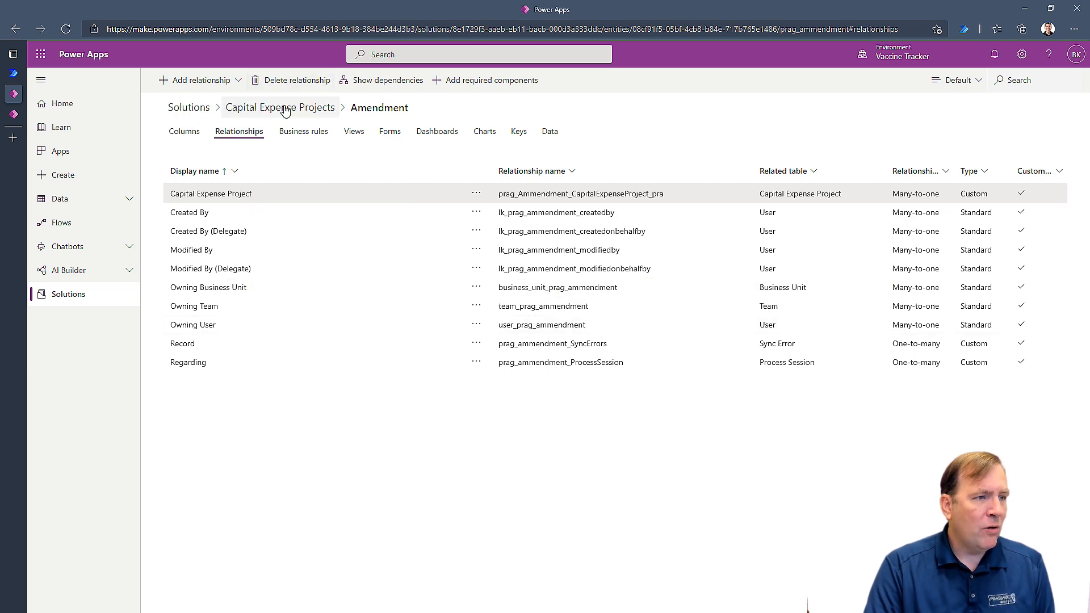
# Return to the Capital Expense Projects solution and view the Capital Expense Project table's columns
pyautogui.click(281, 107)
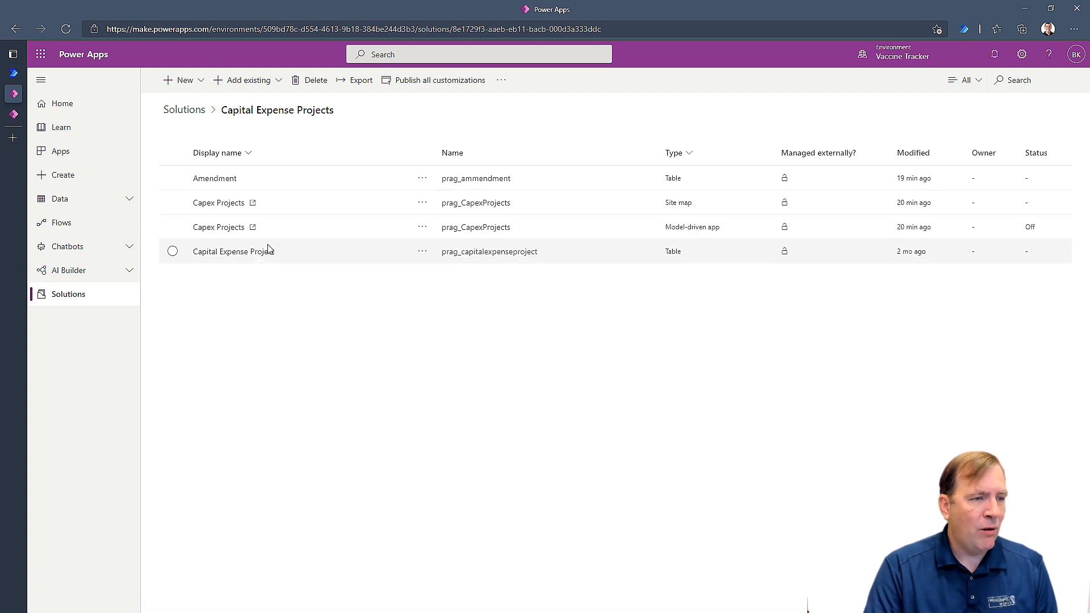
pyautogui.moveTo(232, 227)
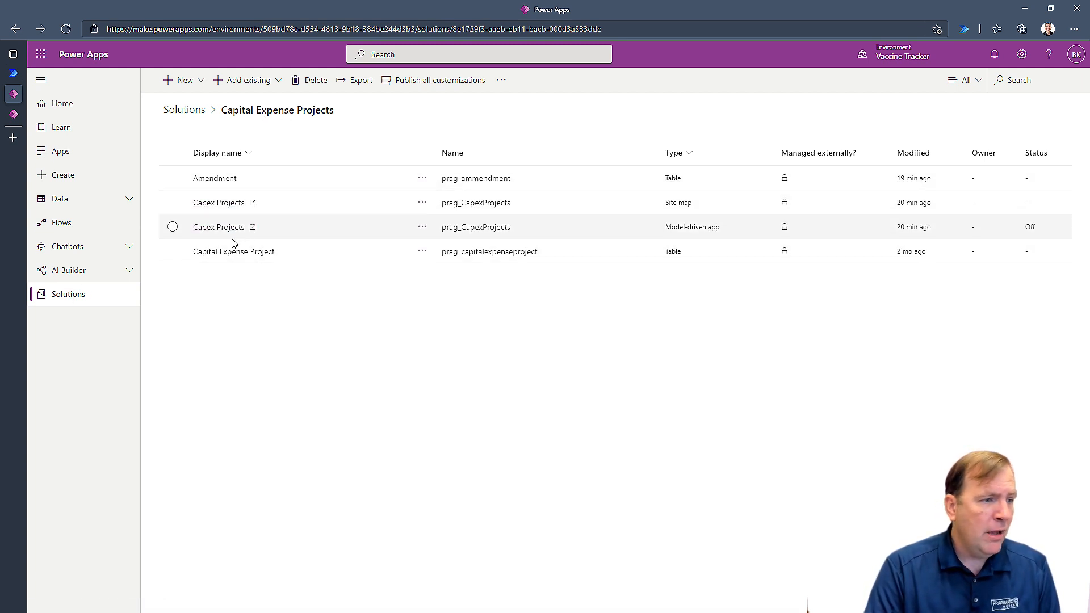
pyautogui.moveTo(234, 251)
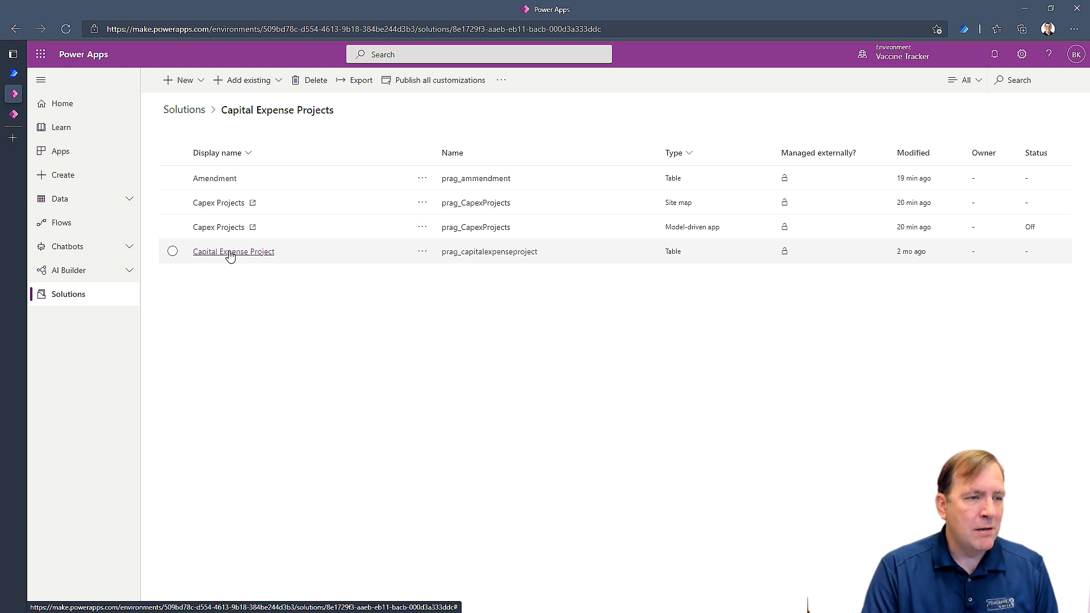
pyautogui.click(233, 251)
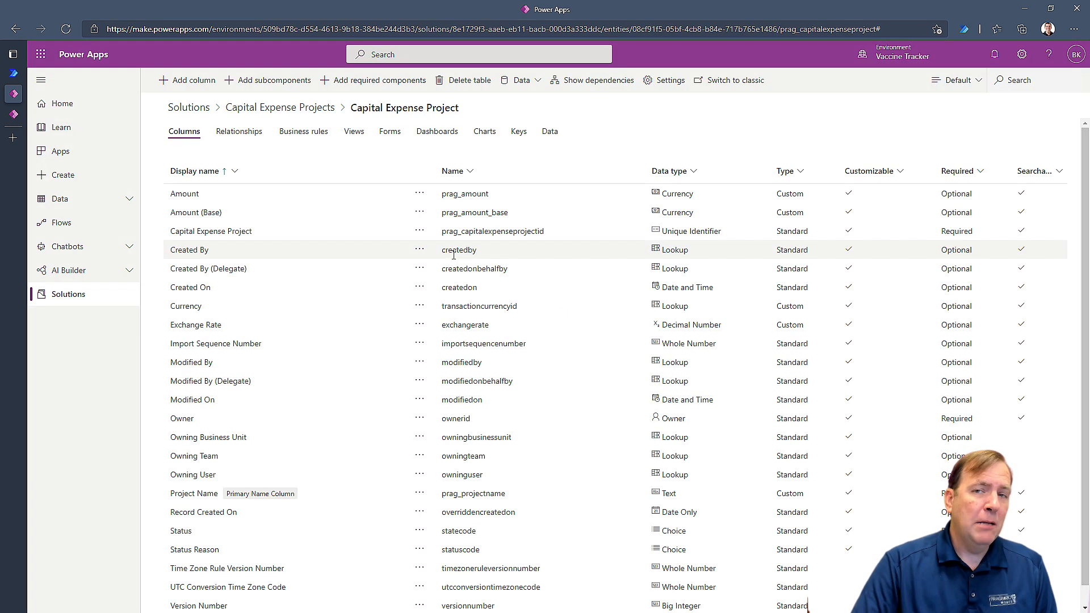
pyautogui.moveTo(457, 268)
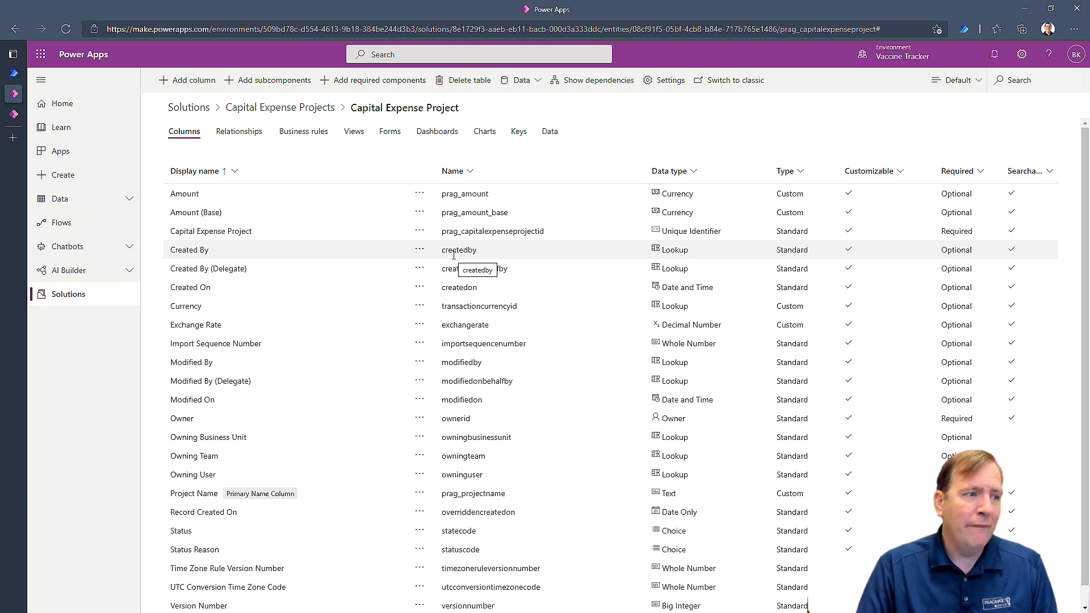
# Add a new column named Parent Project with the Lookup data type
pyautogui.click(186, 79)
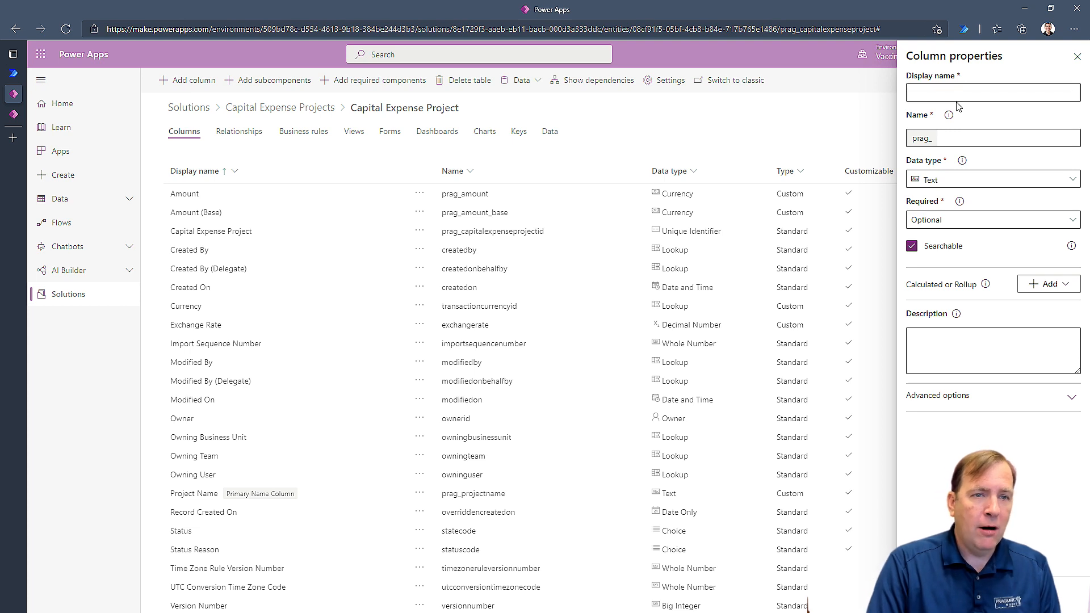
pyautogui.write('P')
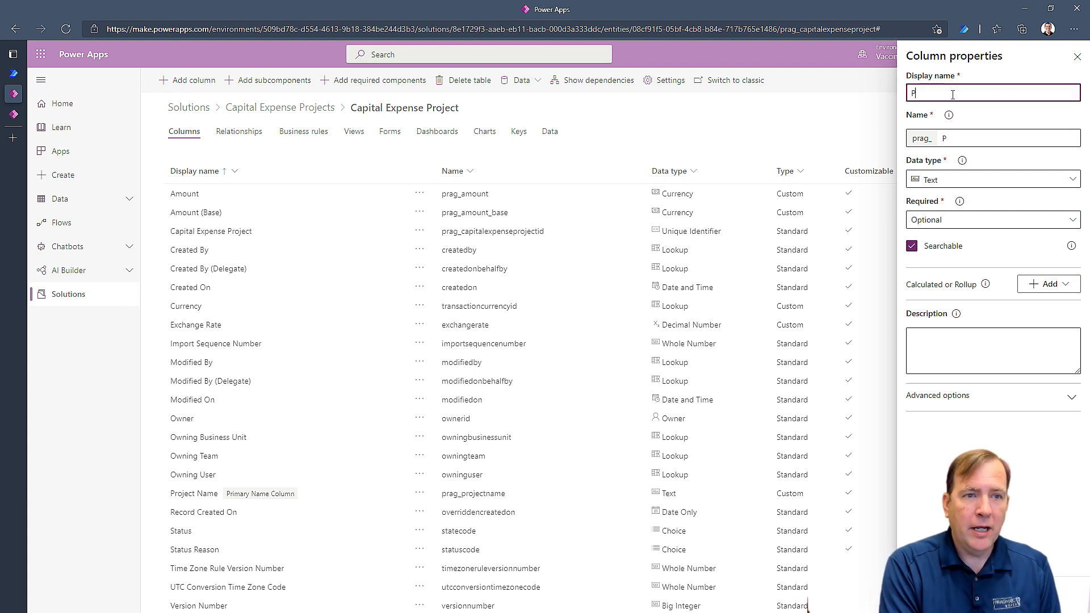
pyautogui.write('Parent Project')
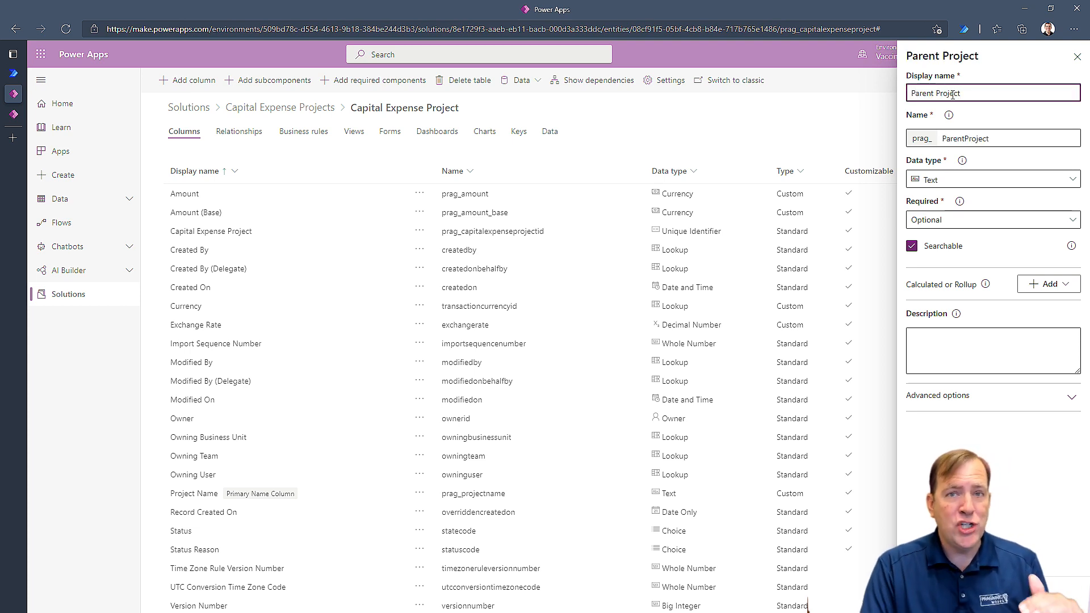
pyautogui.moveTo(993, 111)
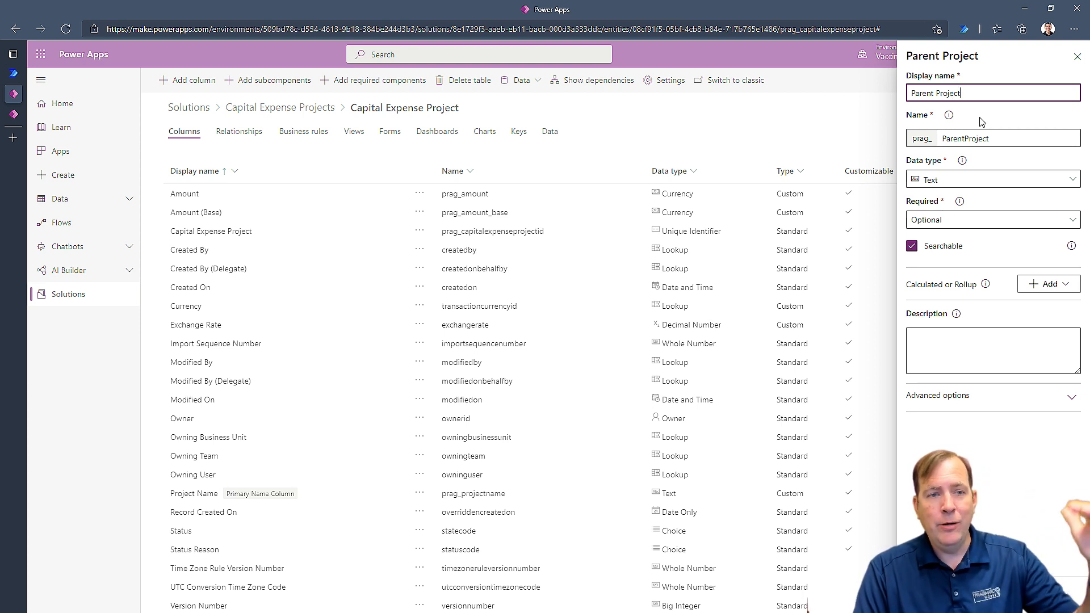
pyautogui.click(993, 179)
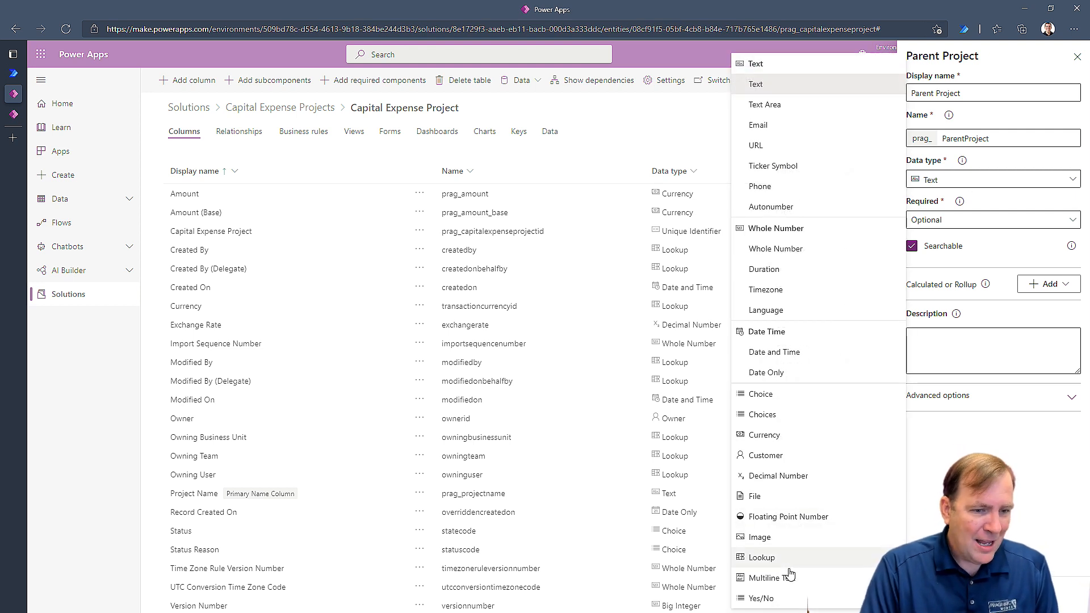
pyautogui.click(762, 556)
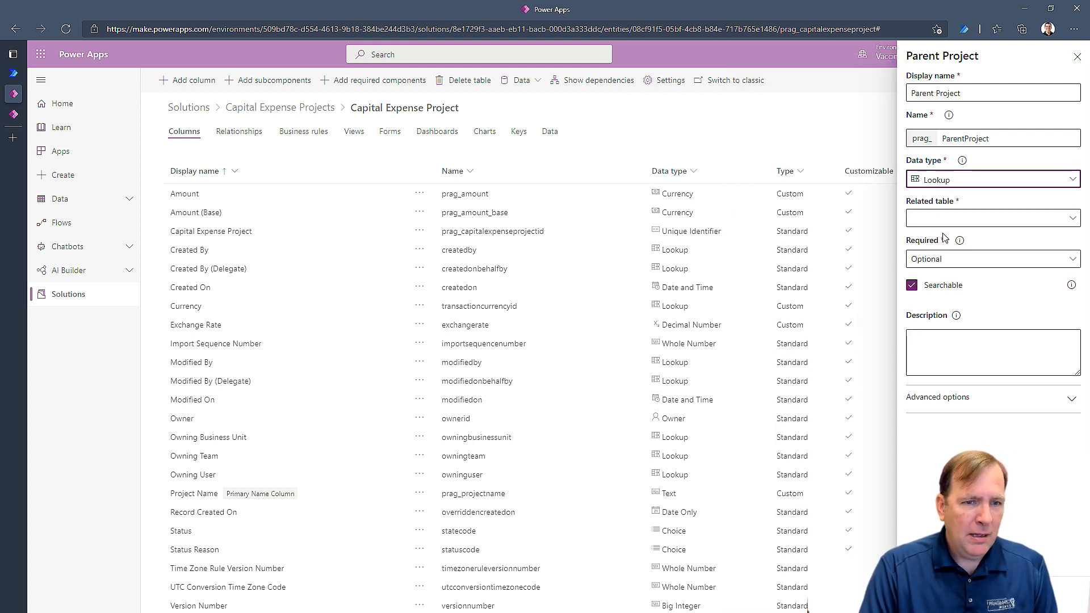
# Relate the lookup to Capital Expense Project itself, finish the column and save the table
pyautogui.click(993, 218)
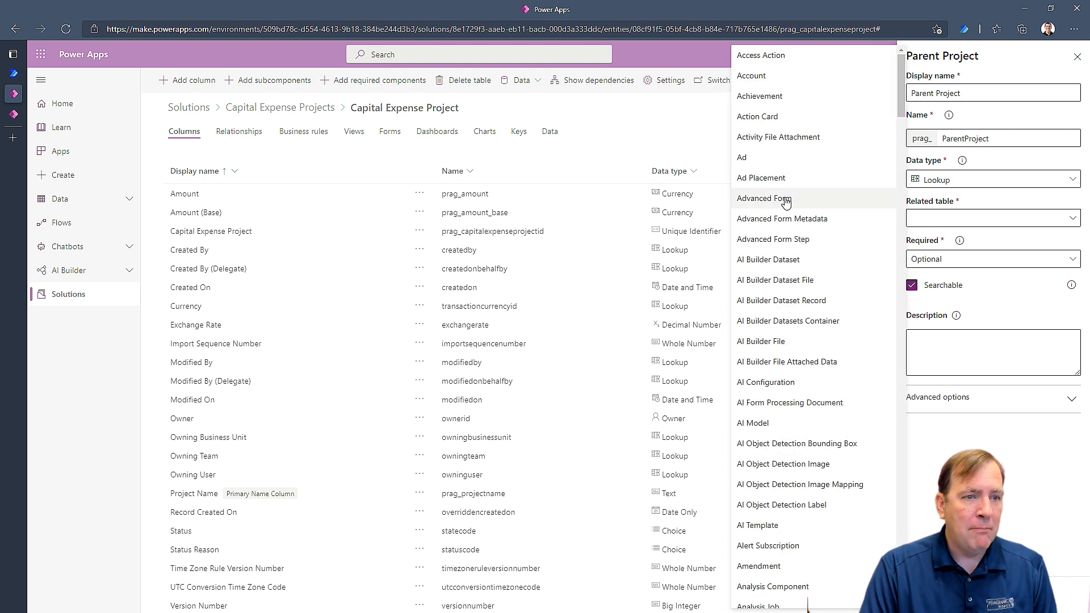
pyautogui.scroll(-3)
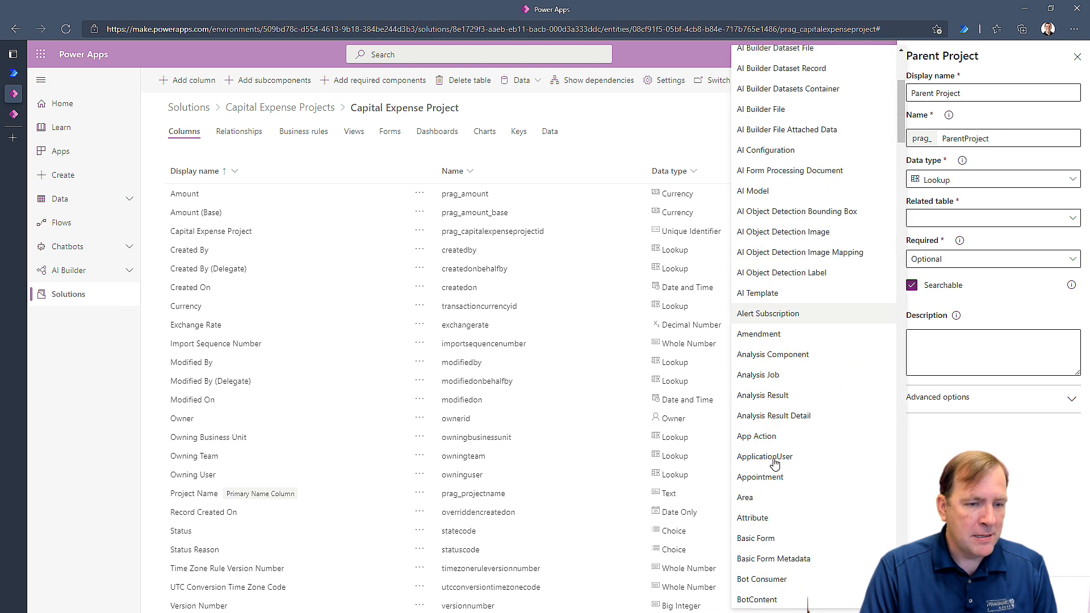
pyautogui.scroll(-3)
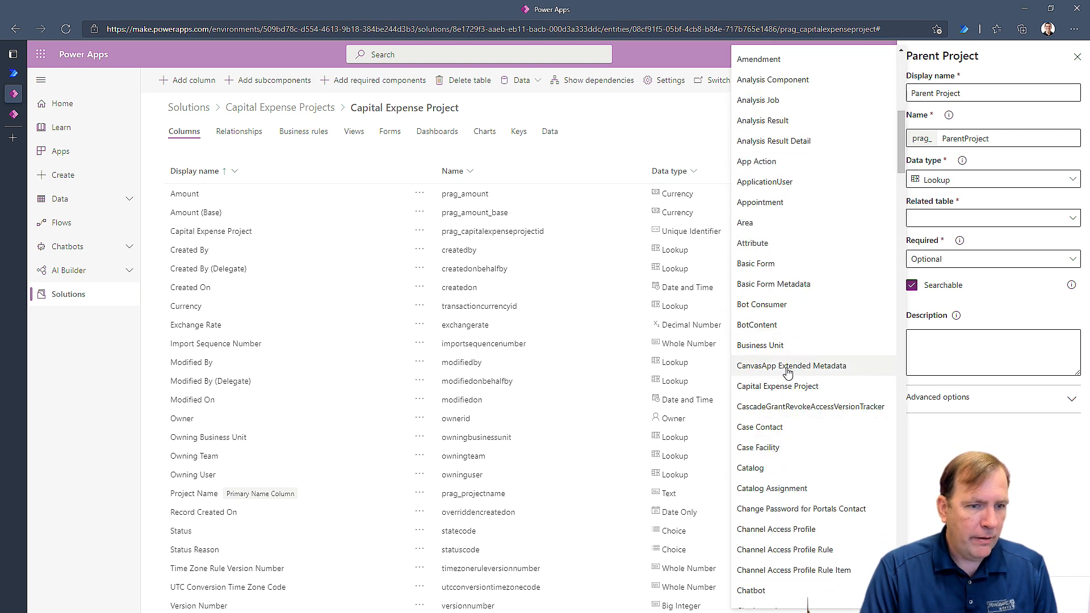
pyautogui.moveTo(790, 399)
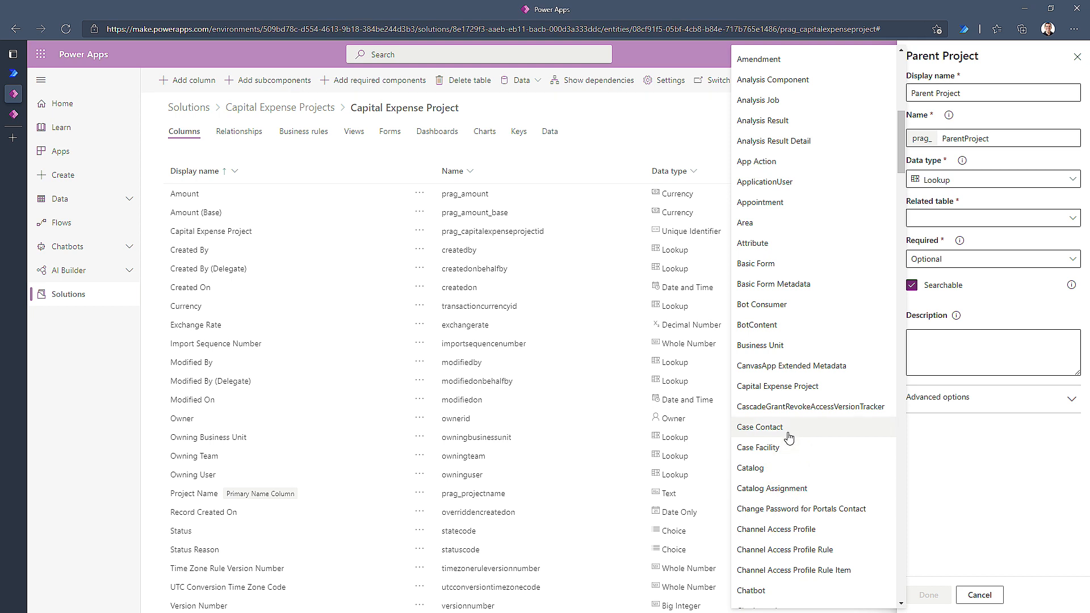
pyautogui.click(777, 386)
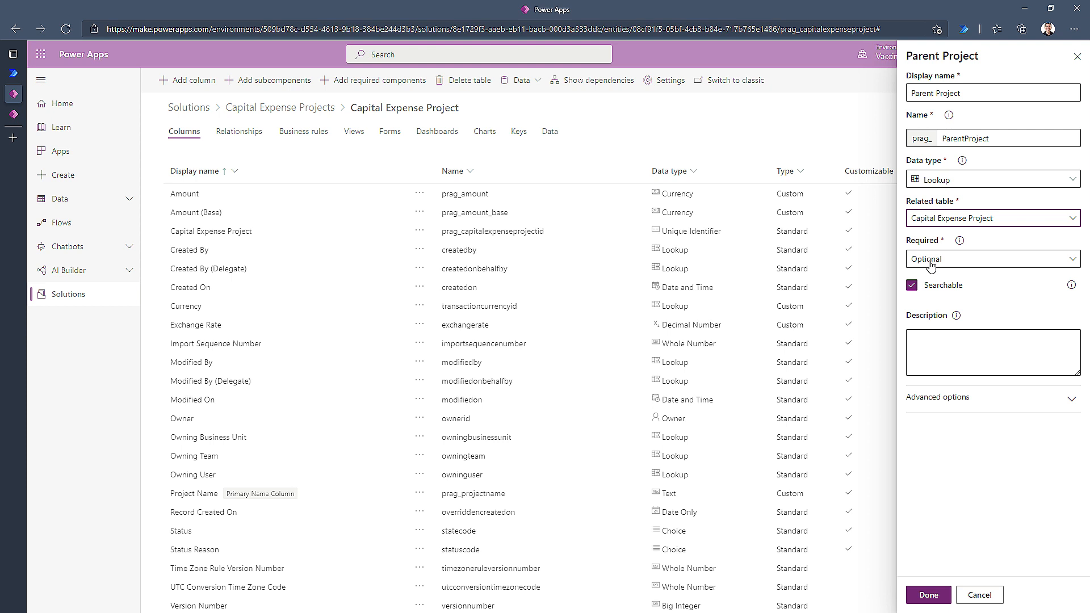
pyautogui.moveTo(928, 595)
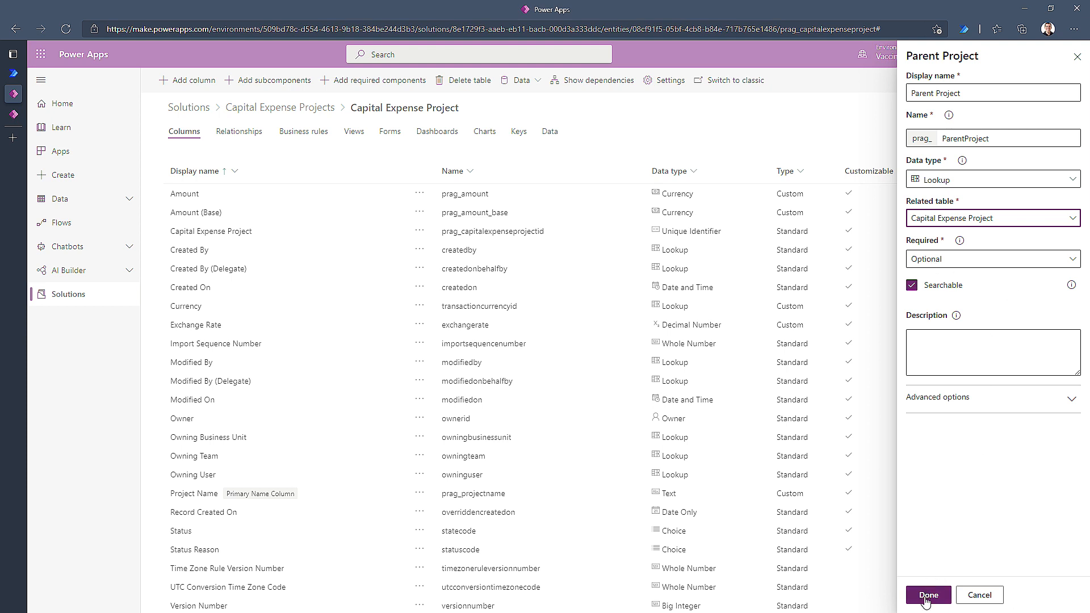
pyautogui.click(927, 595)
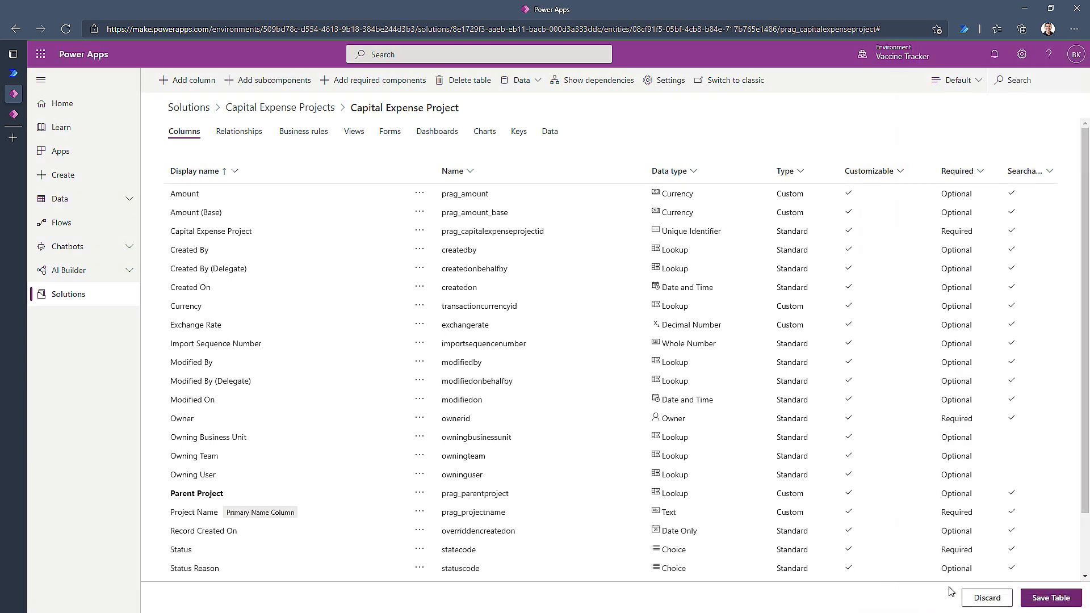
pyautogui.moveTo(1051, 599)
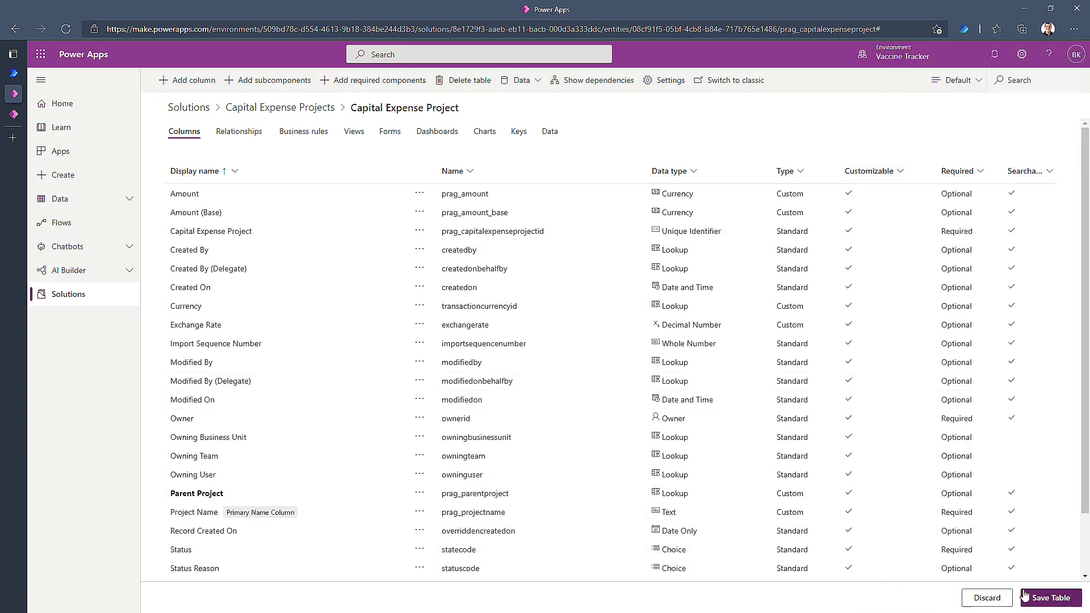
pyautogui.click(1050, 598)
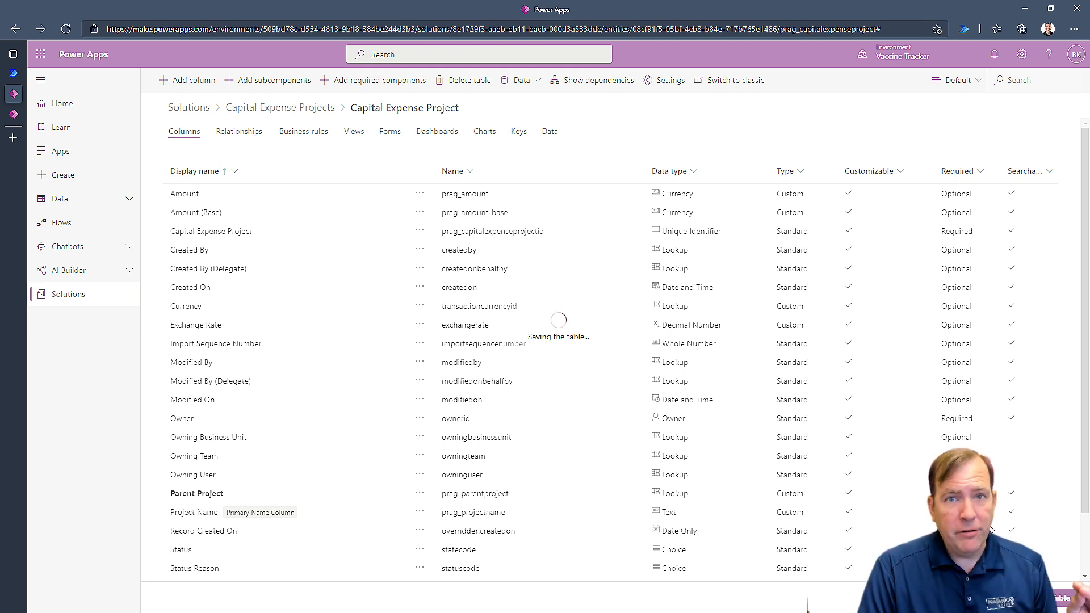
pyautogui.moveTo(864, 381)
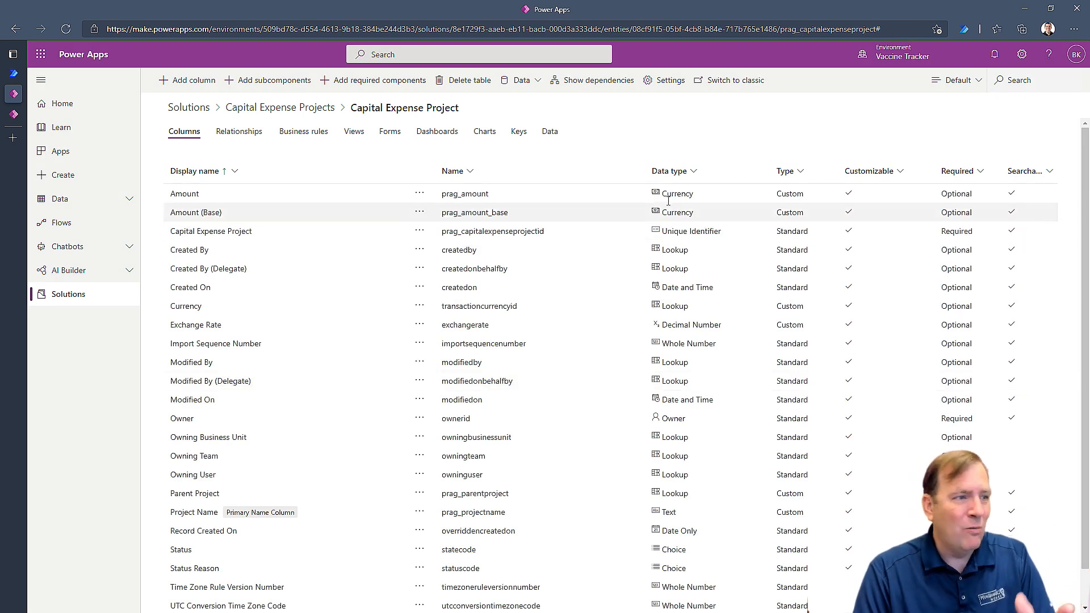
# Review the many-to-one Parent Project relationship, then move on to the table's forms
pyautogui.click(239, 130)
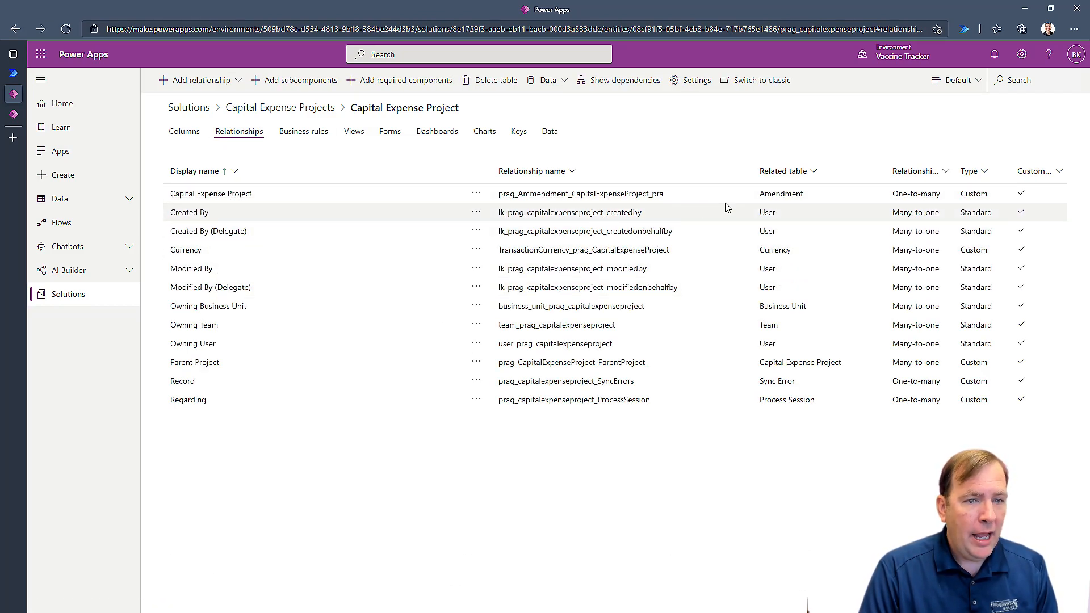
pyautogui.moveTo(194, 363)
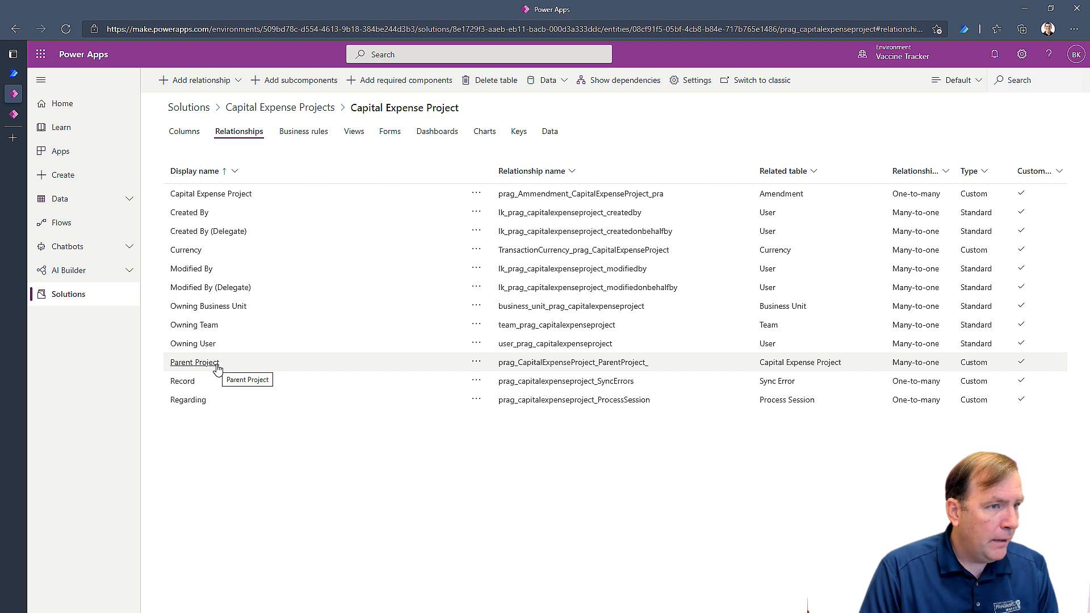
pyautogui.moveTo(233, 287)
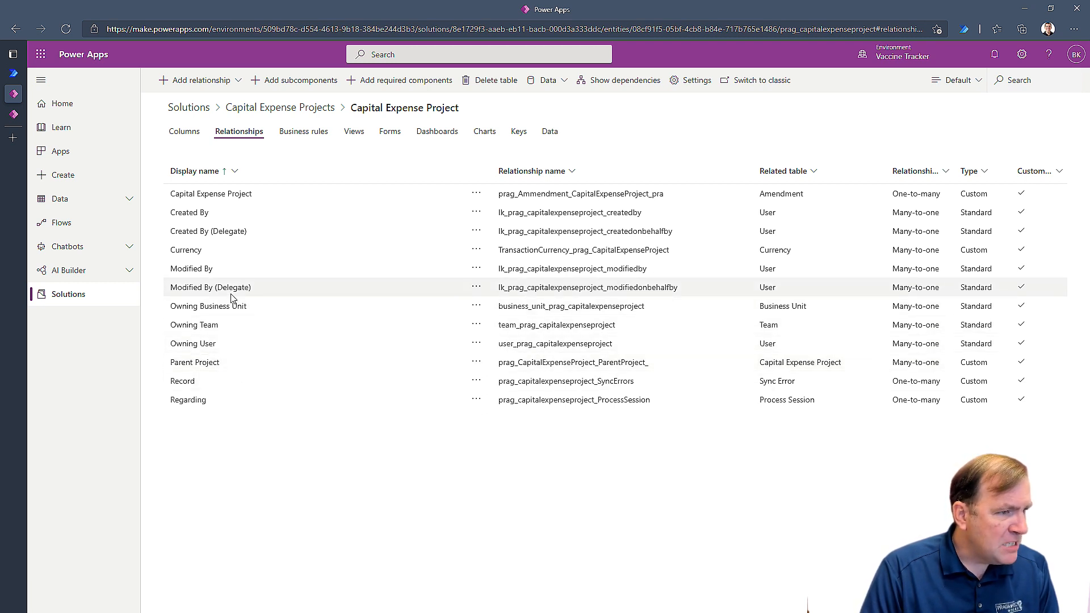
pyautogui.moveTo(225, 236)
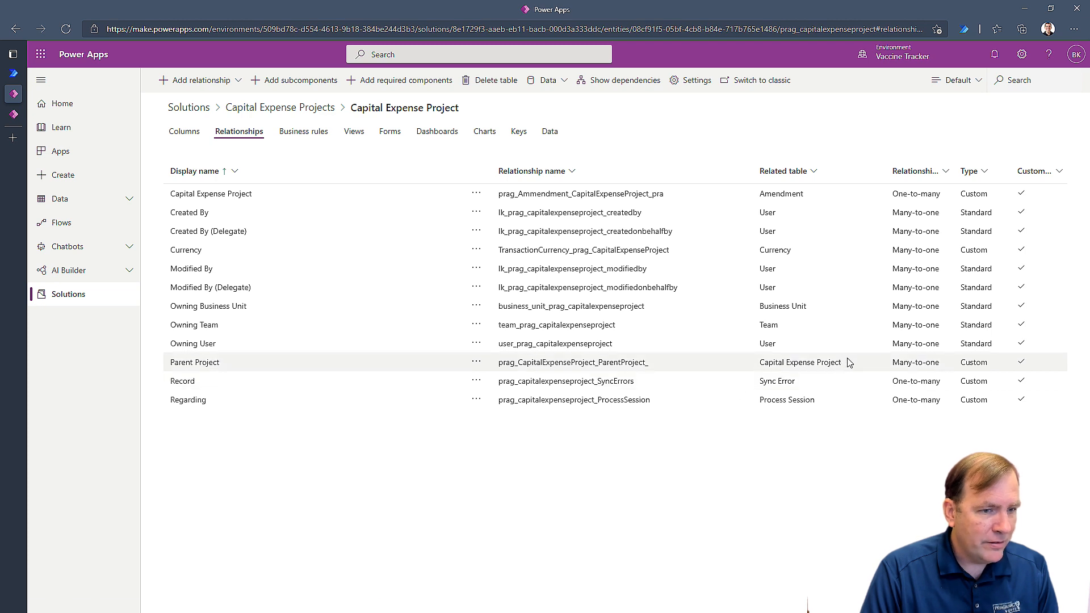
pyautogui.click(194, 361)
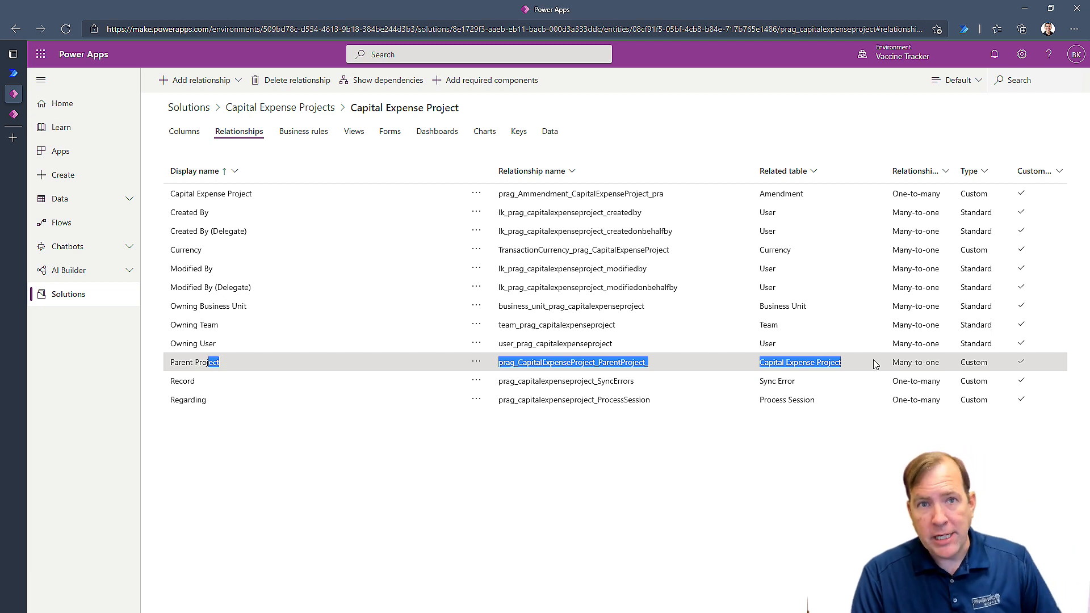
pyautogui.moveTo(873, 365)
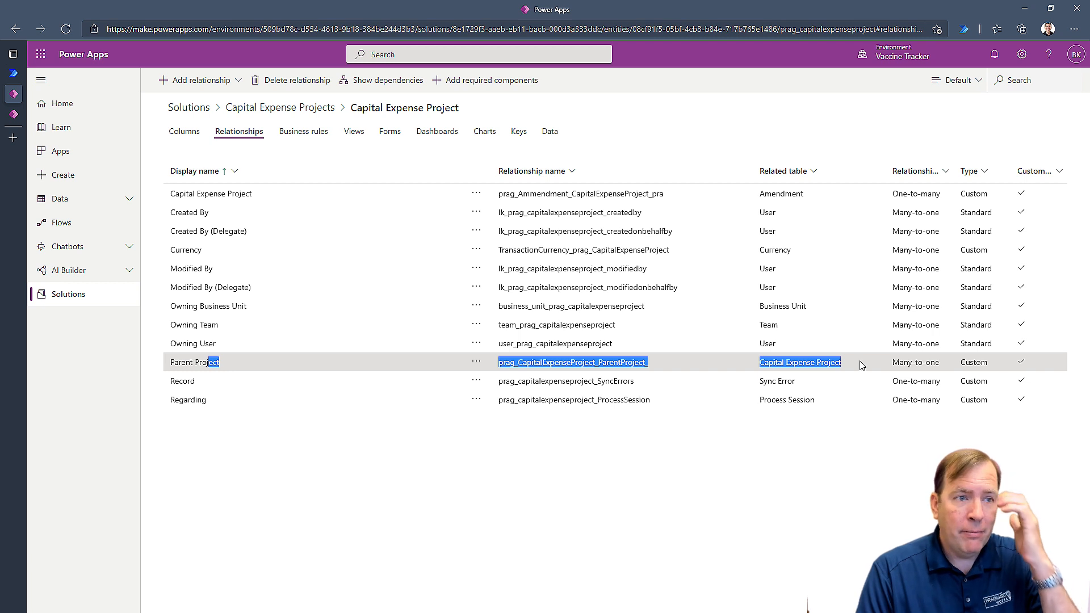
pyautogui.click(389, 132)
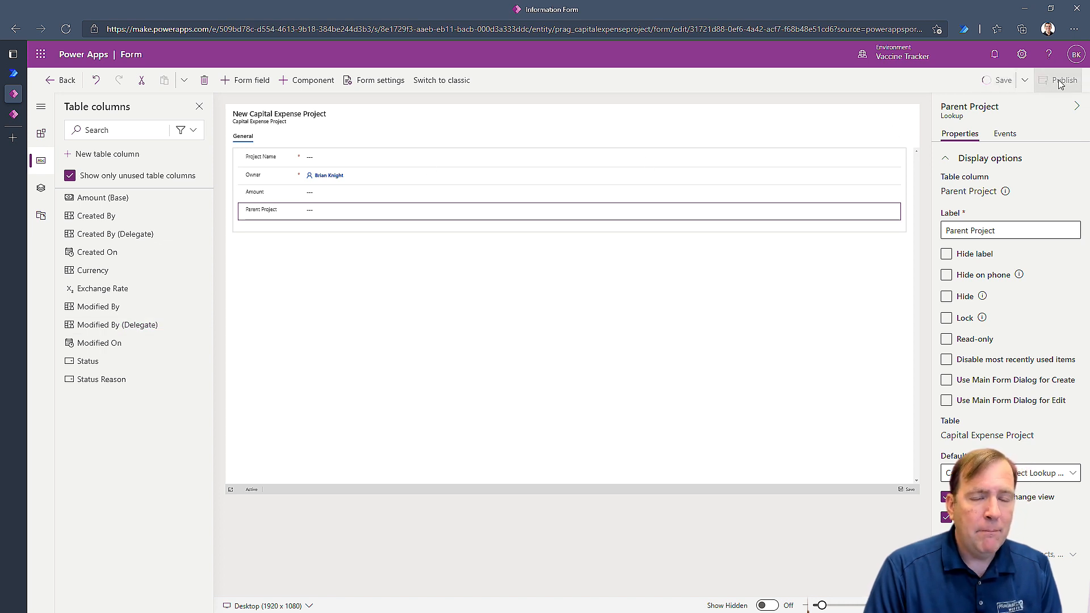
pyautogui.moveTo(1064, 79)
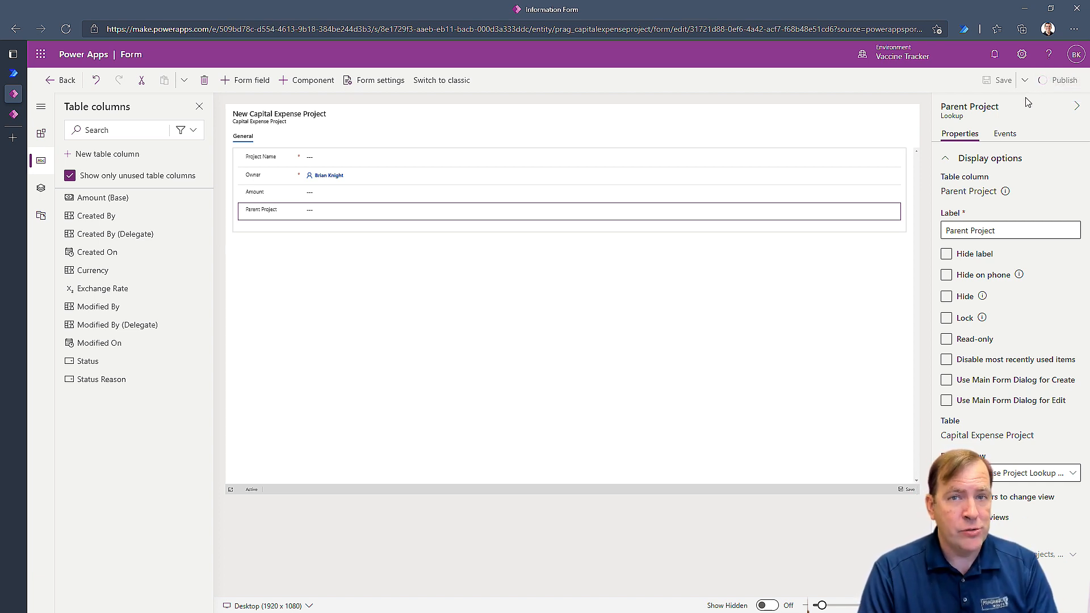
pyautogui.moveTo(1023, 102)
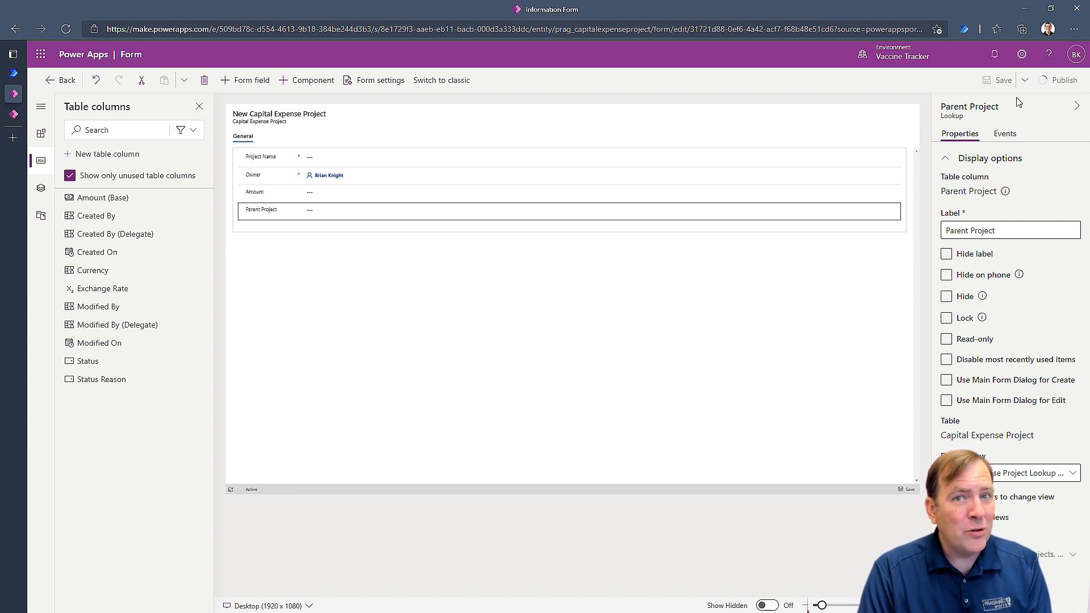
pyautogui.moveTo(1013, 109)
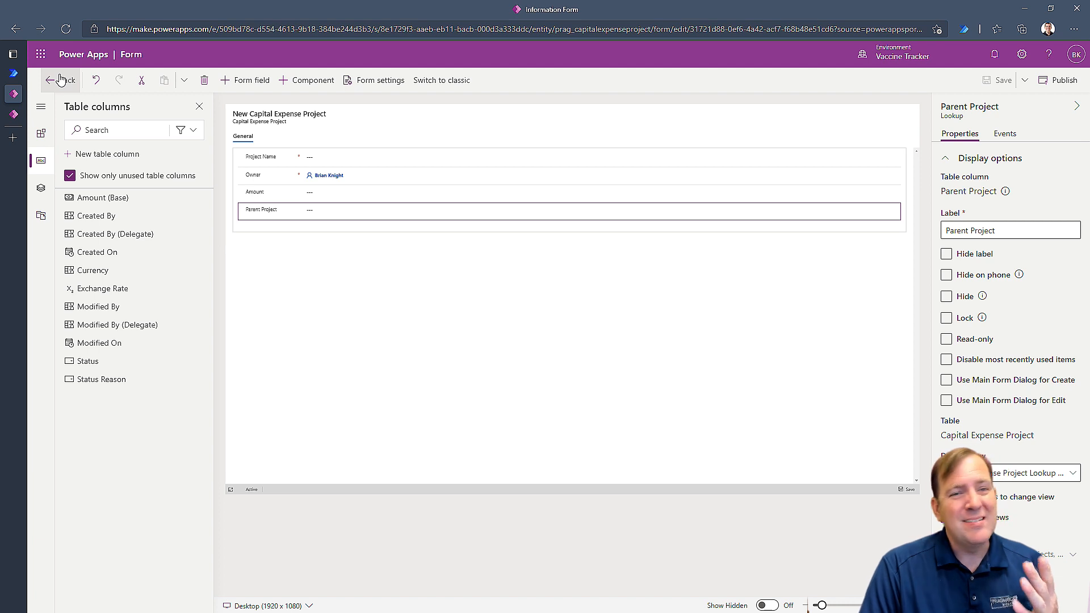
# Leave the published form designer and return to the table's forms list
pyautogui.click(61, 80)
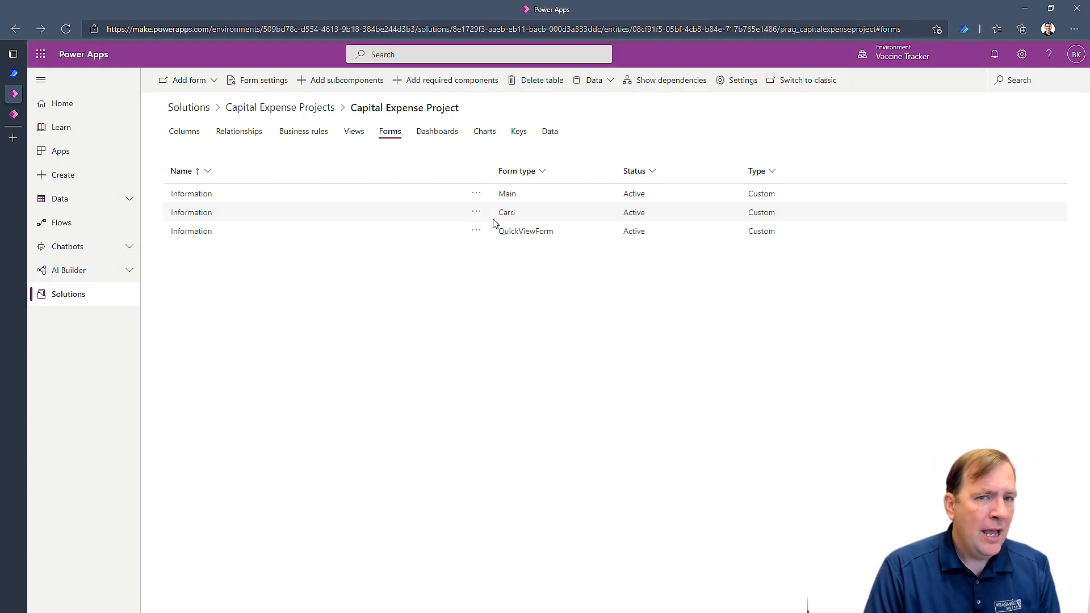
# Switch to the table's views and add a project column to the Active Capital Expense Projects view
pyautogui.click(353, 131)
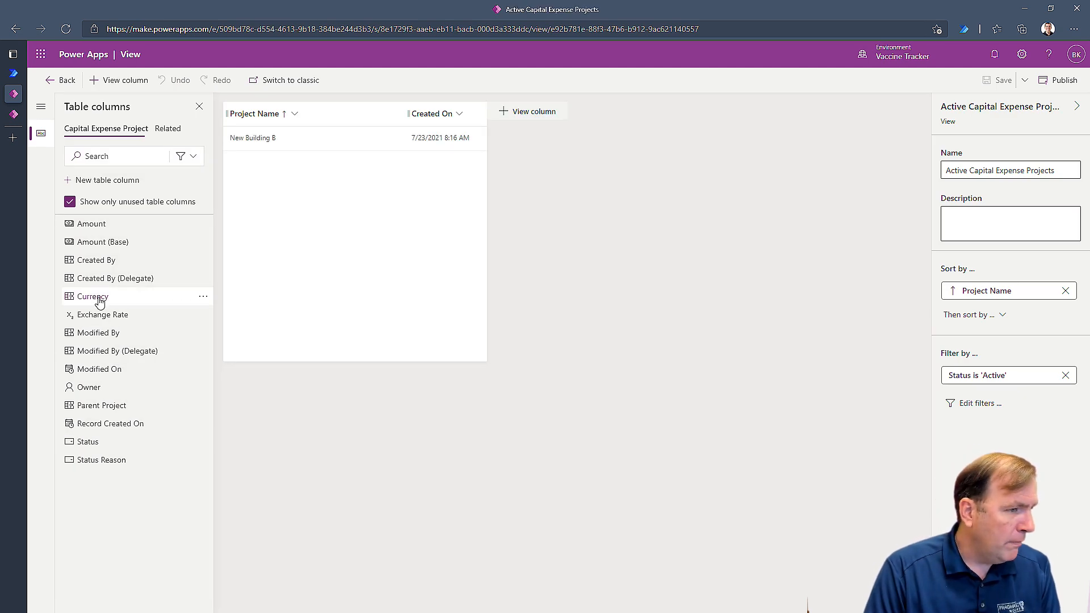
pyautogui.click(91, 224)
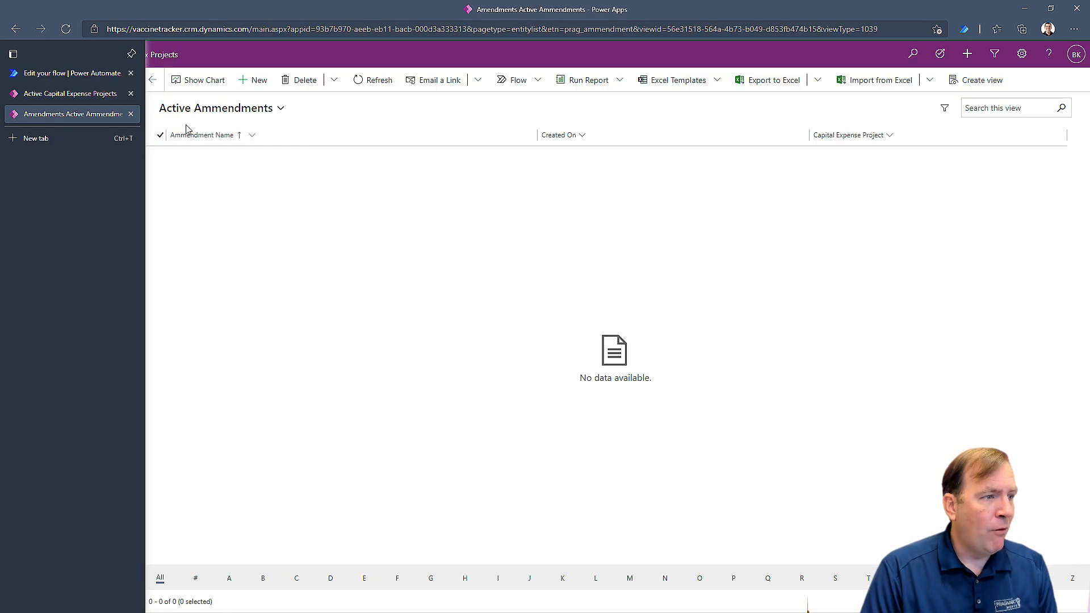
# Reload the Capex Projects app and start a new Capital Expense Project record
pyautogui.click(66, 29)
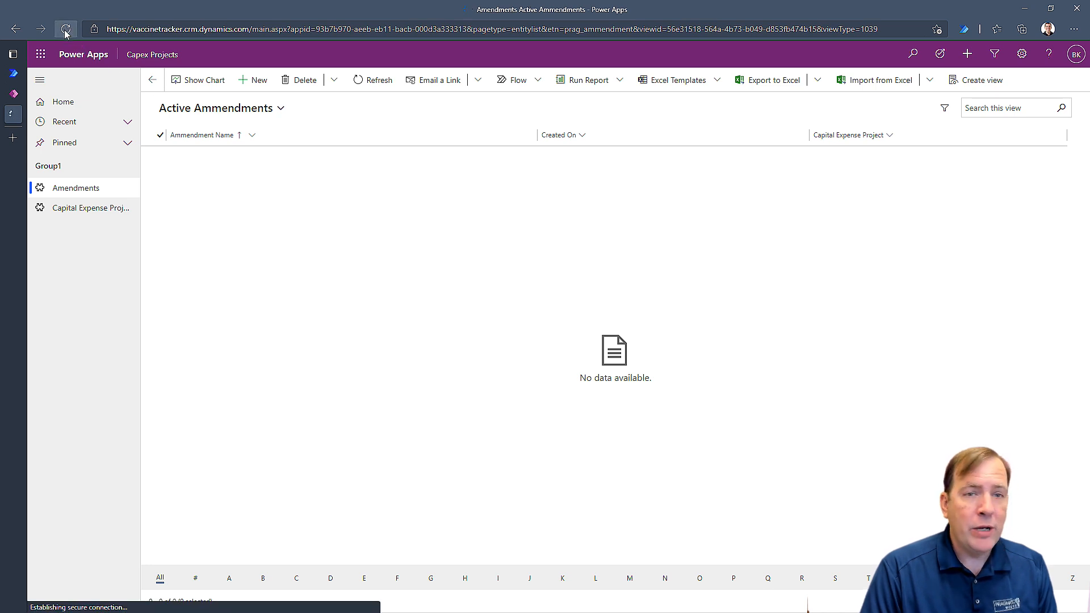
pyautogui.click(66, 29)
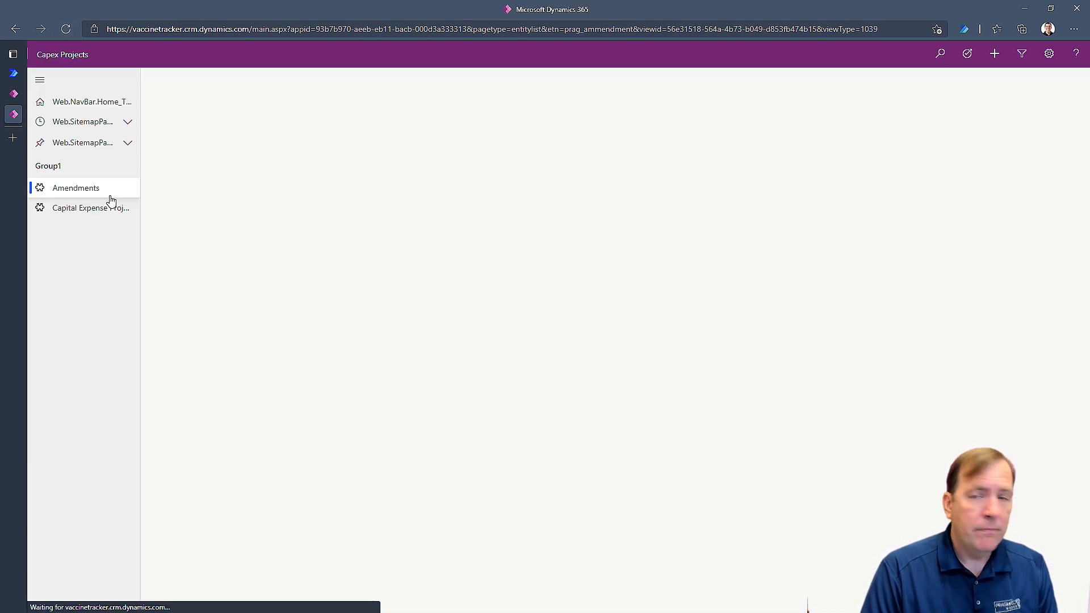
pyautogui.click(75, 187)
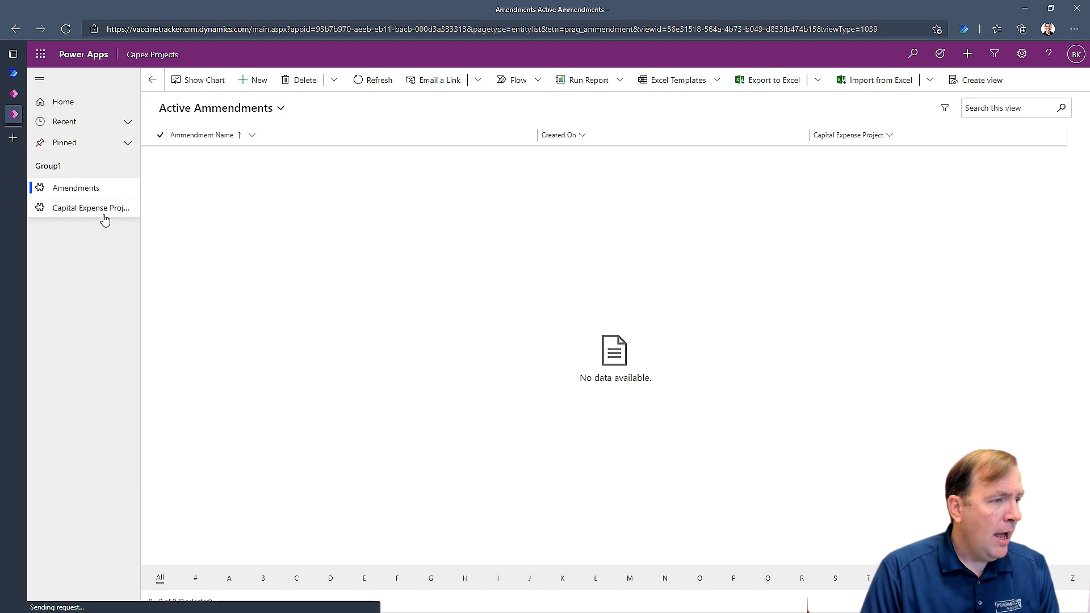
pyautogui.click(91, 207)
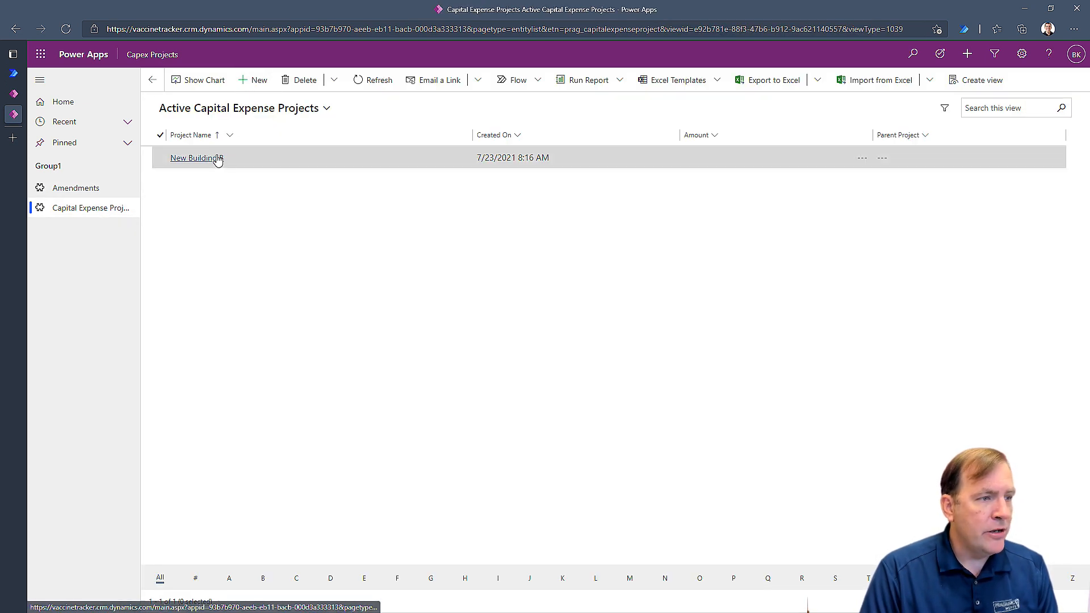
pyautogui.moveTo(196, 157)
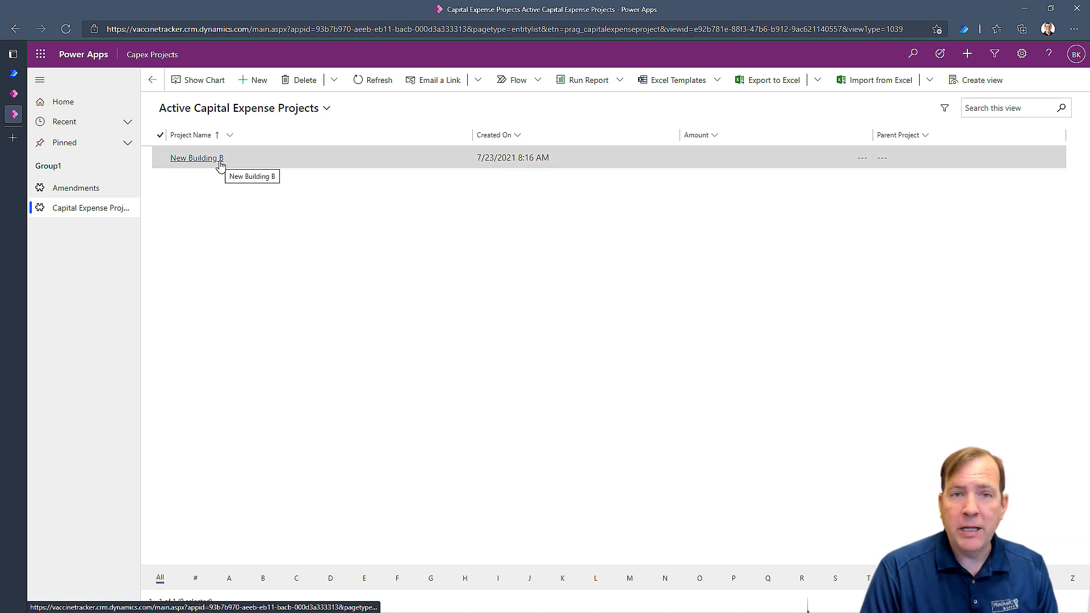
pyautogui.click(257, 80)
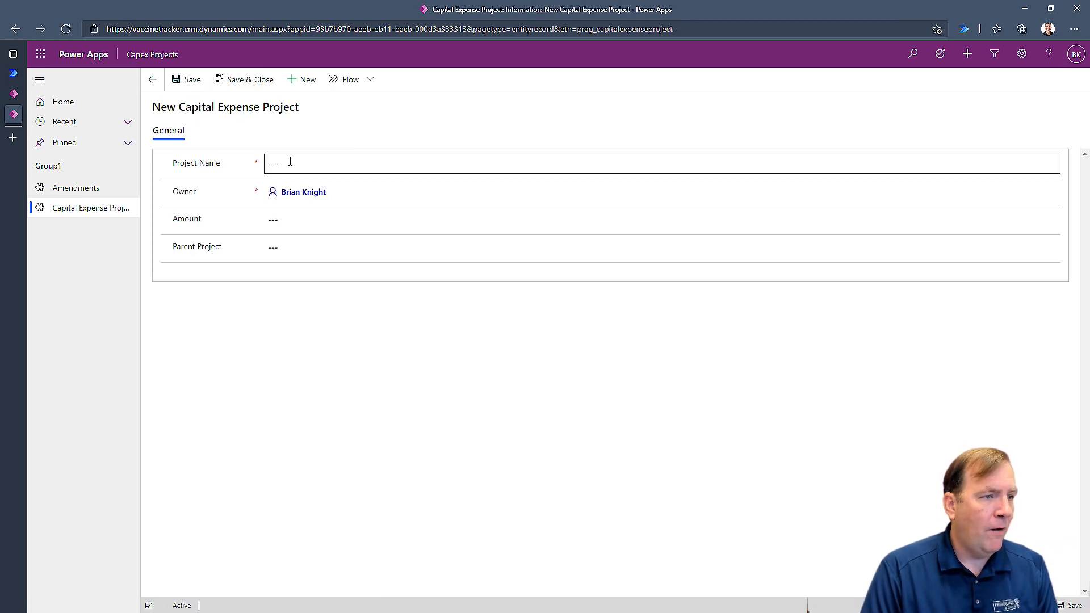
# Save Research Lab Expansion, amount 233343, with New Building B as parent project
pyautogui.write('La')
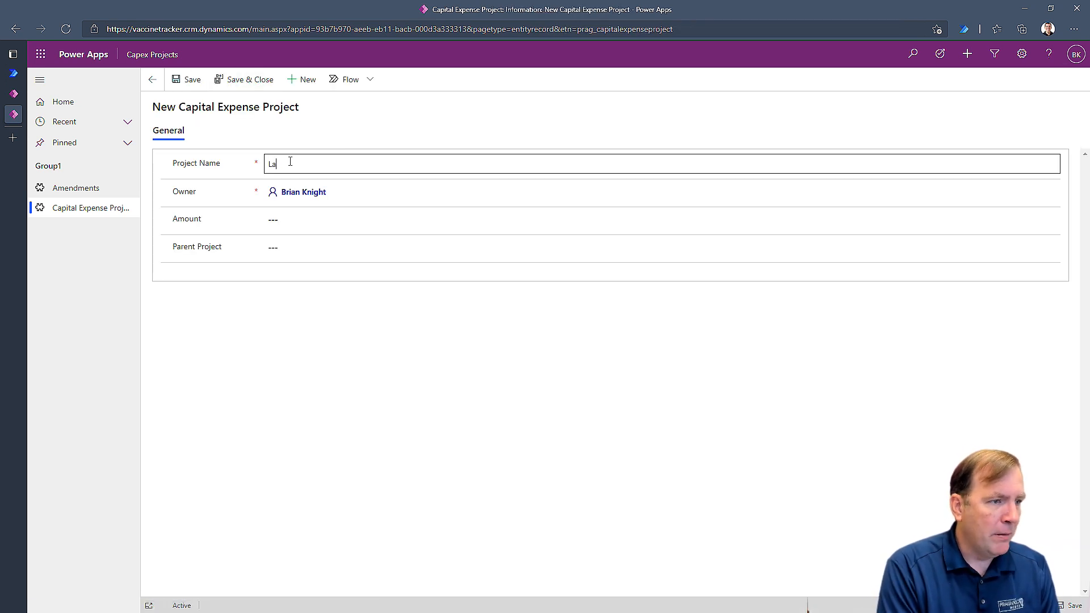
pyautogui.write('Research Lab Expansion')
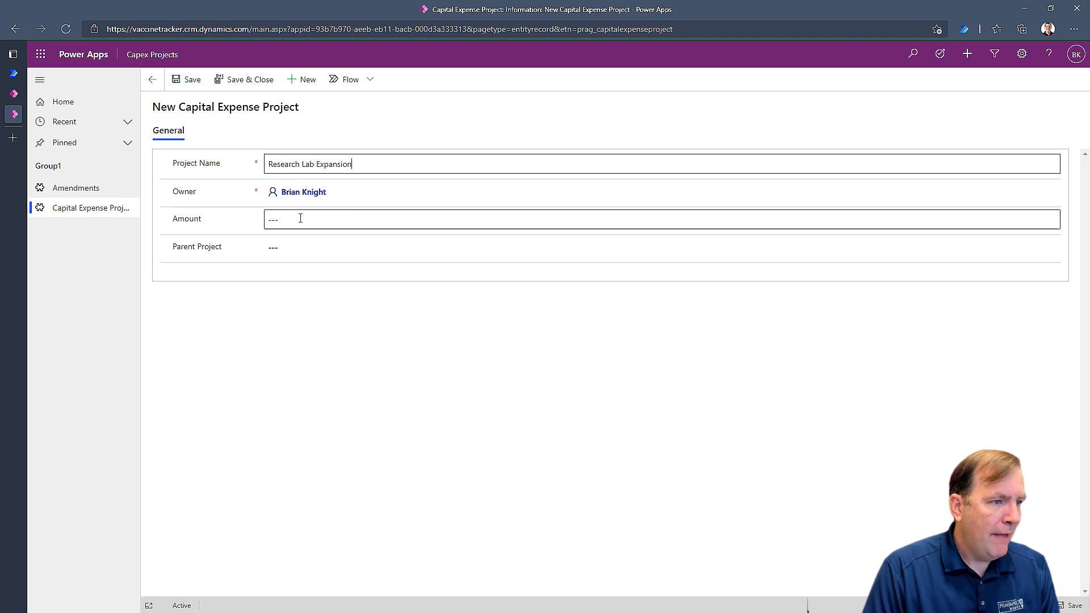
pyautogui.write('233343.00')
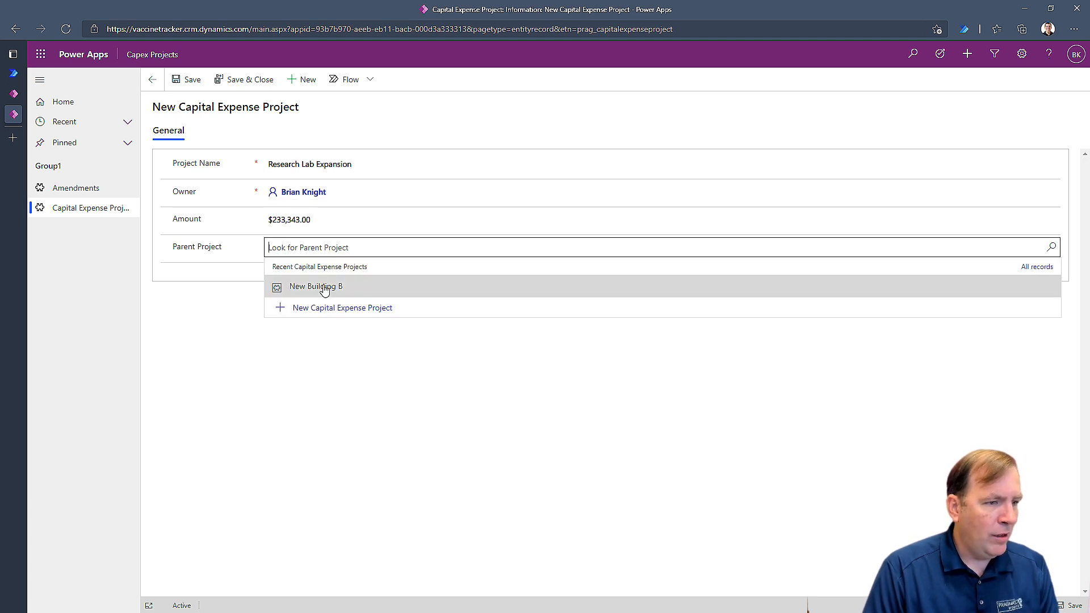
pyautogui.click(315, 286)
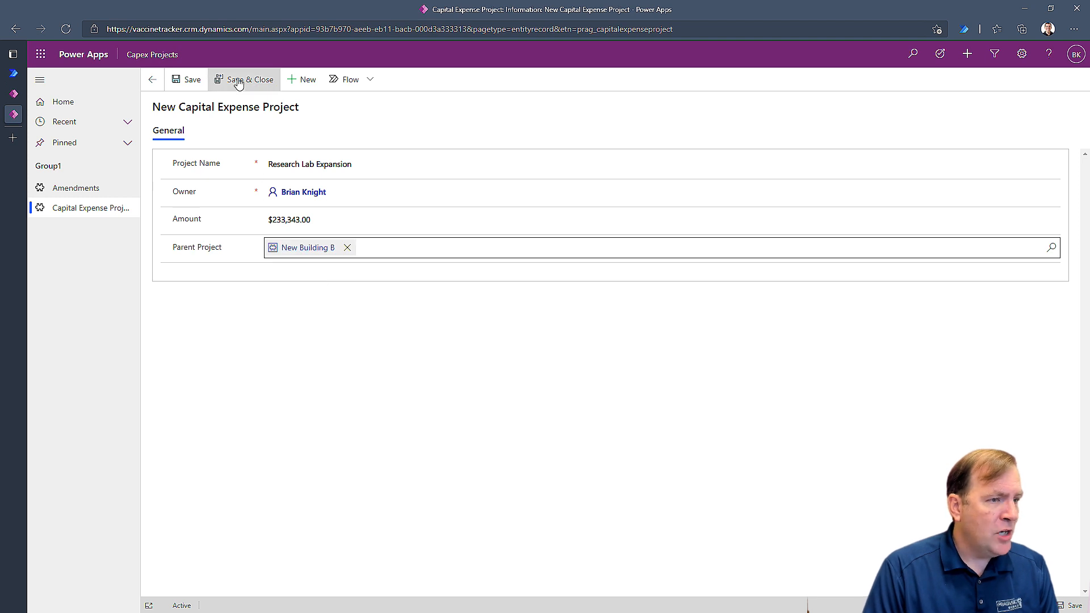
pyautogui.click(249, 79)
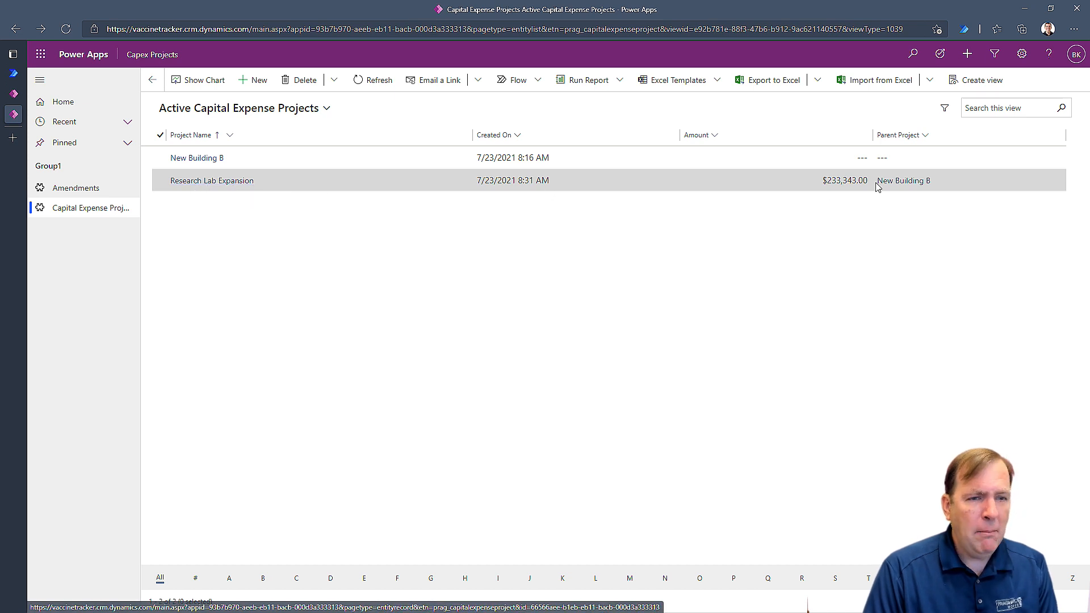
pyautogui.moveTo(790, 182)
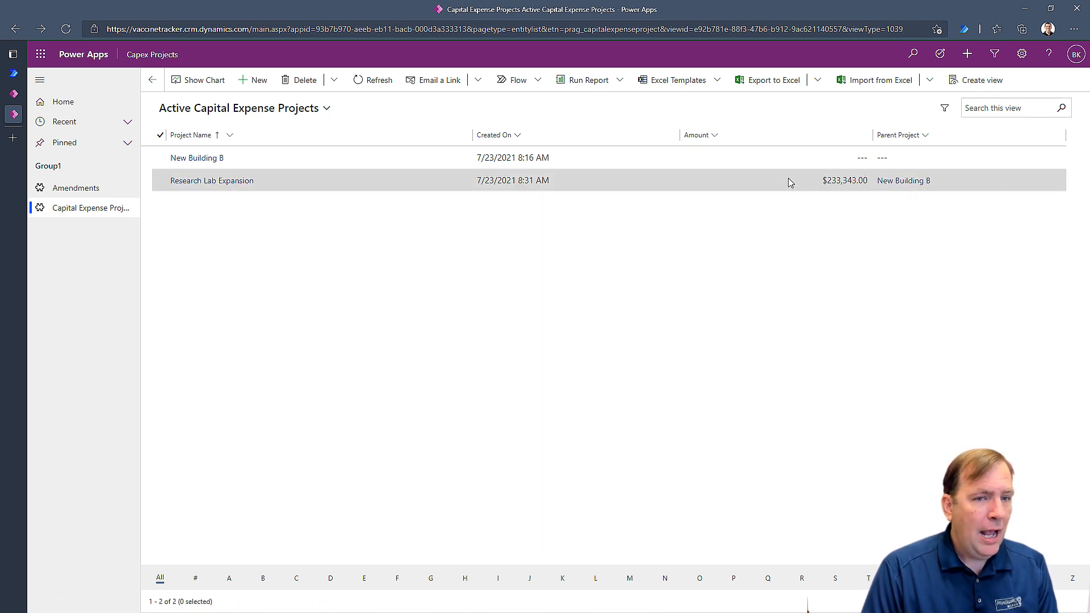
pyautogui.click(196, 158)
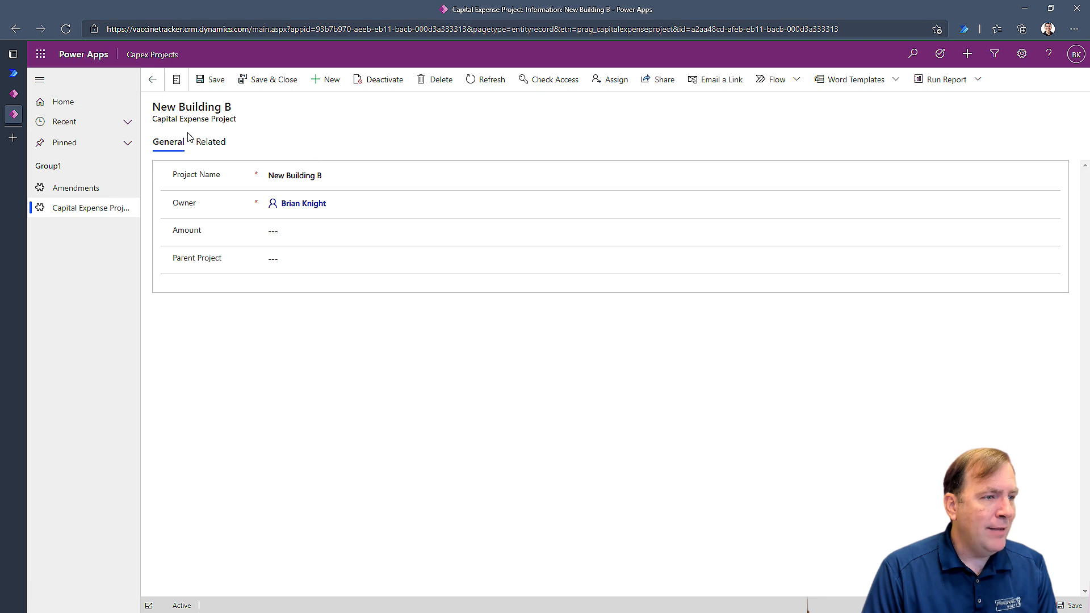
pyautogui.click(211, 141)
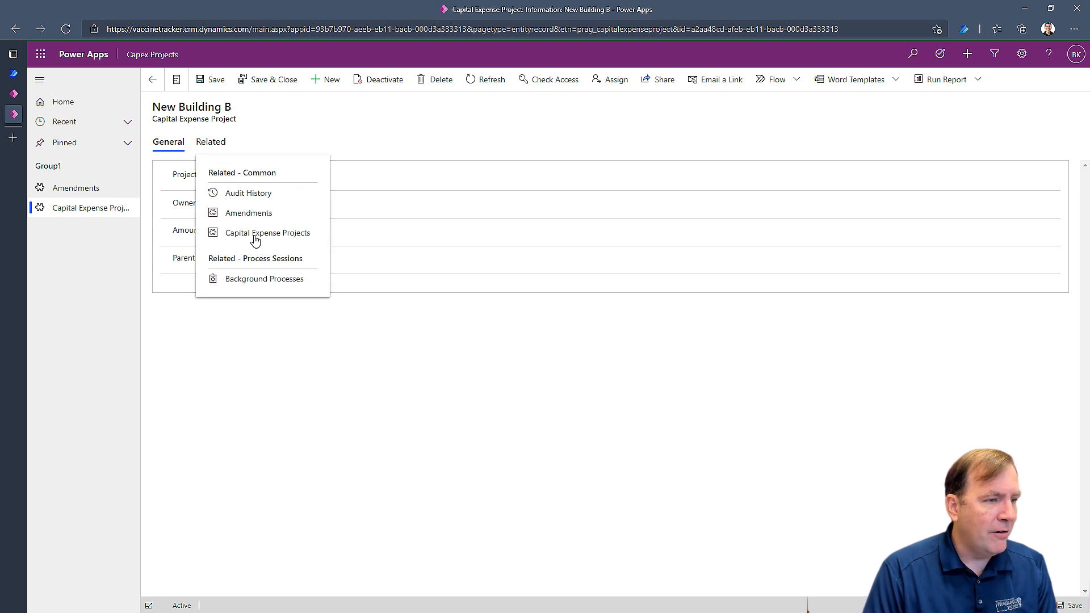
pyautogui.click(268, 232)
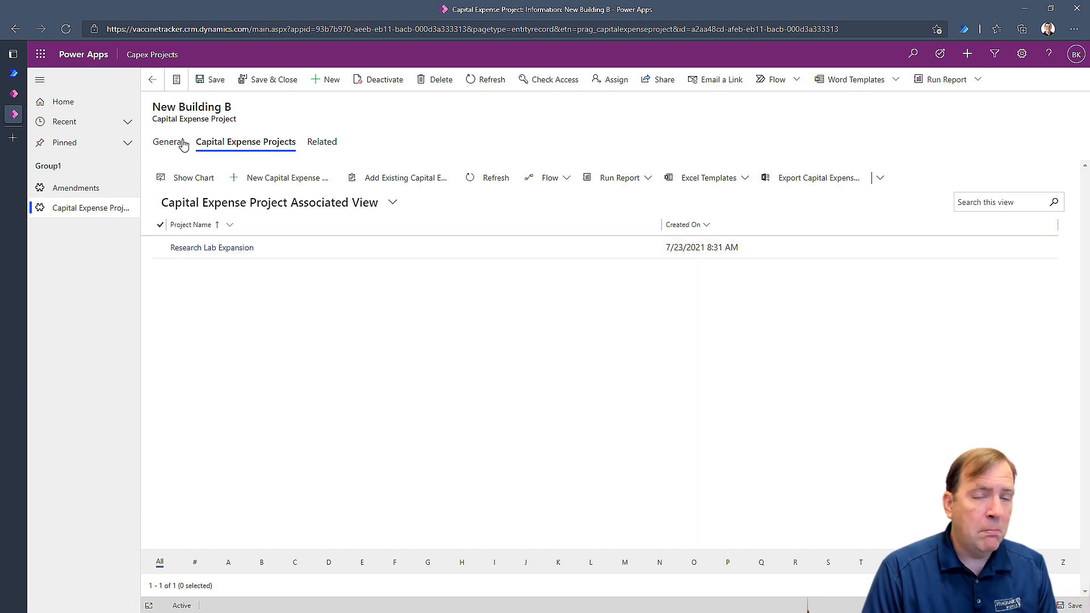
pyautogui.click(168, 142)
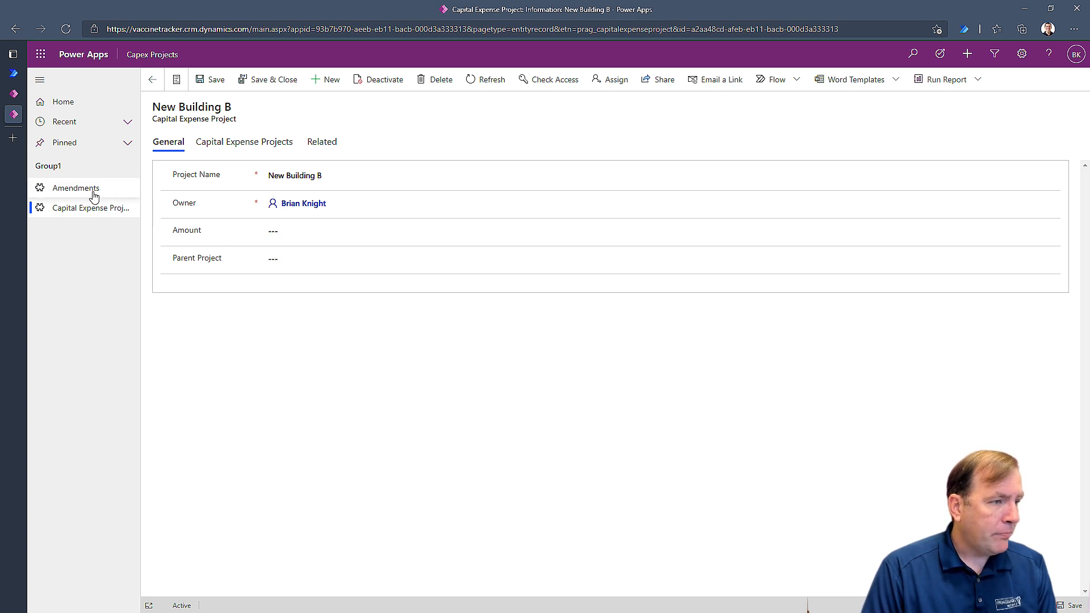
pyautogui.click(90, 208)
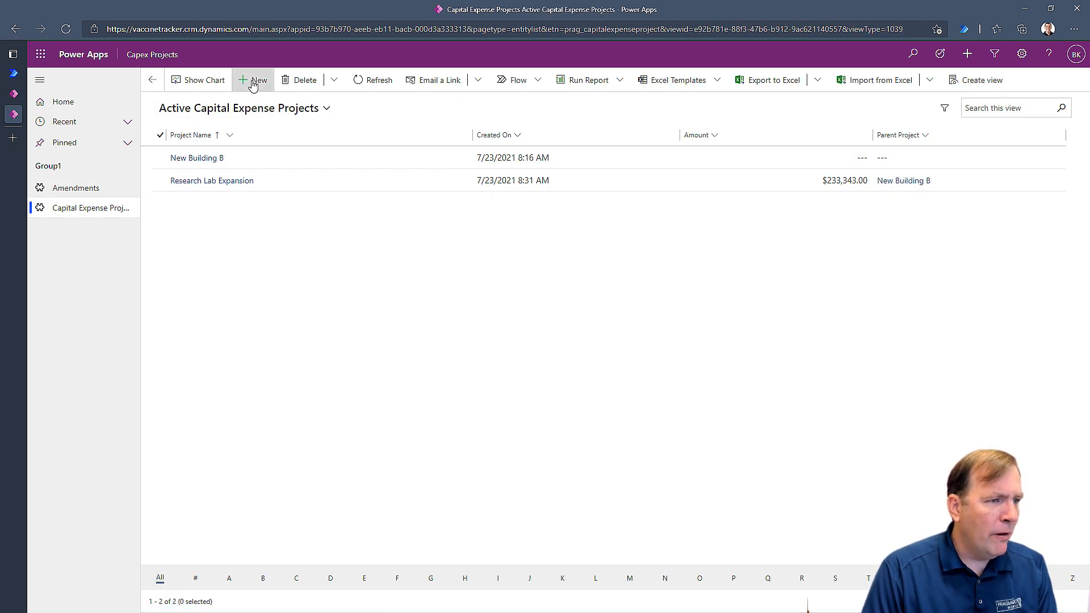
# Create and save New Flooring, amount 3333, with New Building B as parent project
pyautogui.click(253, 79)
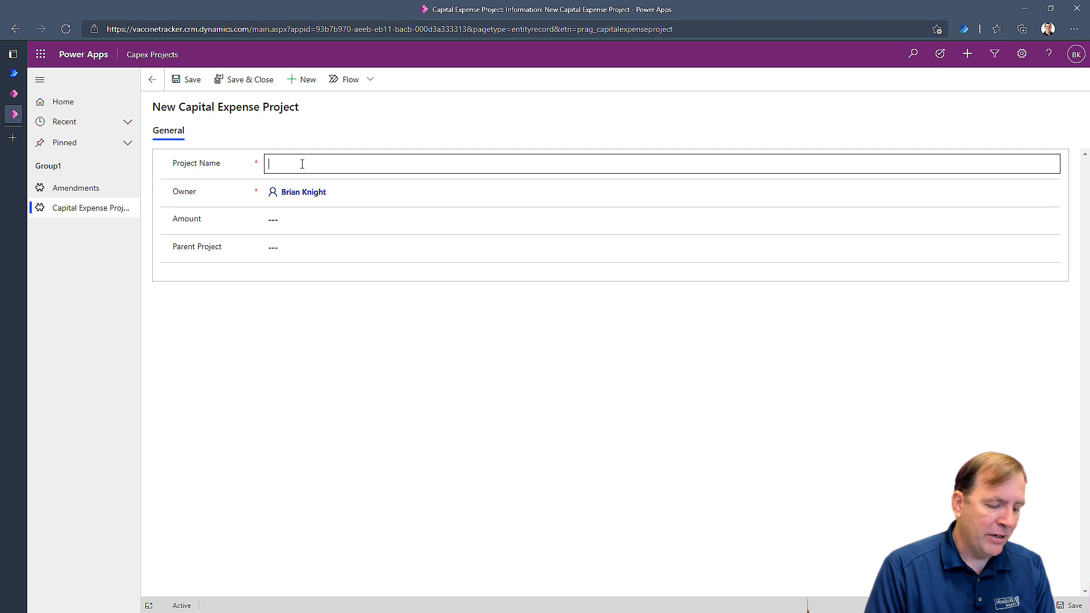
pyautogui.write('New')
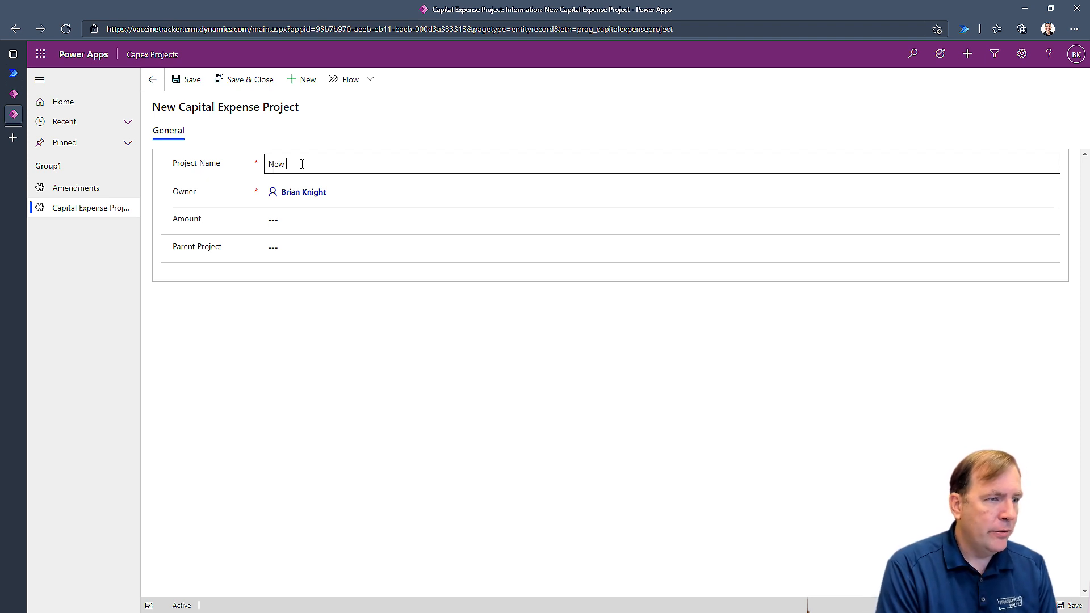
pyautogui.write('Flooring')
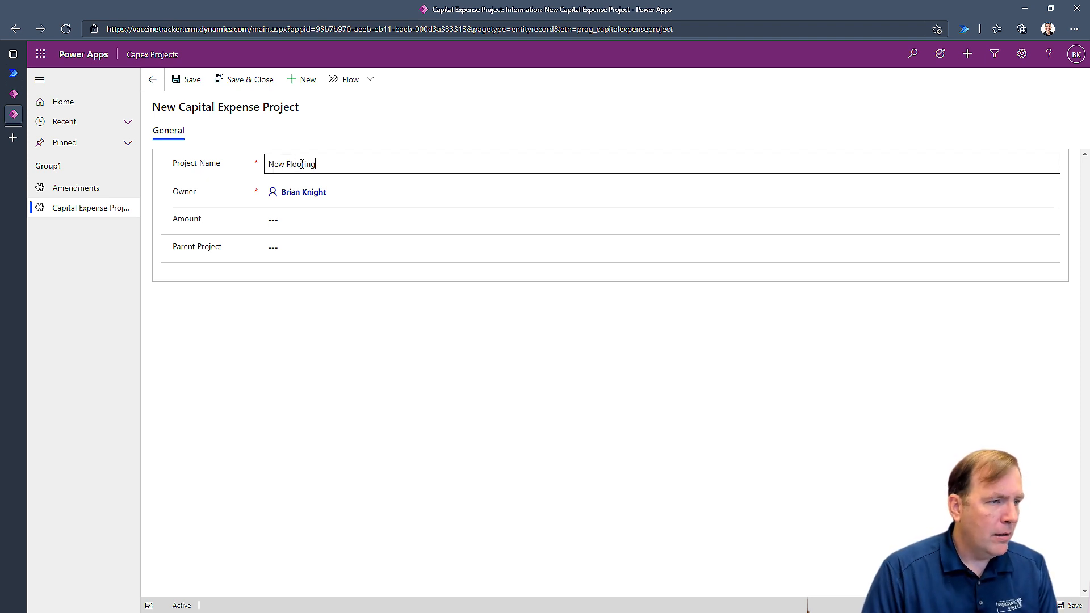
pyautogui.write('3333')
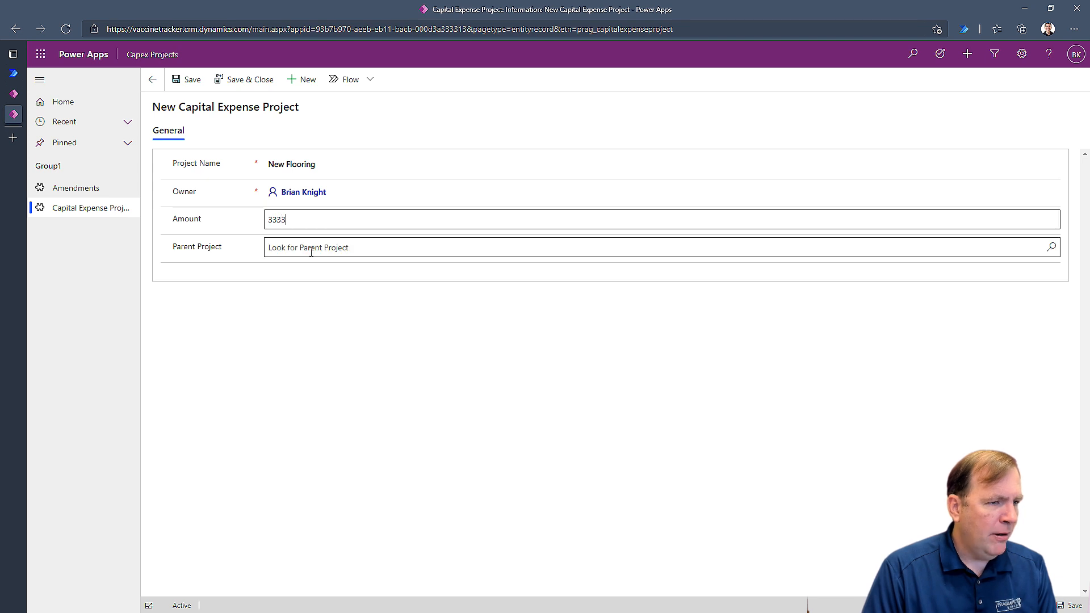
pyautogui.click(307, 247)
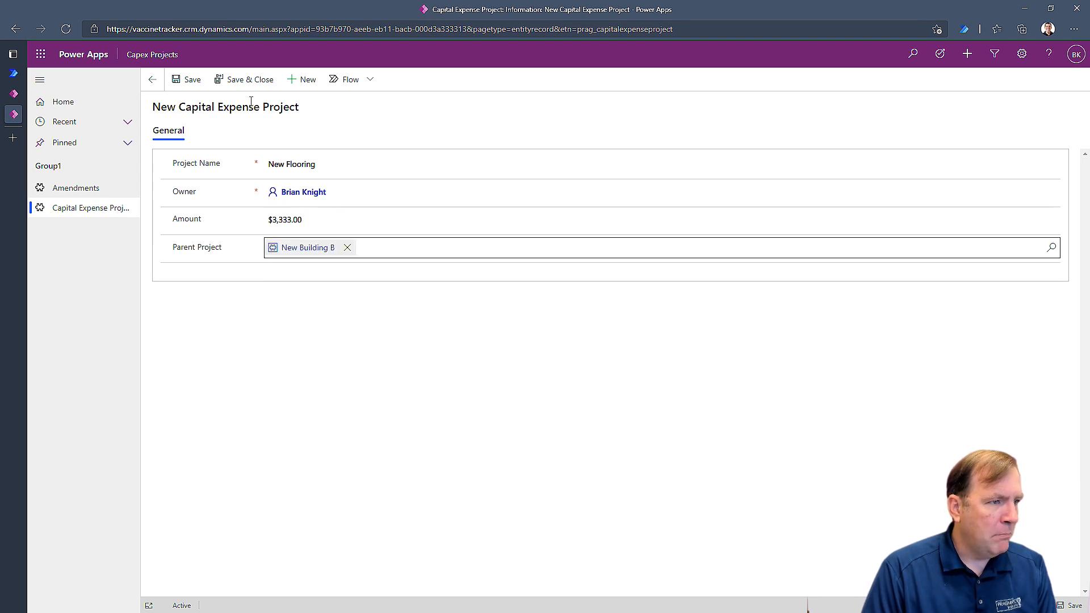
pyautogui.click(152, 78)
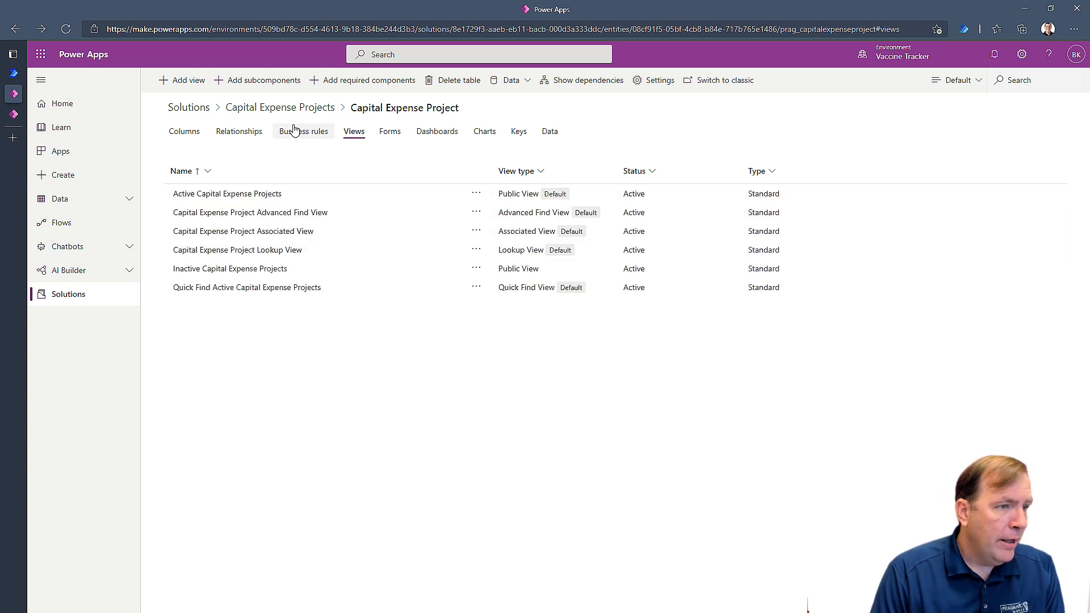
# Mark the Parent Project relationship as hierarchical and save the table
pyautogui.click(238, 132)
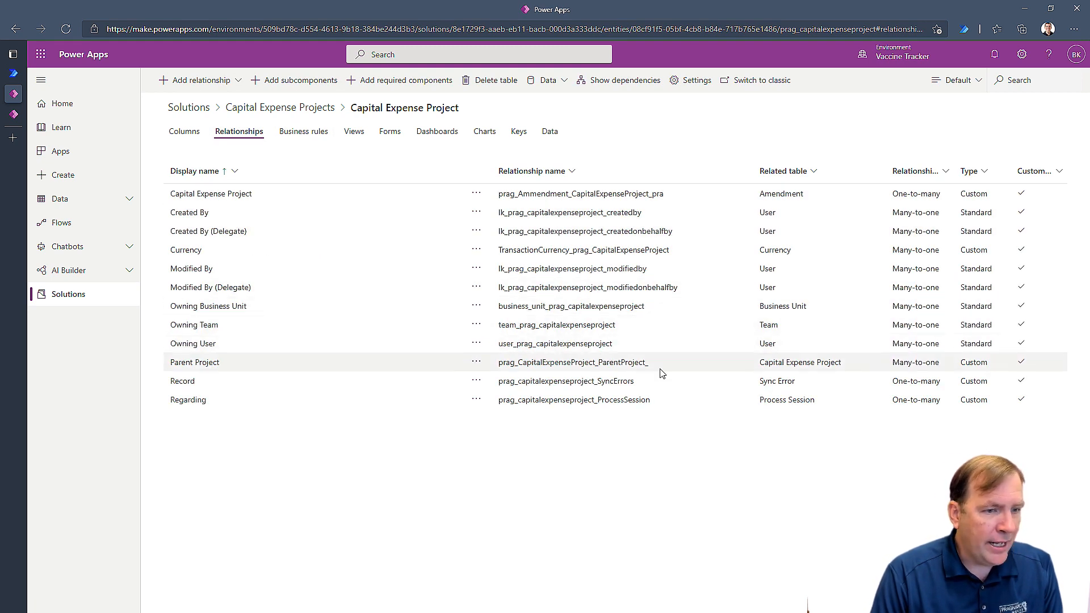
pyautogui.click(194, 363)
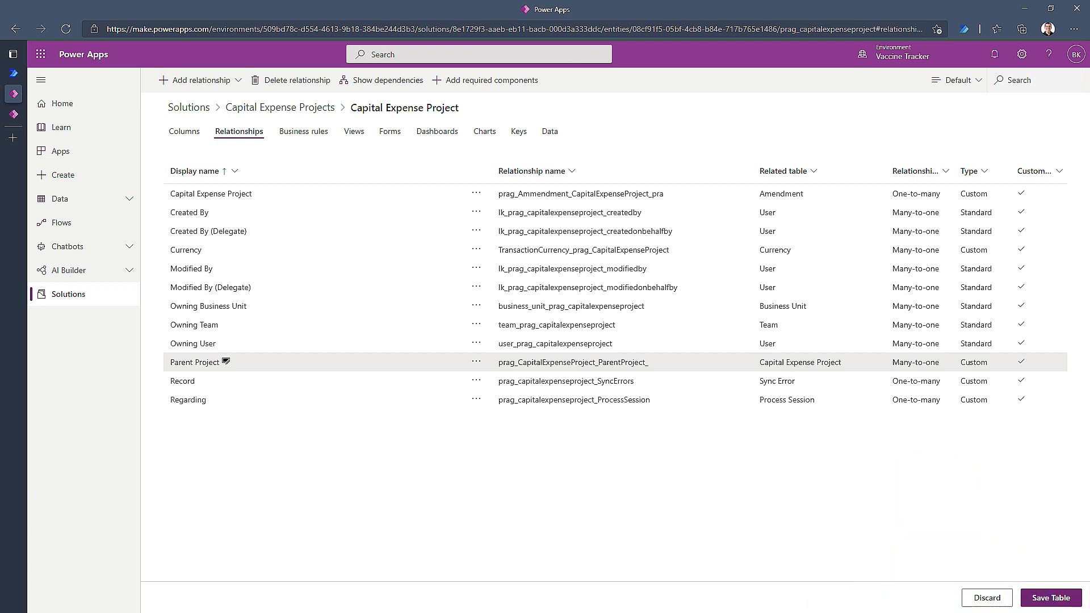
pyautogui.click(1051, 598)
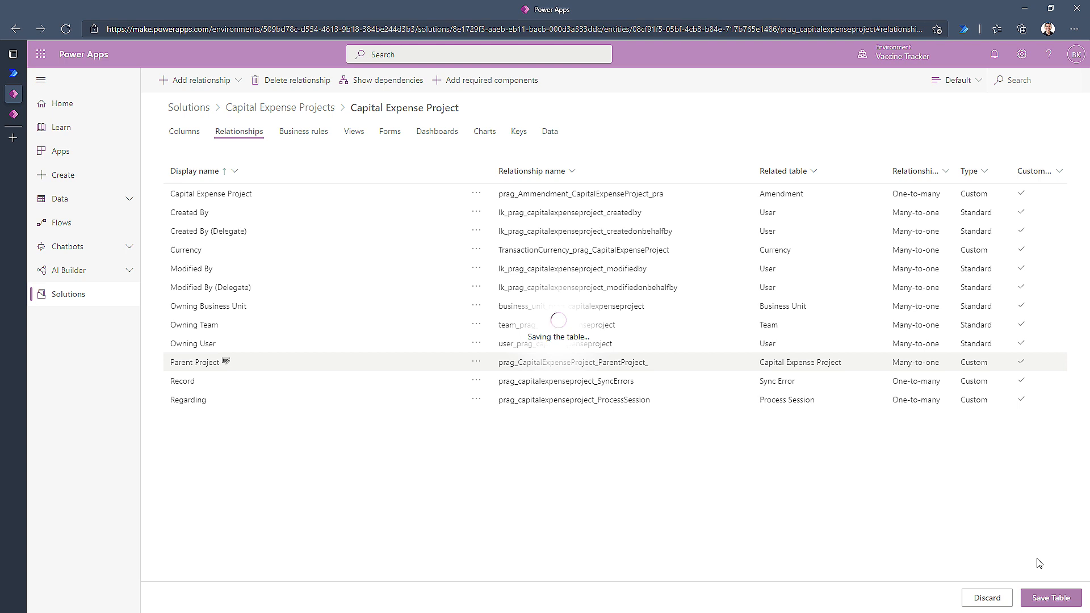
pyautogui.moveTo(340, 394)
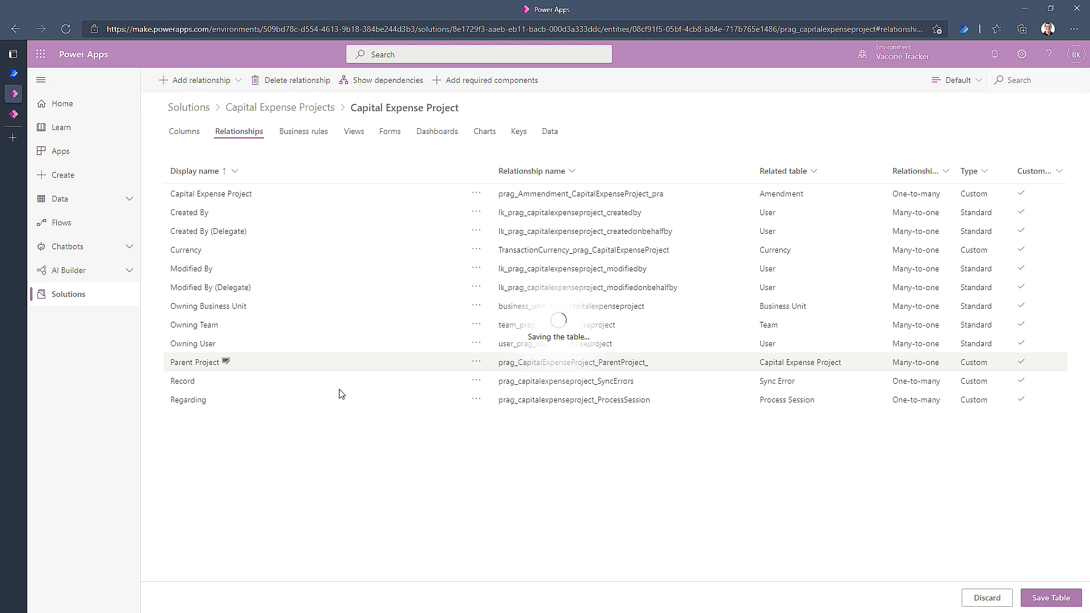
pyautogui.moveTo(295, 275)
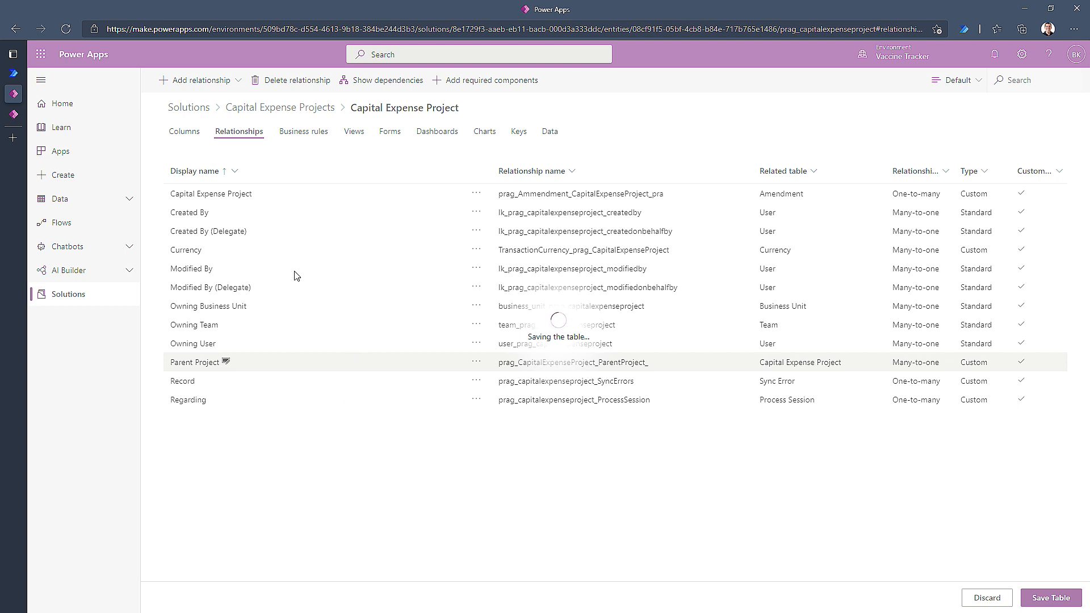
pyautogui.moveTo(240, 323)
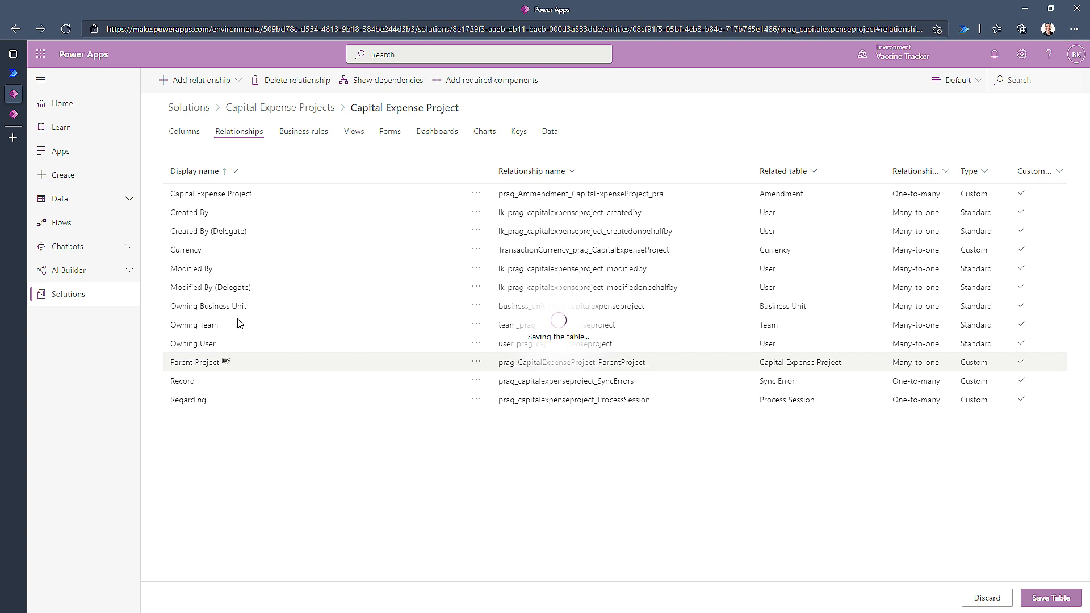
pyautogui.click(1051, 599)
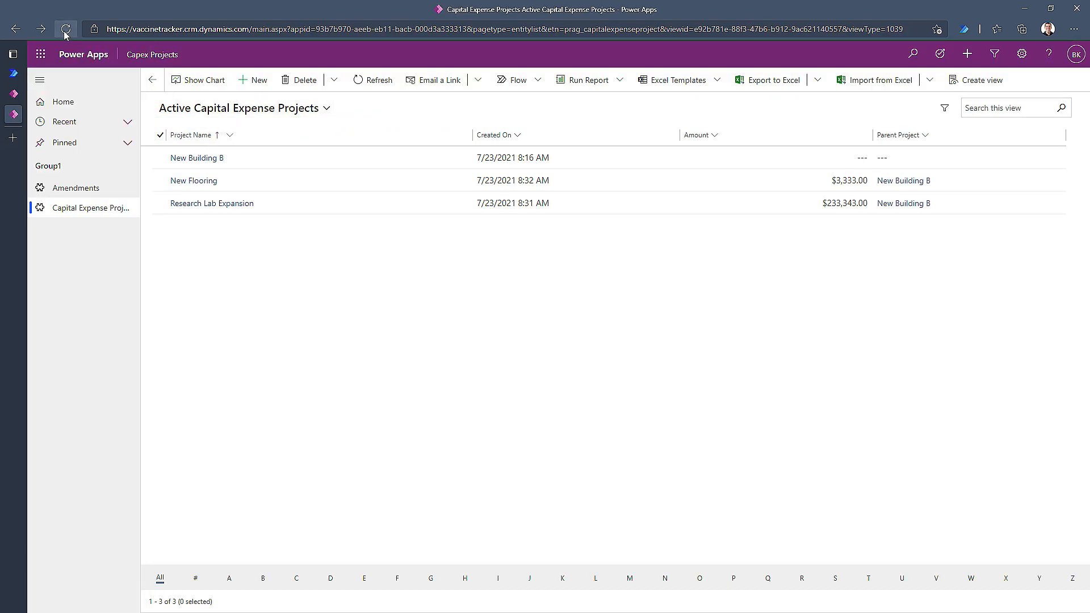
# Reload the project list, try the hierarchy chart and dismiss the missing-settings warning
pyautogui.click(66, 30)
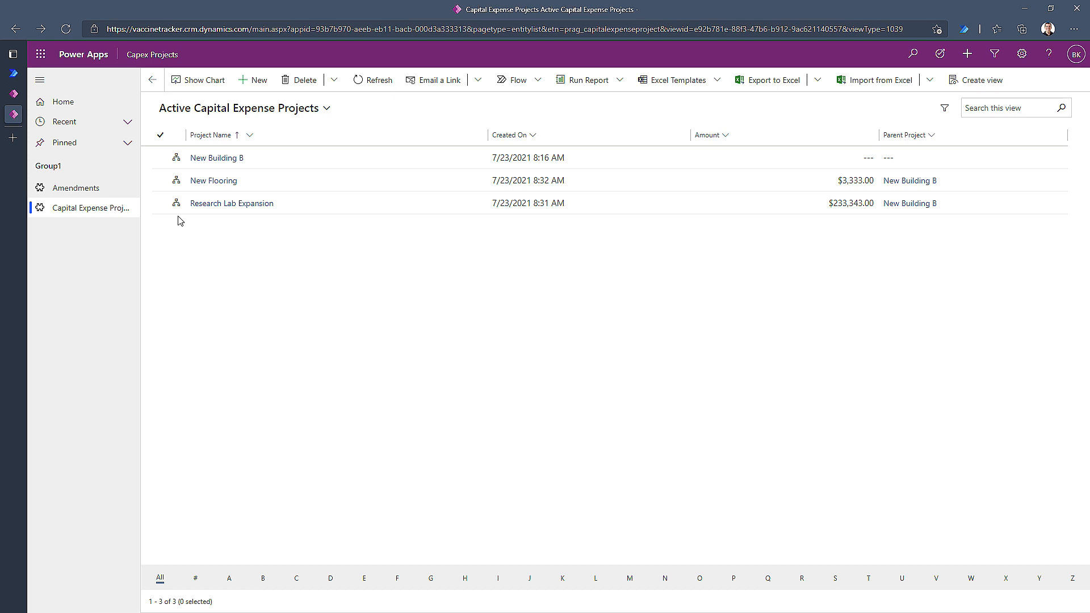
pyautogui.click(176, 157)
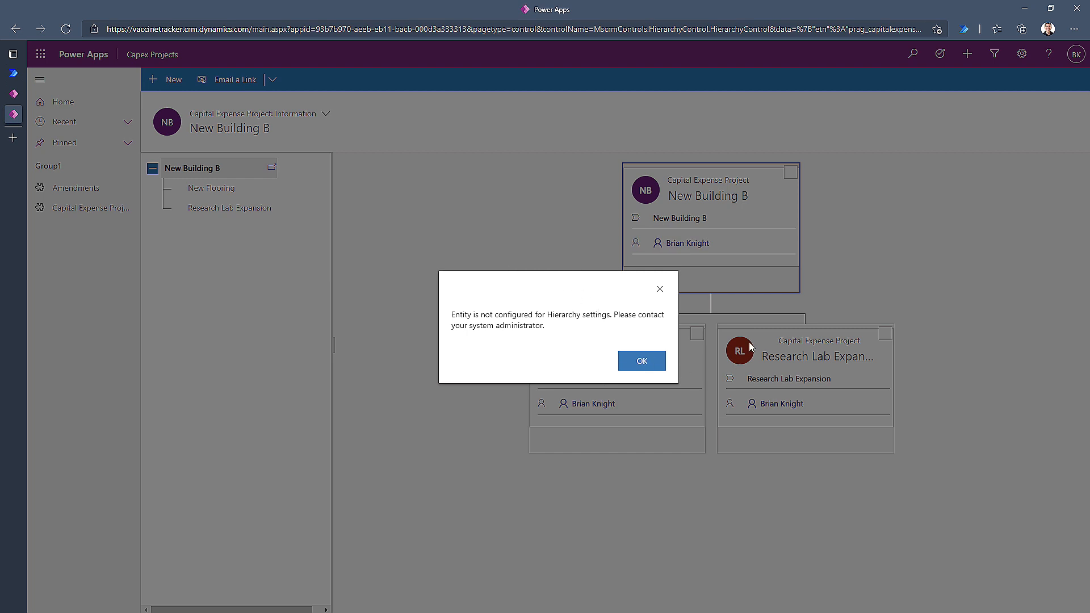
pyautogui.moveTo(732, 320)
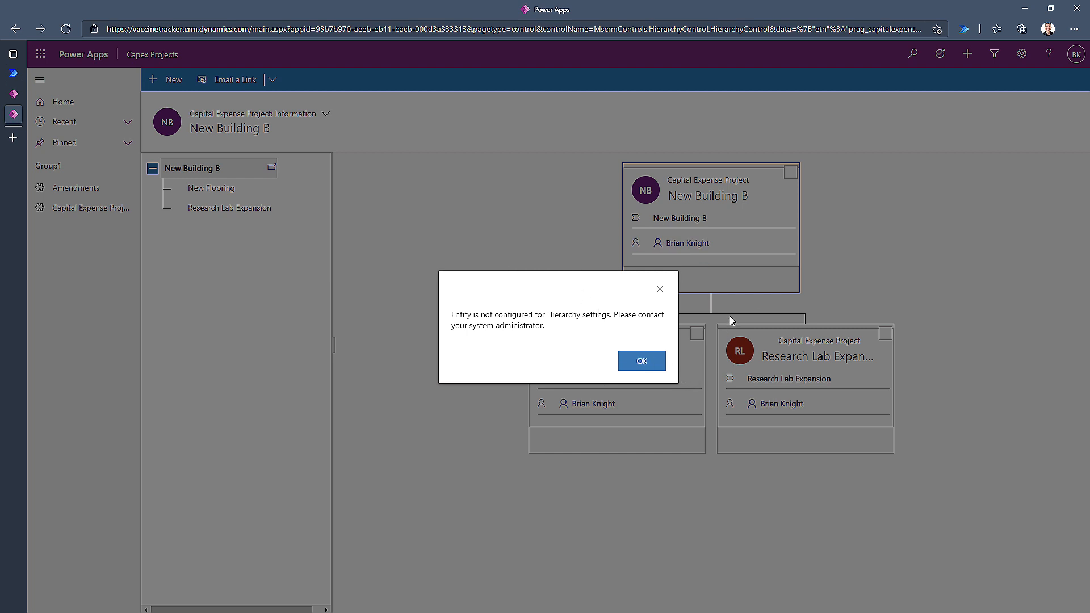
pyautogui.moveTo(641, 361)
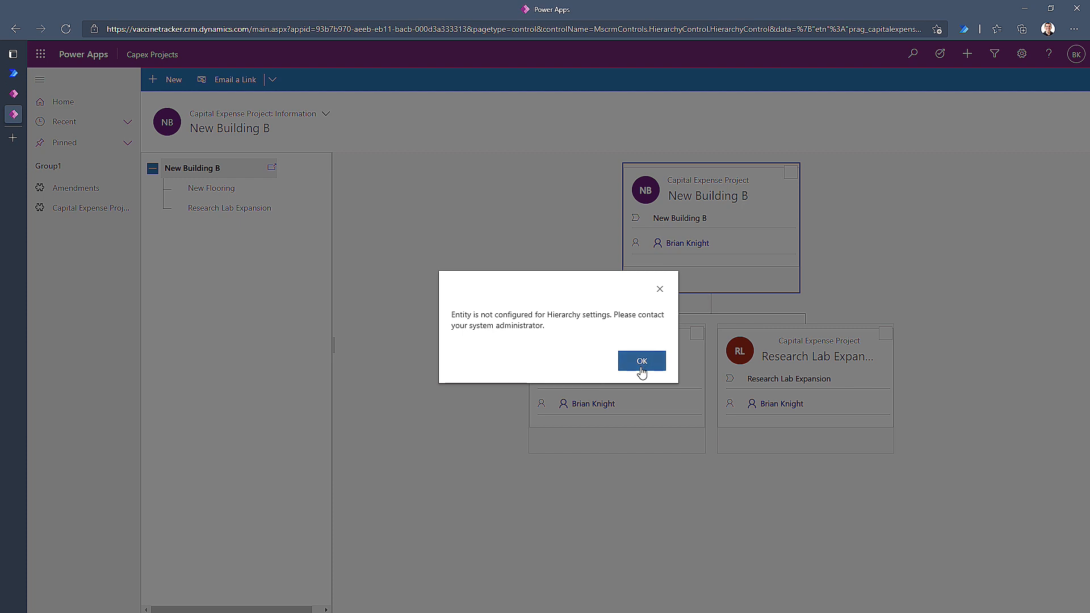
pyautogui.moveTo(618, 350)
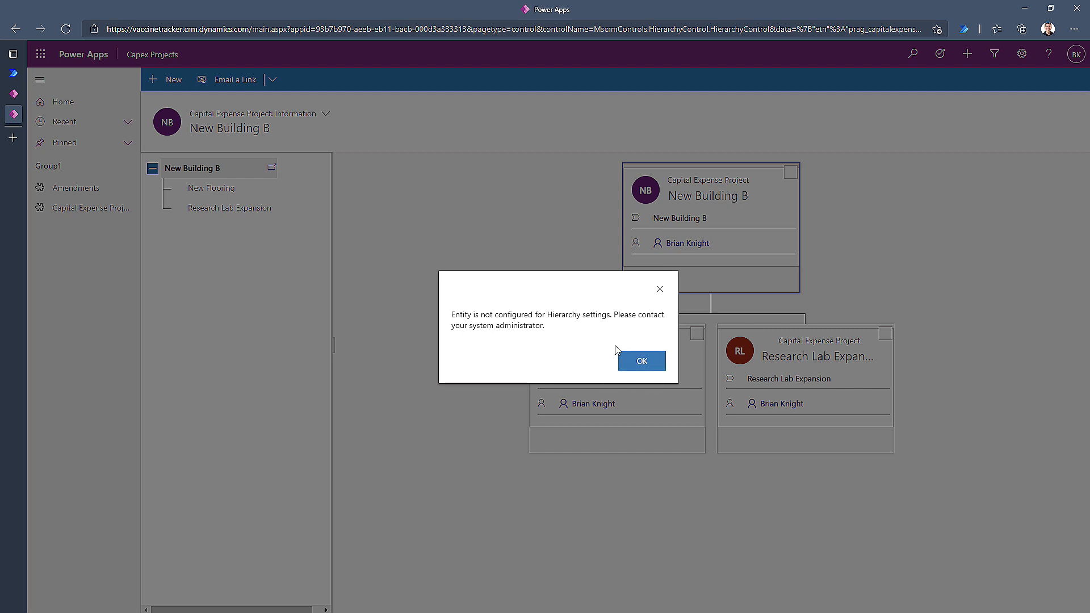
pyautogui.click(640, 361)
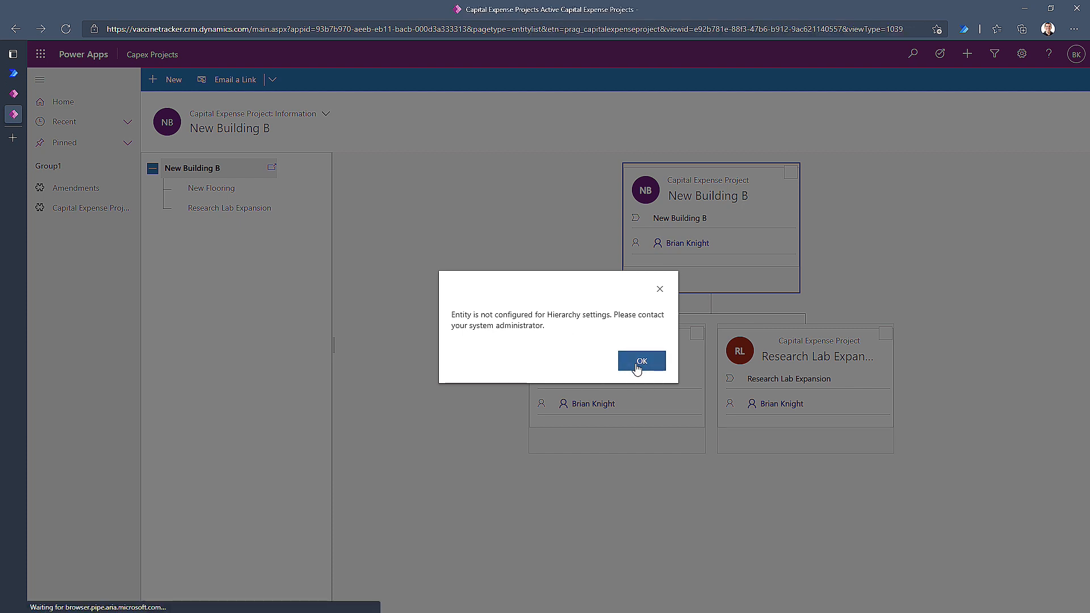
pyautogui.click(641, 361)
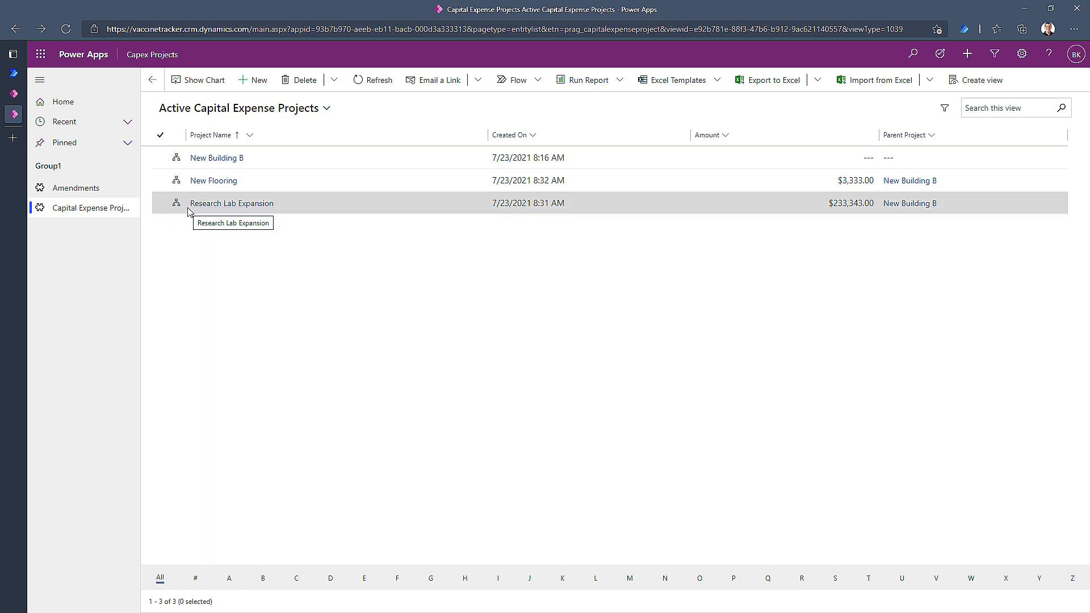
pyautogui.moveTo(164, 221)
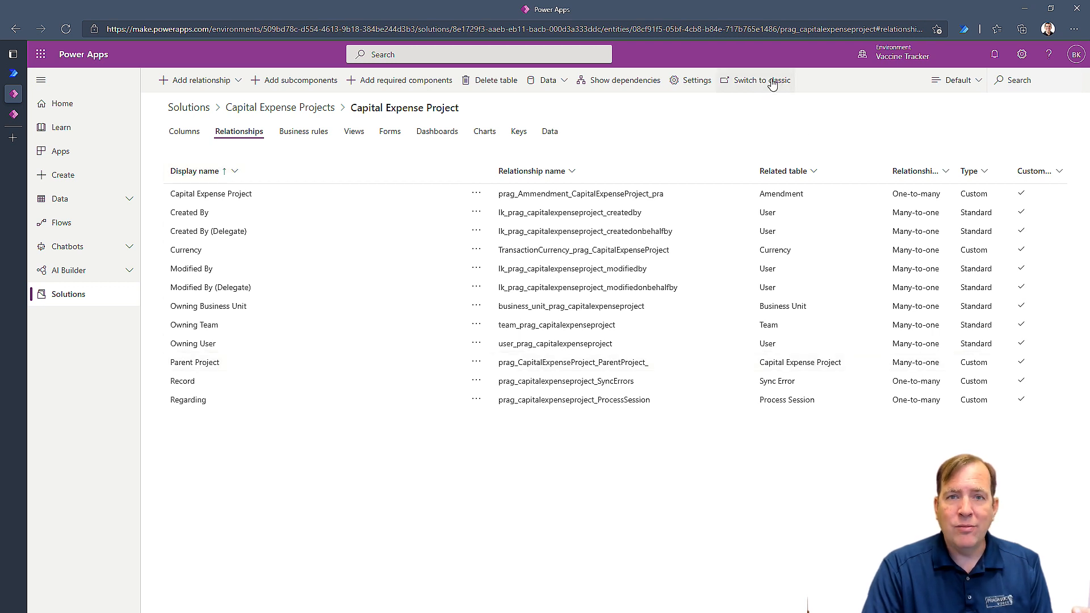
# Switch the Capital Expense Project table to the classic customization editor
pyautogui.click(754, 80)
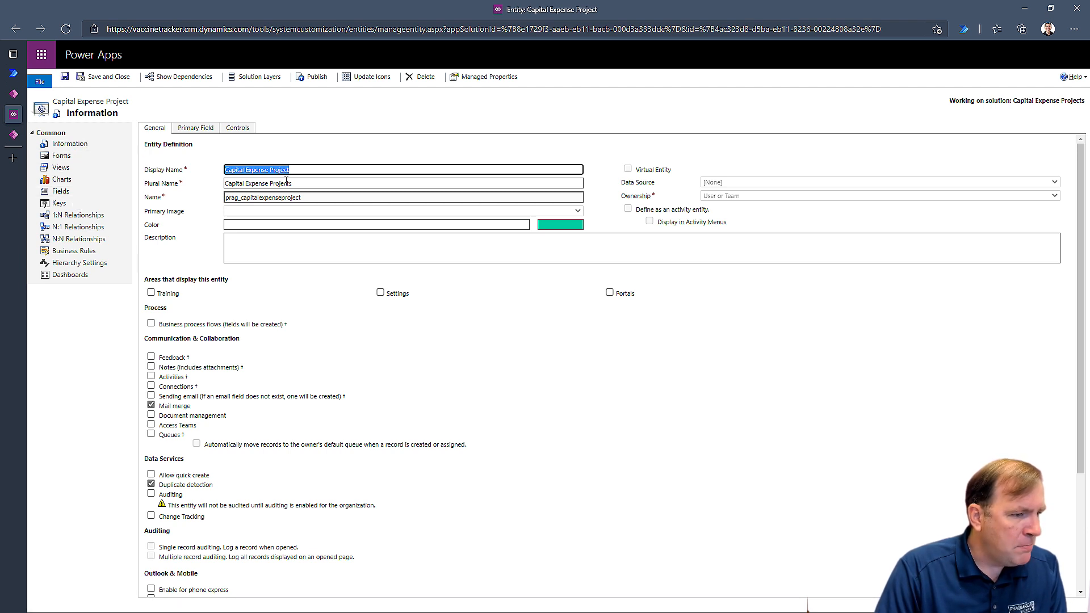
# Navigate from the Information page to the table's empty Hierarchy Settings list
pyautogui.scroll(-3)
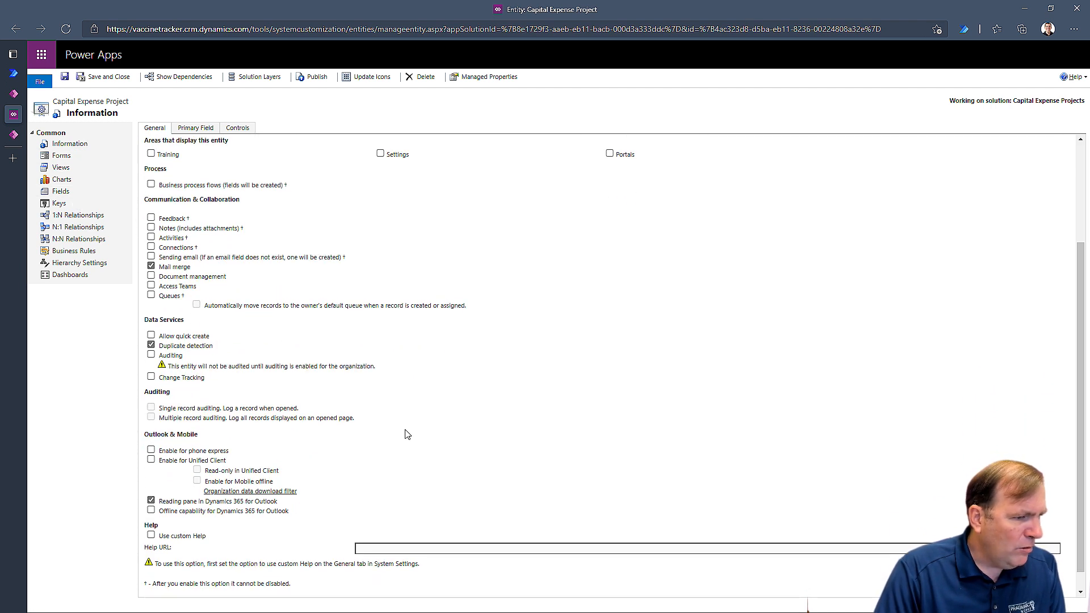
pyautogui.scroll(-3)
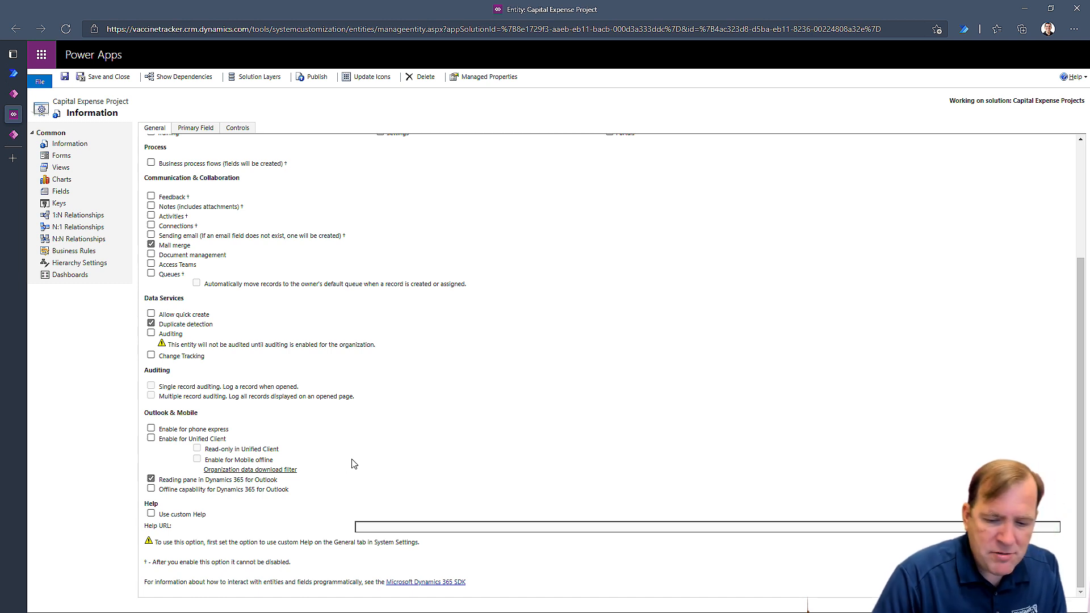
pyautogui.moveTo(304, 420)
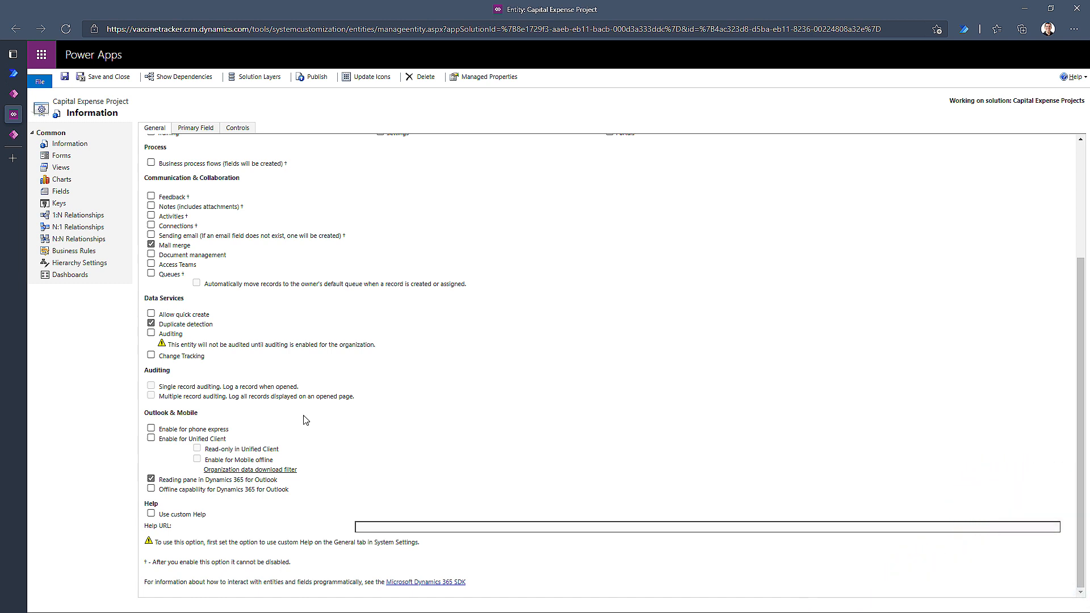
pyautogui.scroll(3)
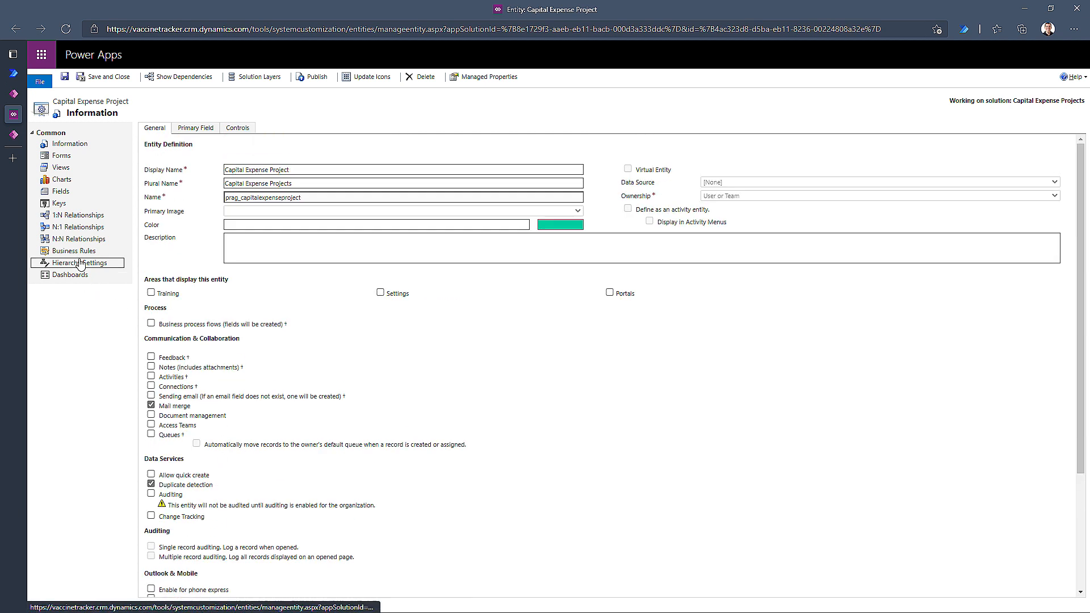
pyautogui.click(61, 167)
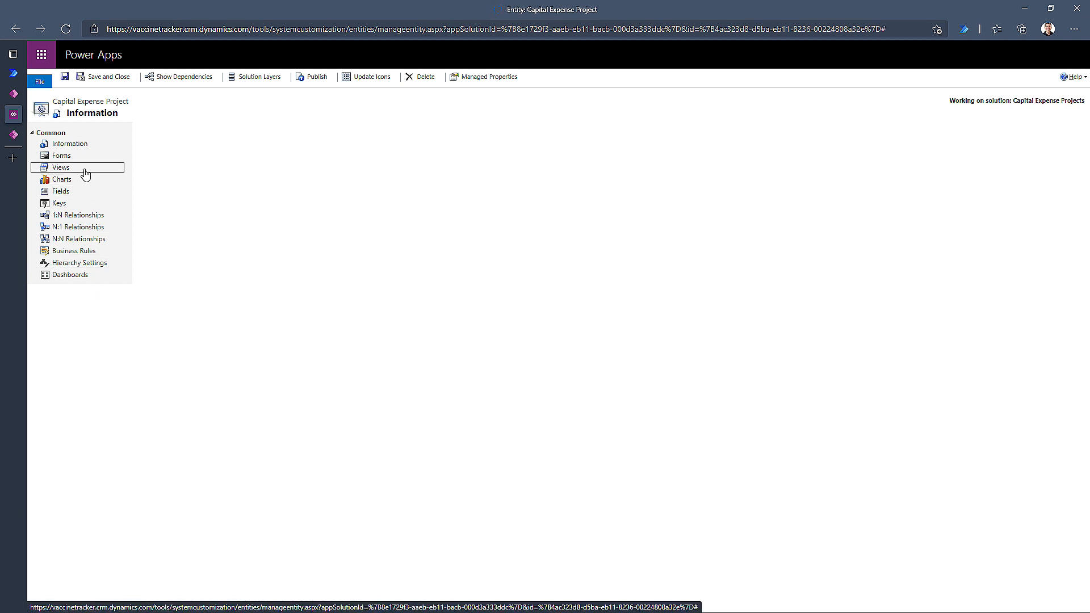
pyautogui.moveTo(77, 168)
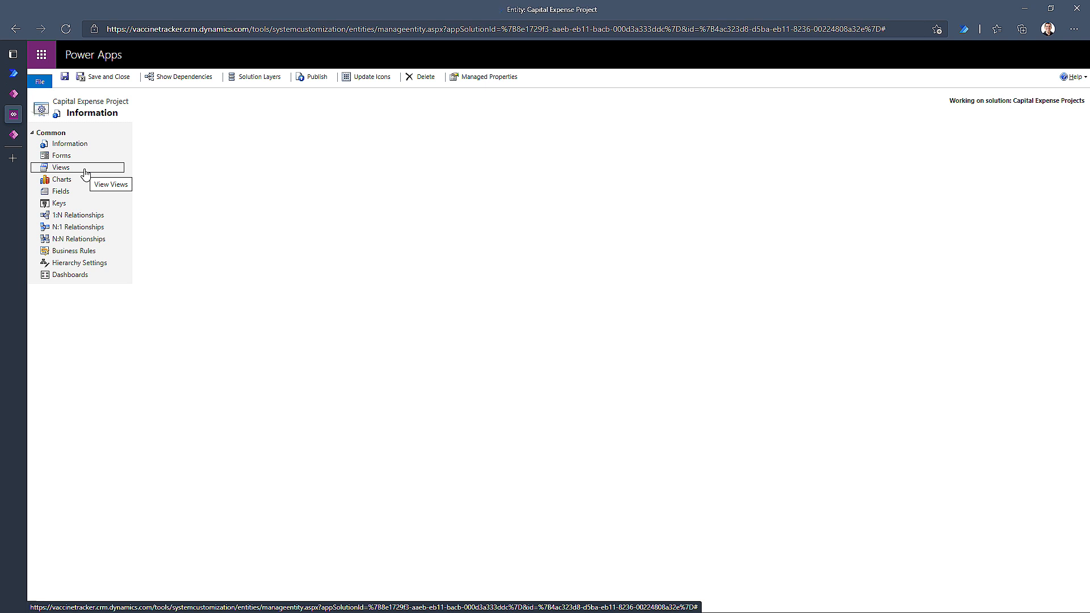
pyautogui.moveTo(78, 262)
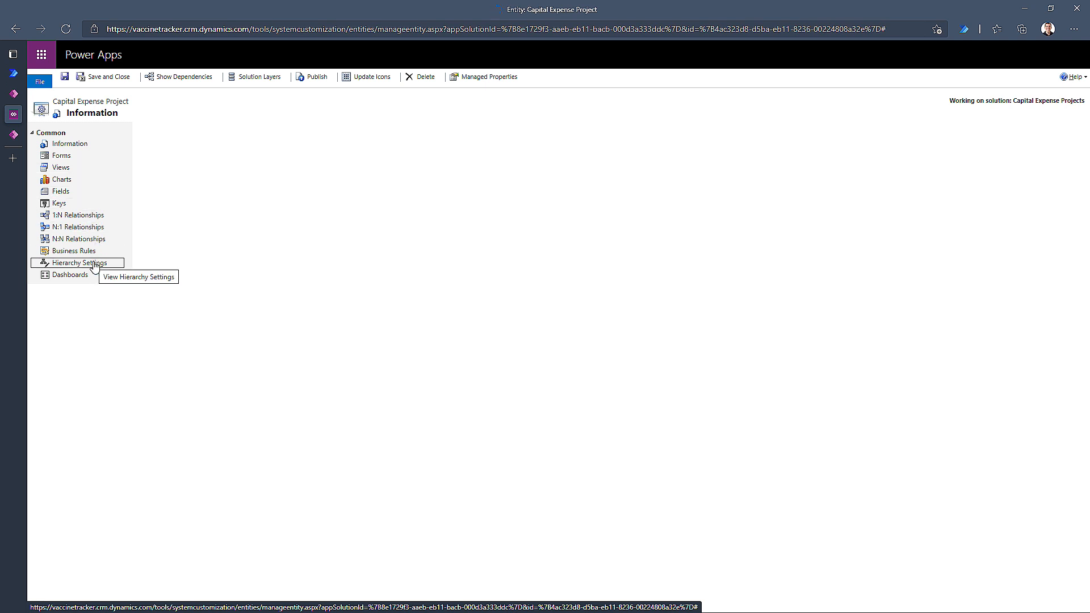
pyautogui.moveTo(92, 262)
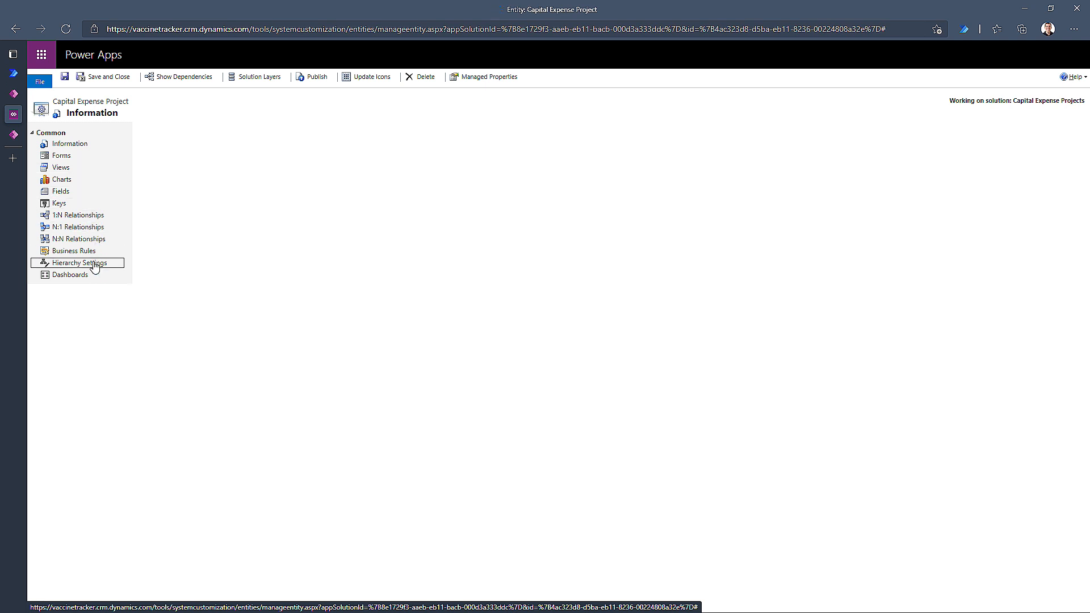
pyautogui.moveTo(173, 255)
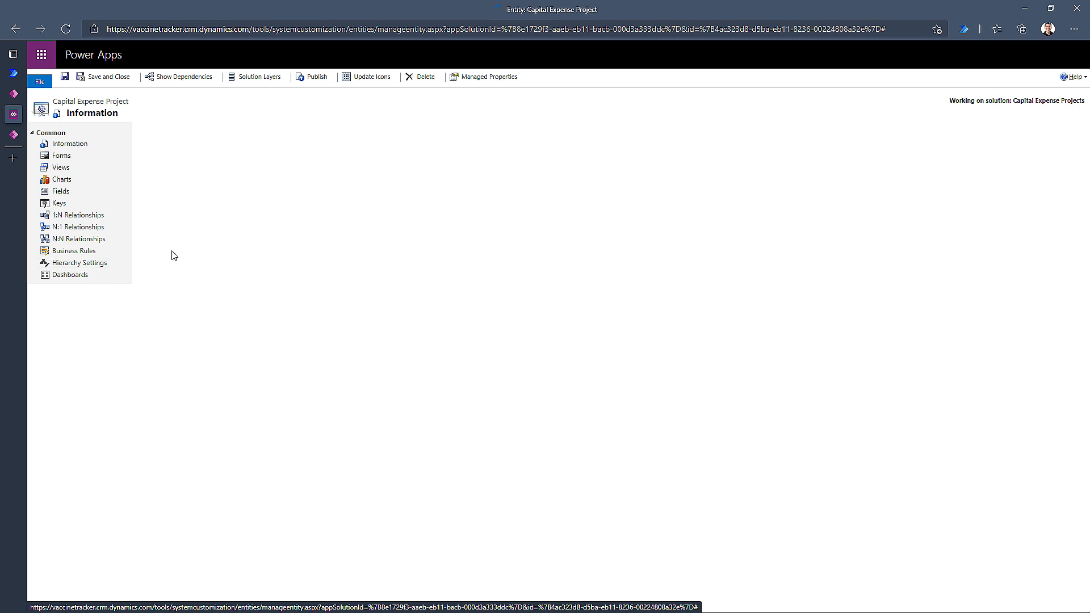
pyautogui.click(73, 251)
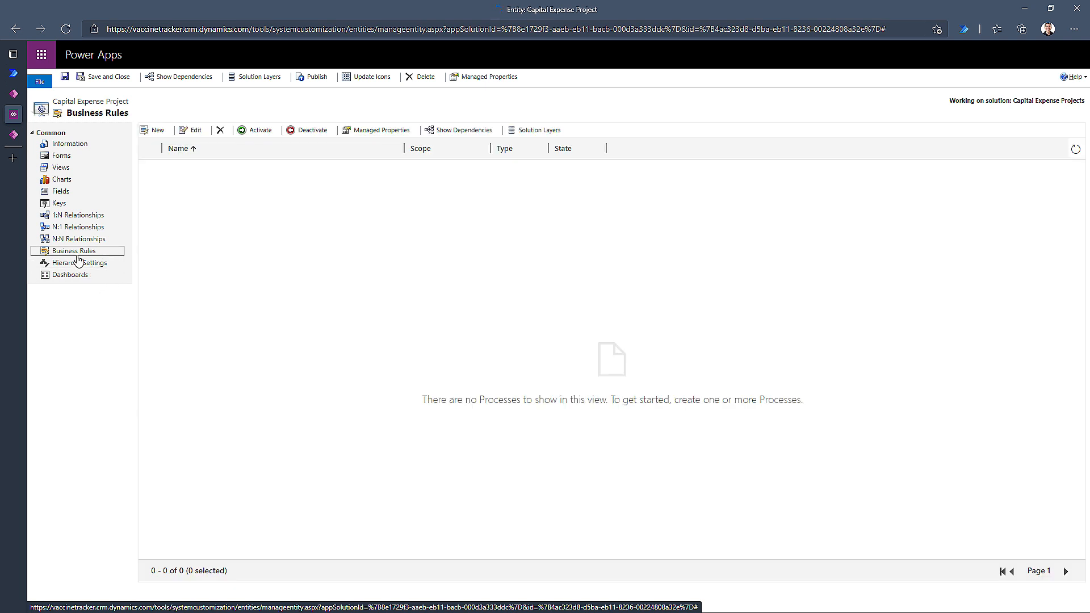
pyautogui.click(80, 262)
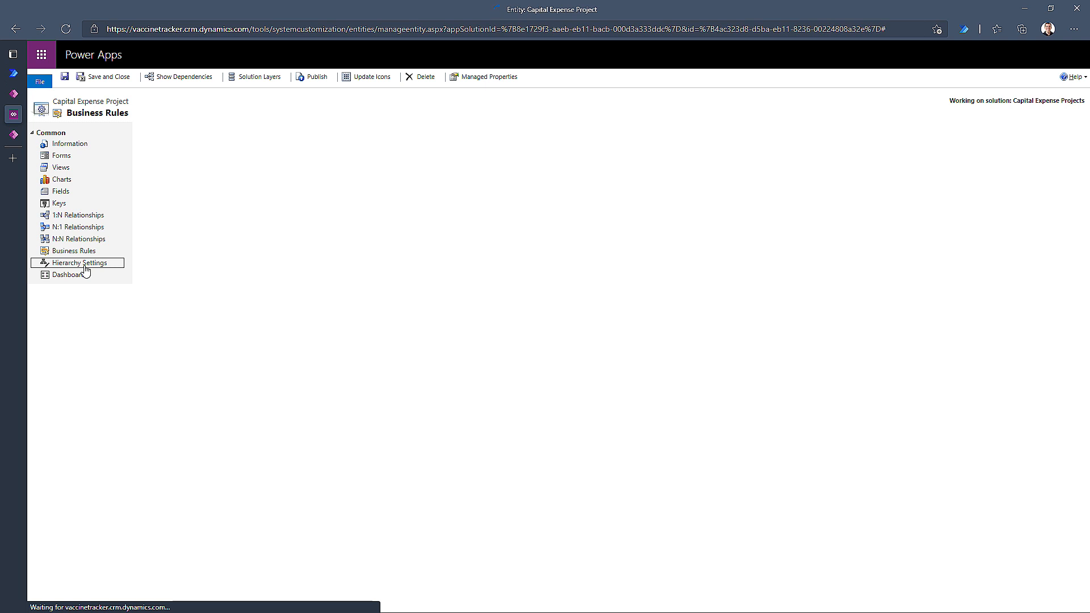
pyautogui.moveTo(94, 123)
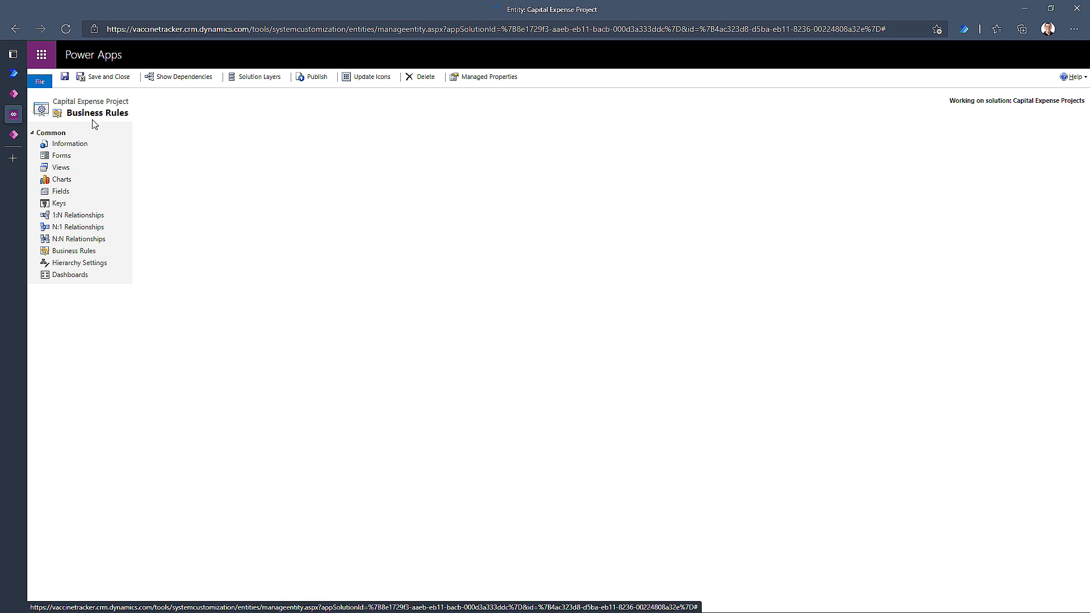
pyautogui.click(78, 262)
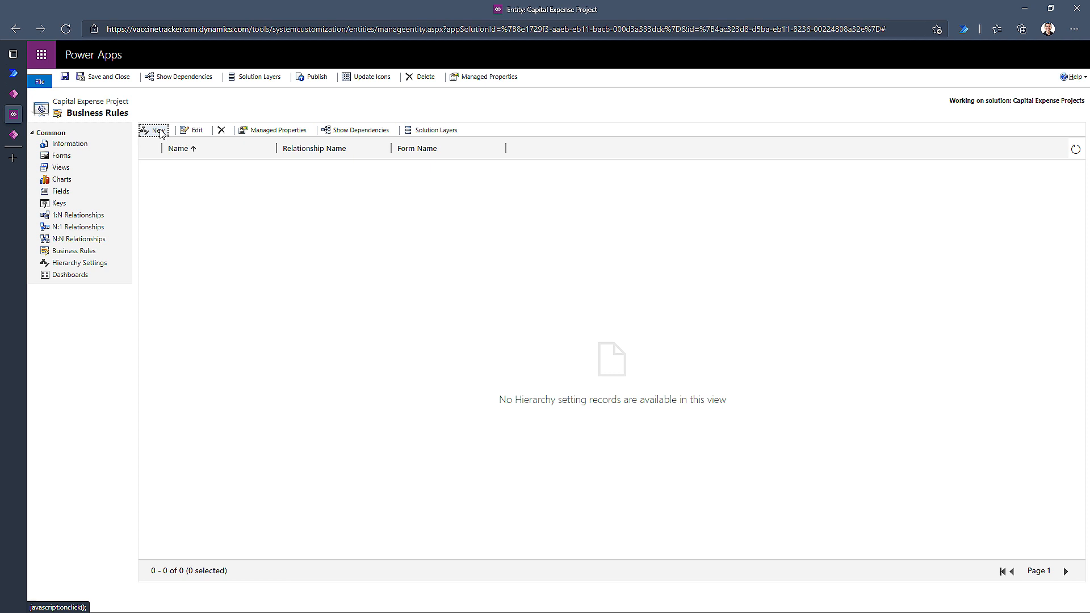
# Create hierarchy setting ProjectHierarchy with Information quick view form and description 'Whatever'
pyautogui.click(158, 130)
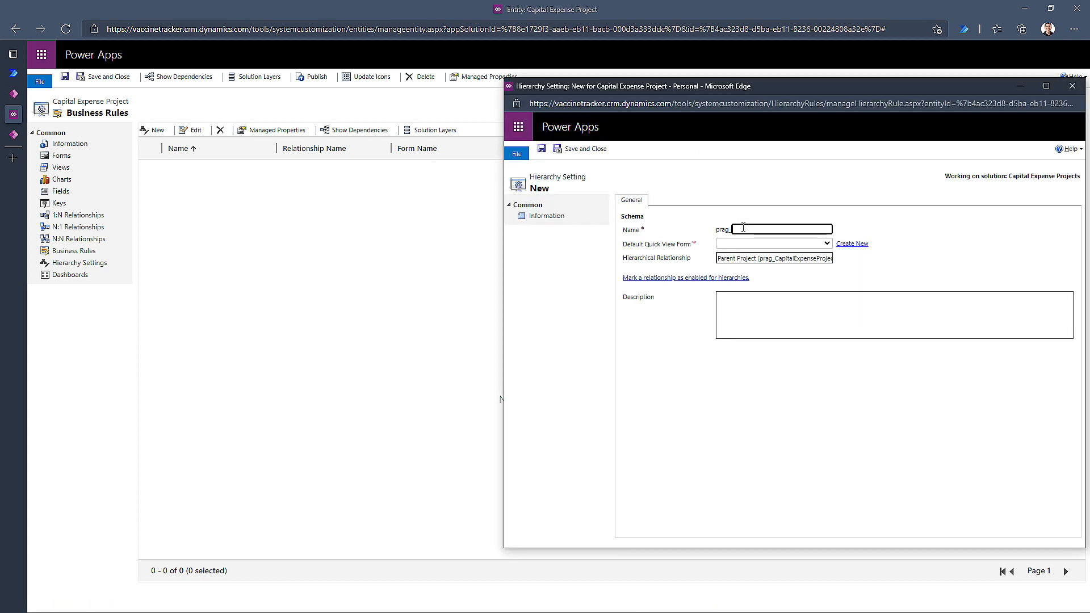
pyautogui.write('ProjectH')
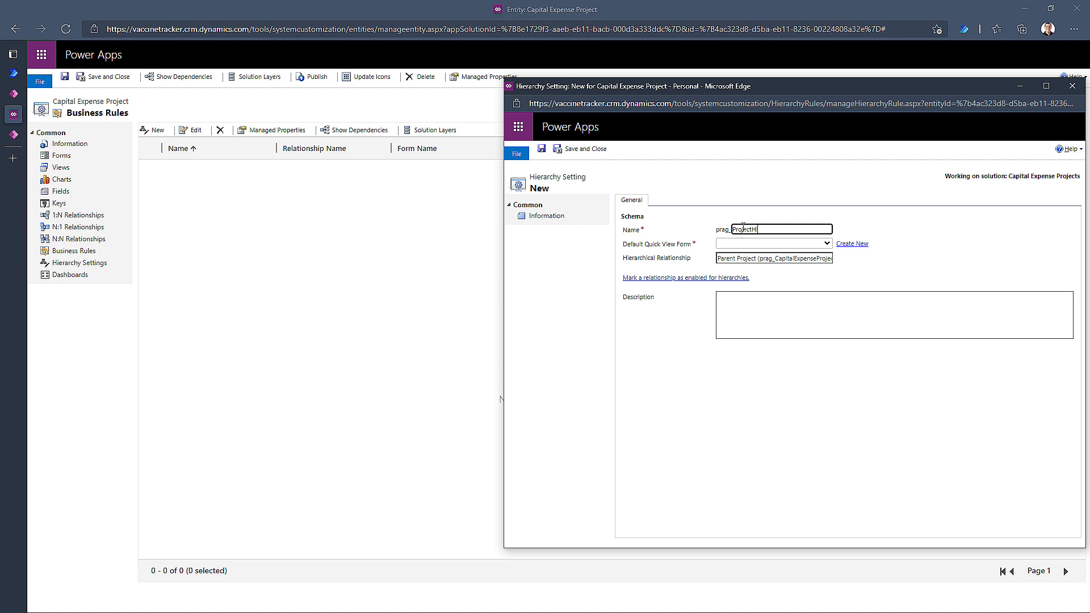
pyautogui.write('ierarchy')
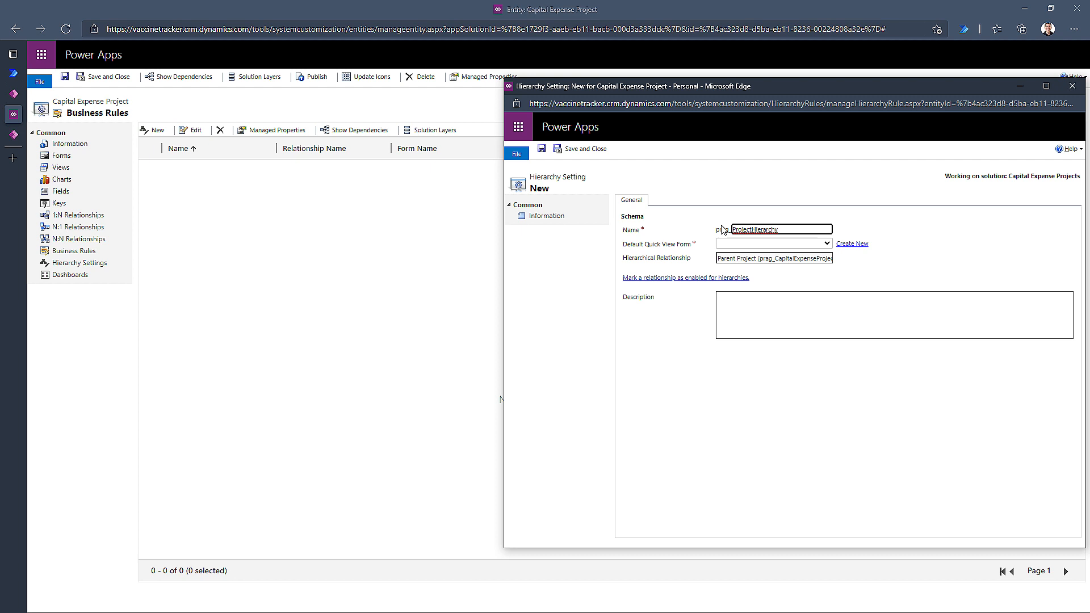
pyautogui.click(825, 243)
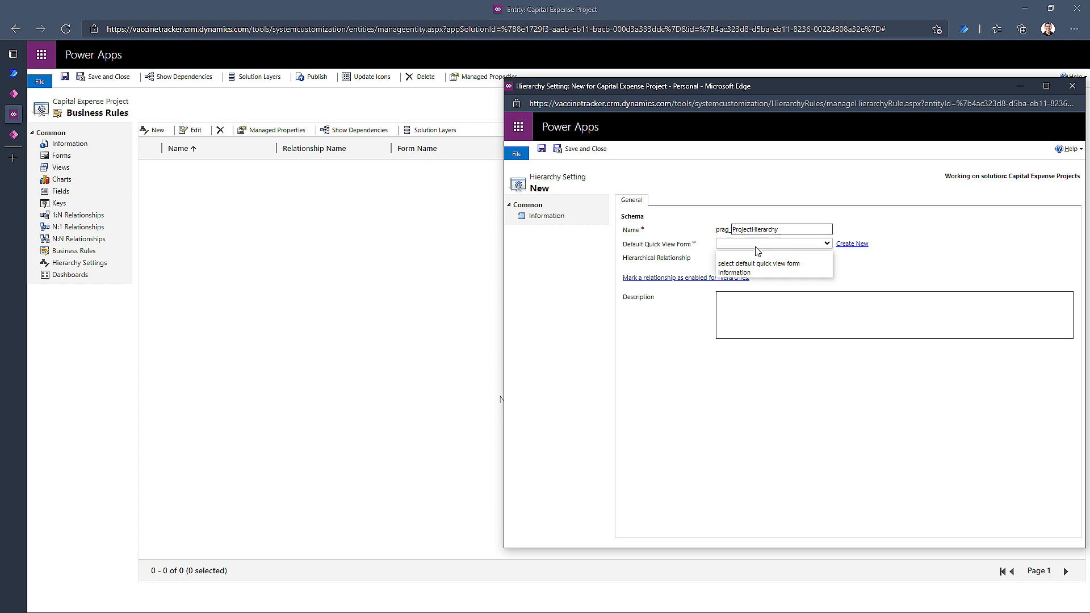
pyautogui.moveTo(756, 262)
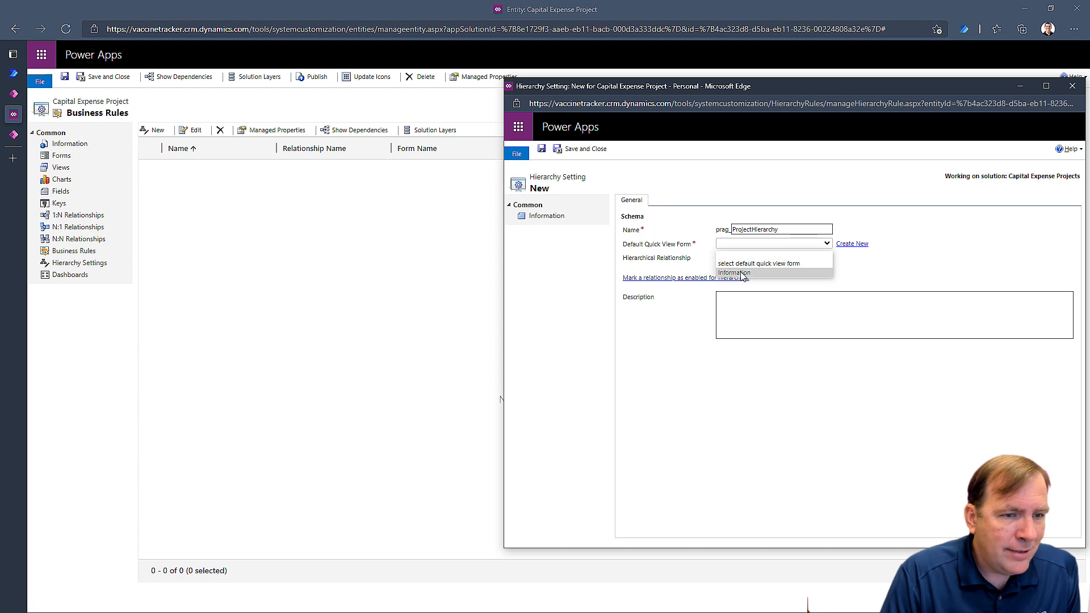
pyautogui.click(733, 271)
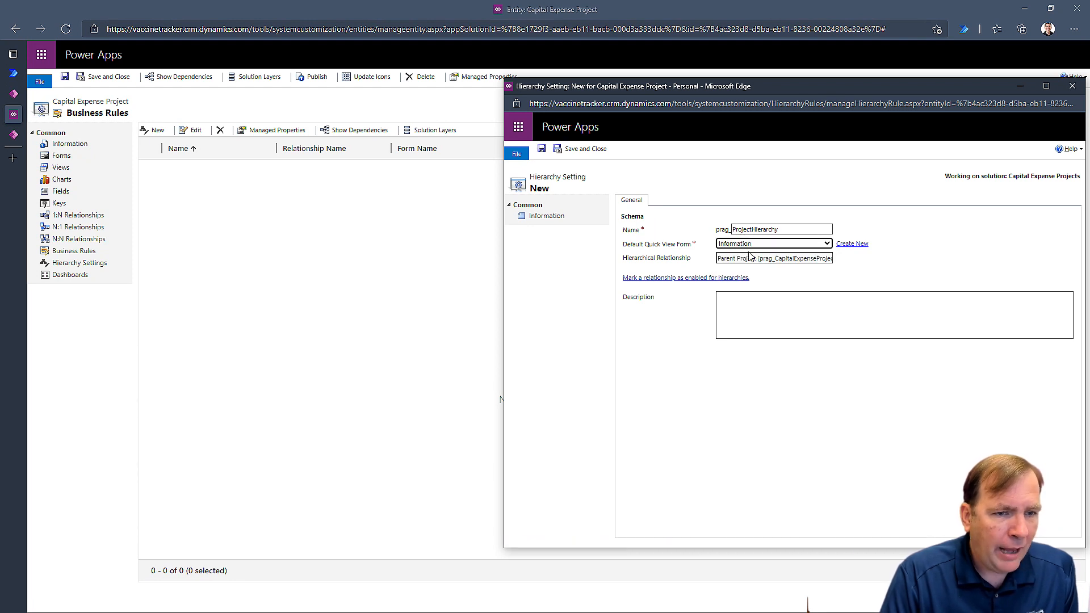
pyautogui.moveTo(730, 269)
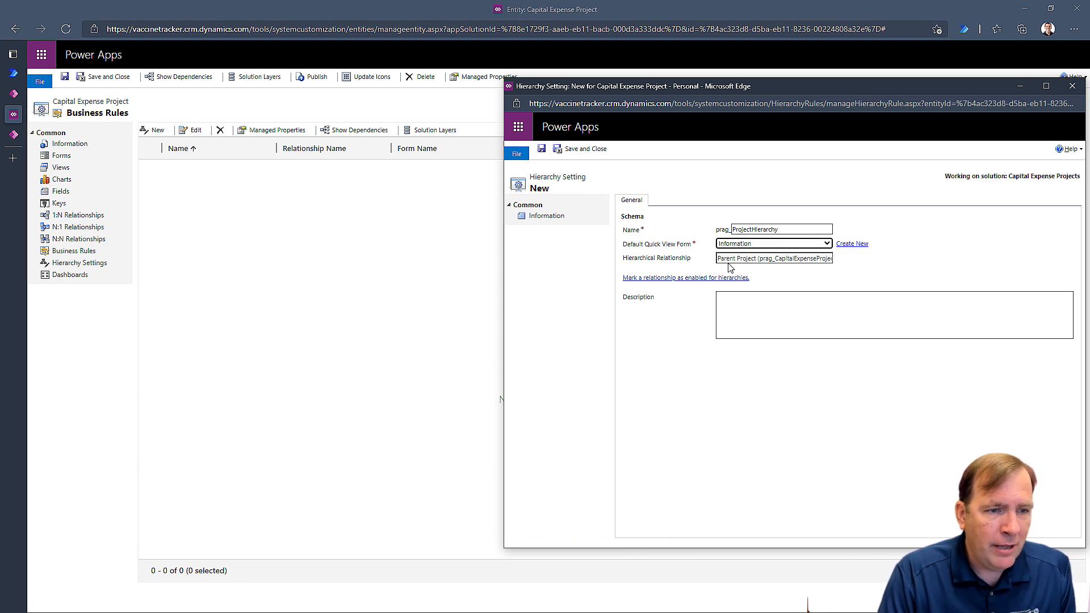
pyautogui.click(760, 325)
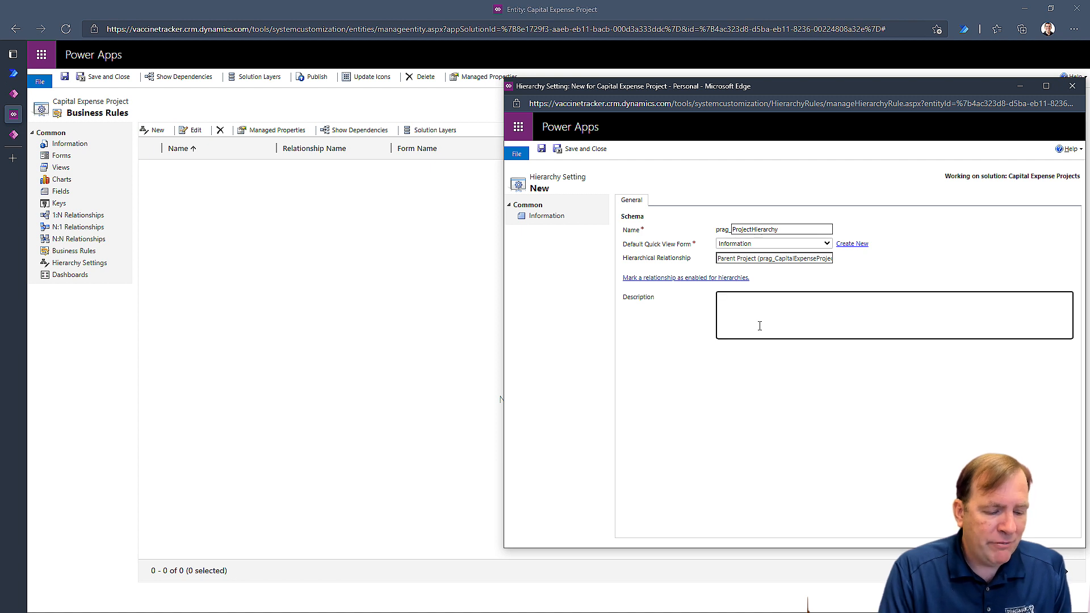
pyautogui.write('Whatever')
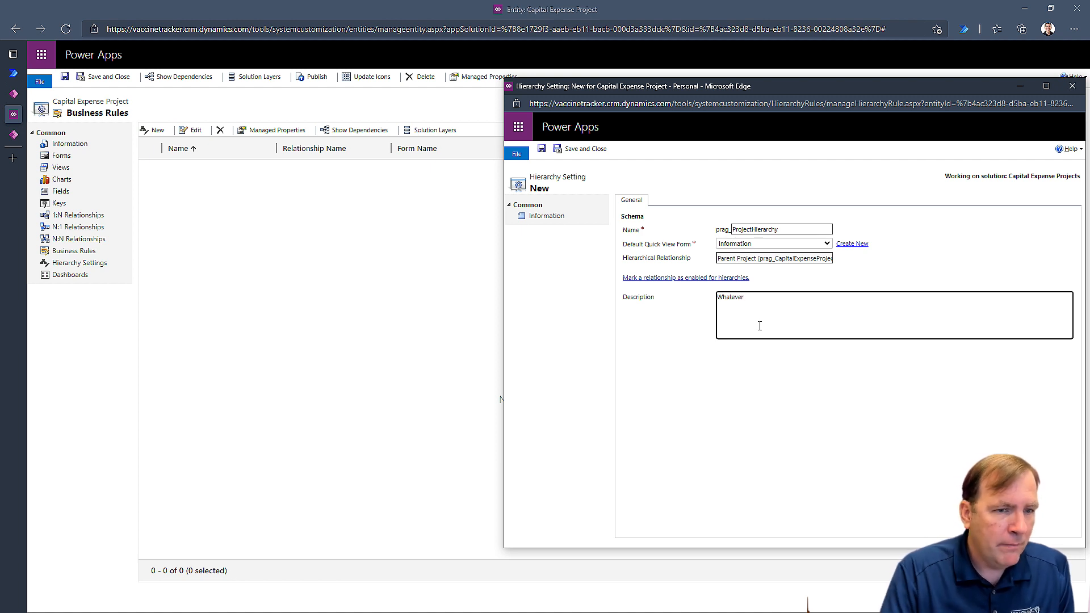
pyautogui.moveTo(856, 232)
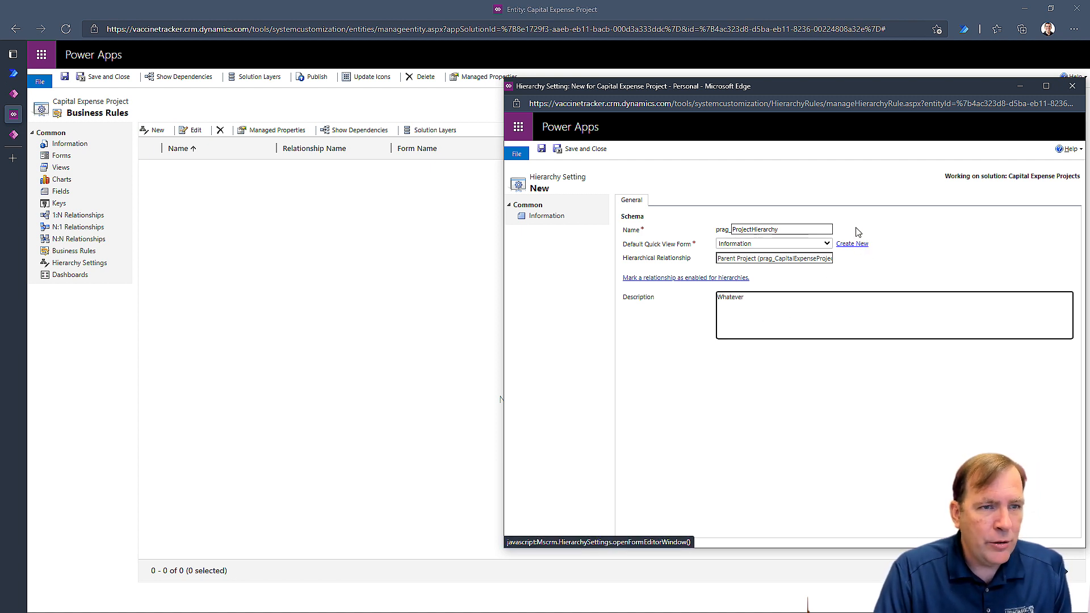
pyautogui.moveTo(802, 252)
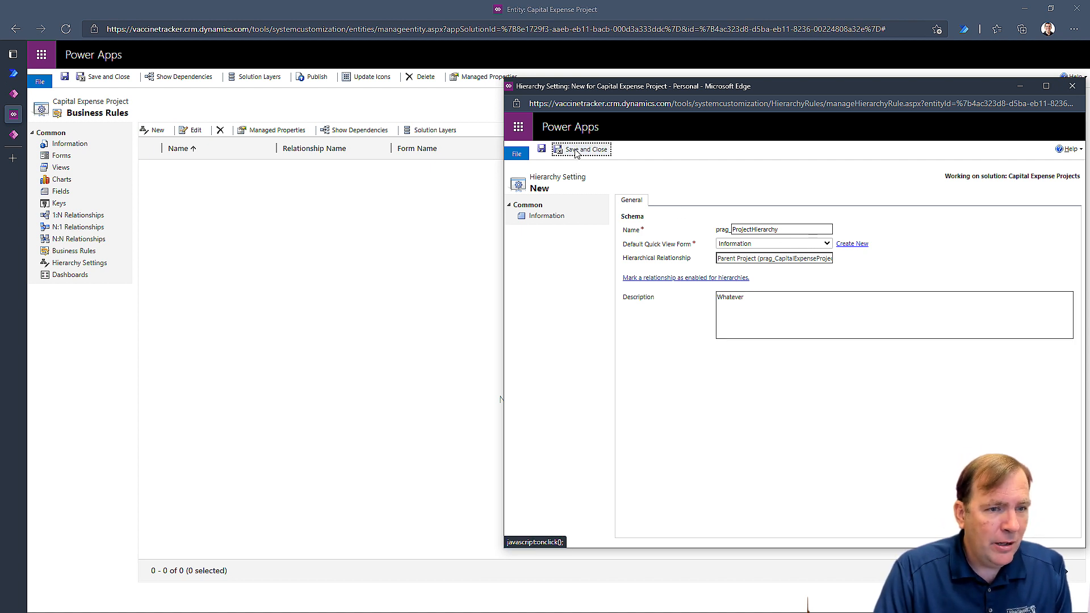
pyautogui.moveTo(713, 251)
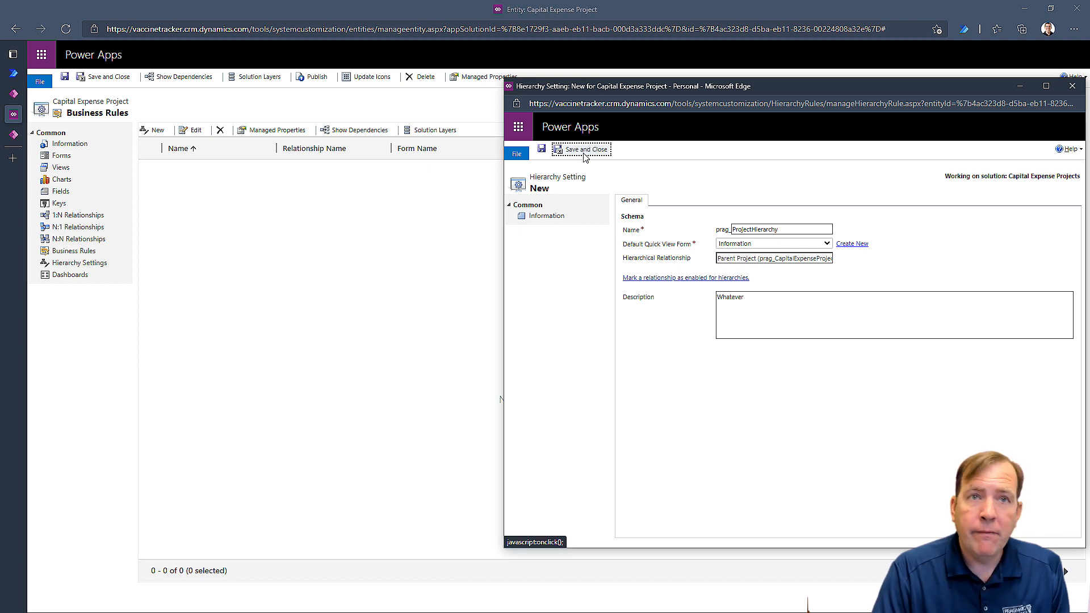
pyautogui.moveTo(586, 149)
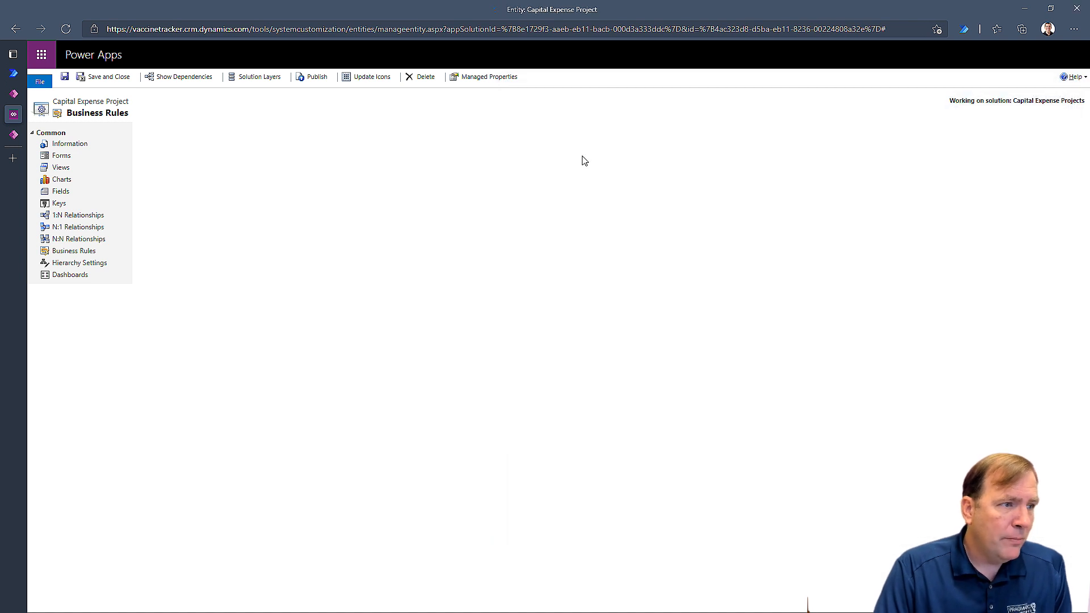
# Save the hierarchy setting and publish the Capital Expense Project customizations
pyautogui.click(79, 262)
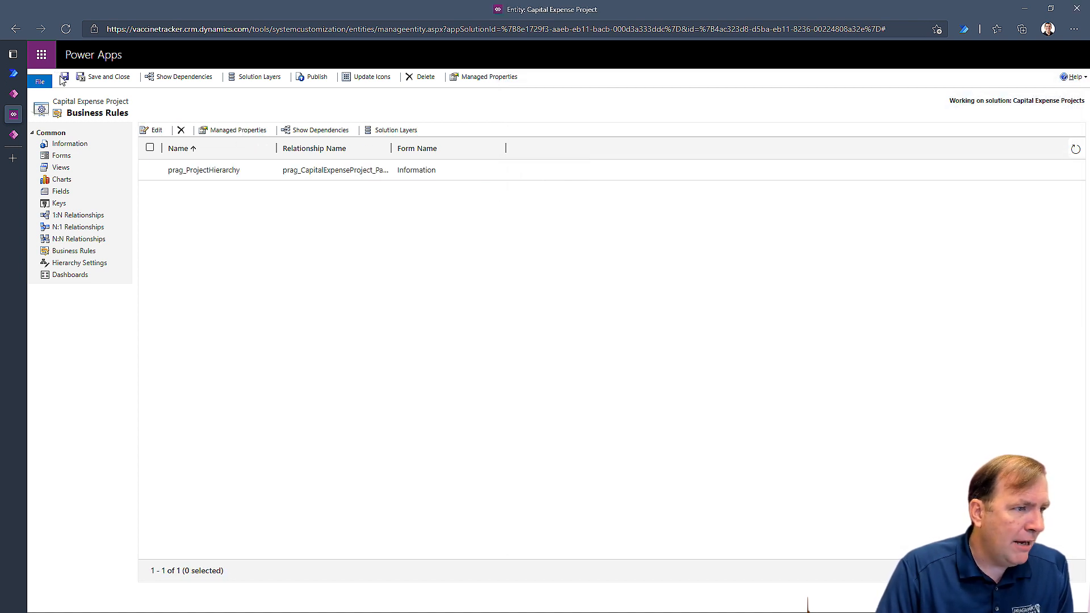
pyautogui.click(70, 143)
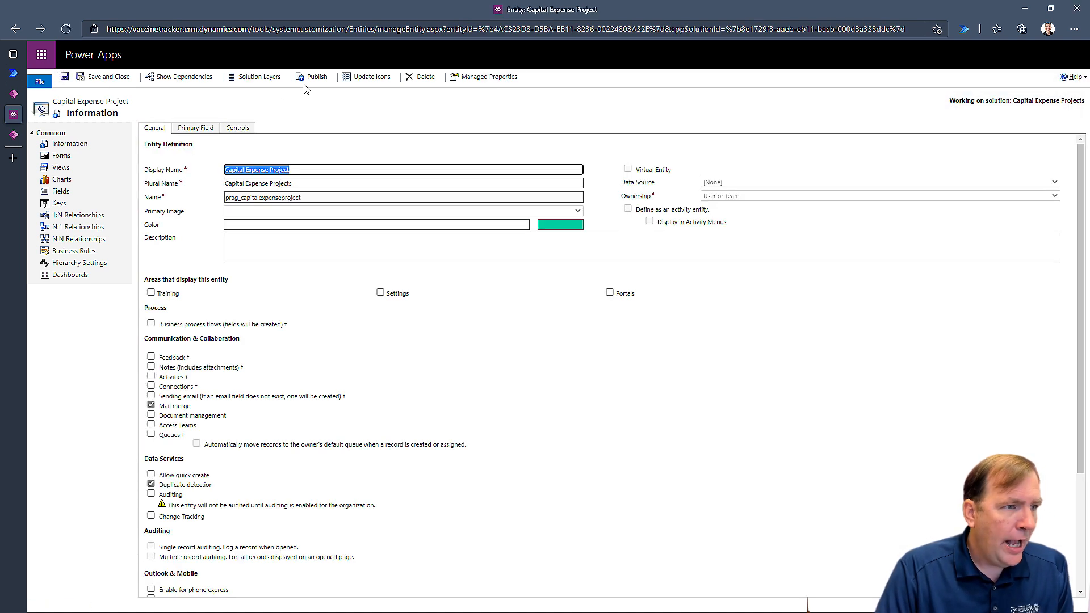
pyautogui.click(316, 76)
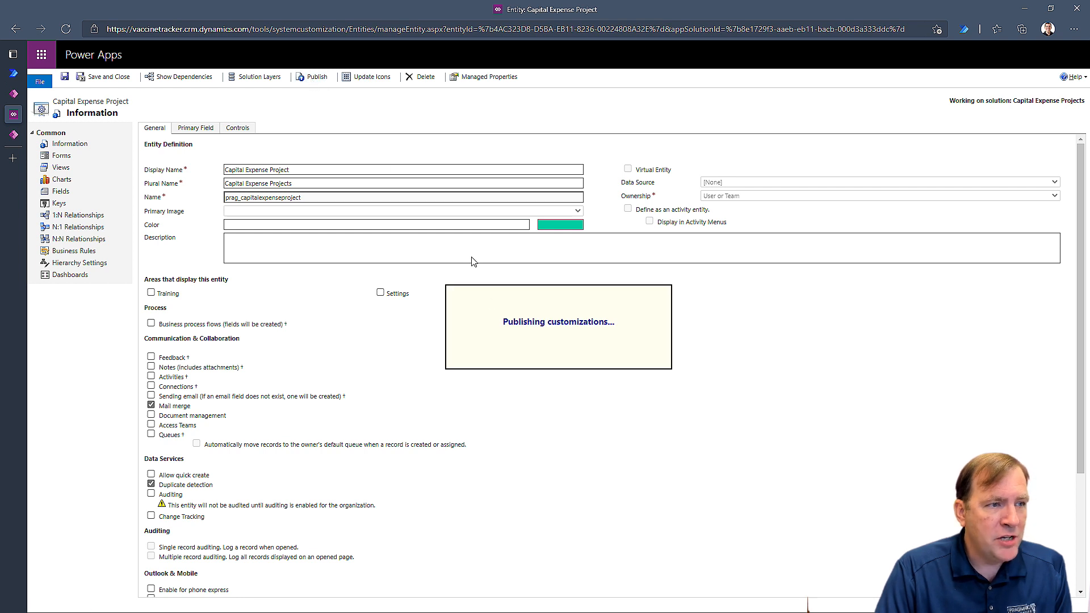
pyautogui.click(315, 76)
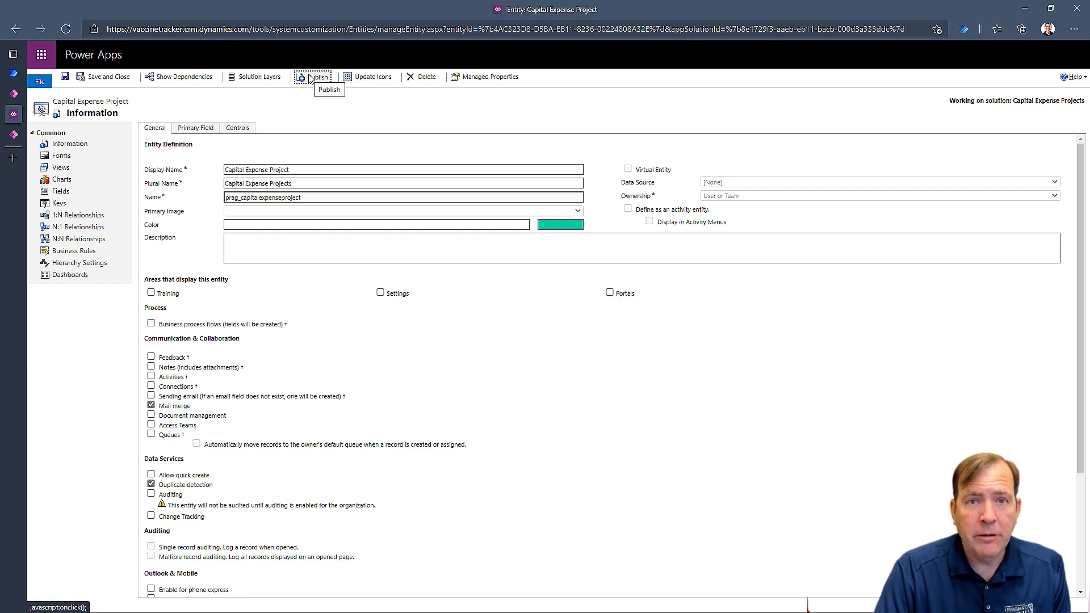
pyautogui.moveTo(288, 91)
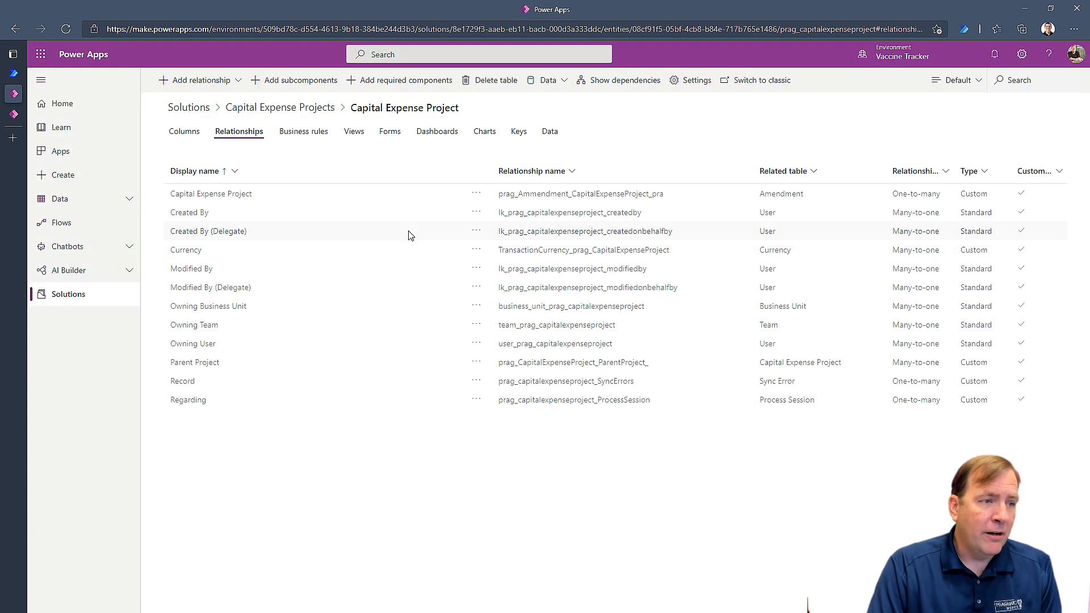
pyautogui.moveTo(340, 168)
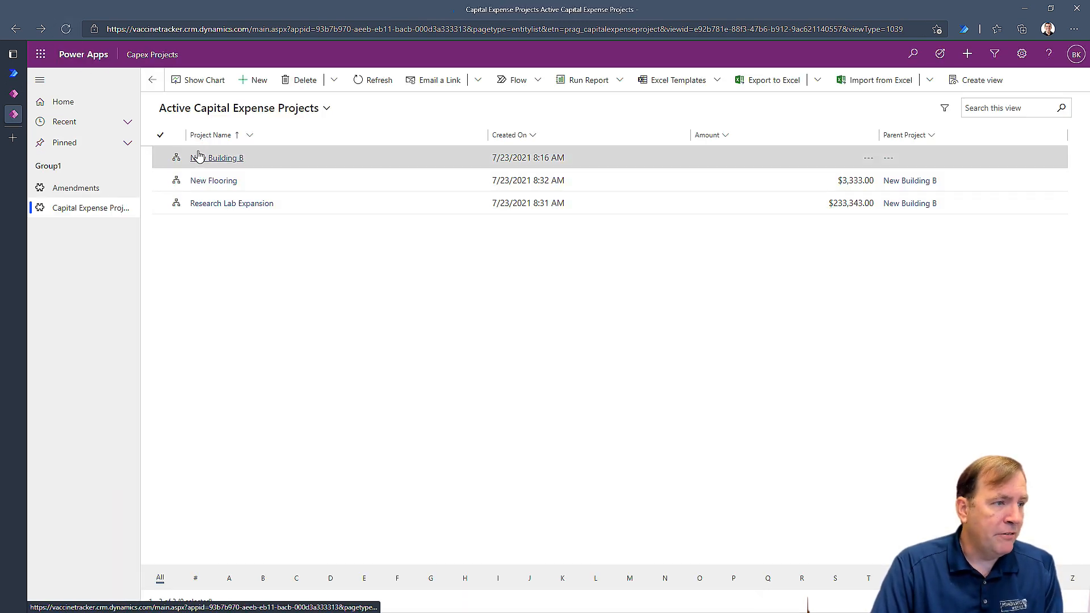
pyautogui.click(177, 156)
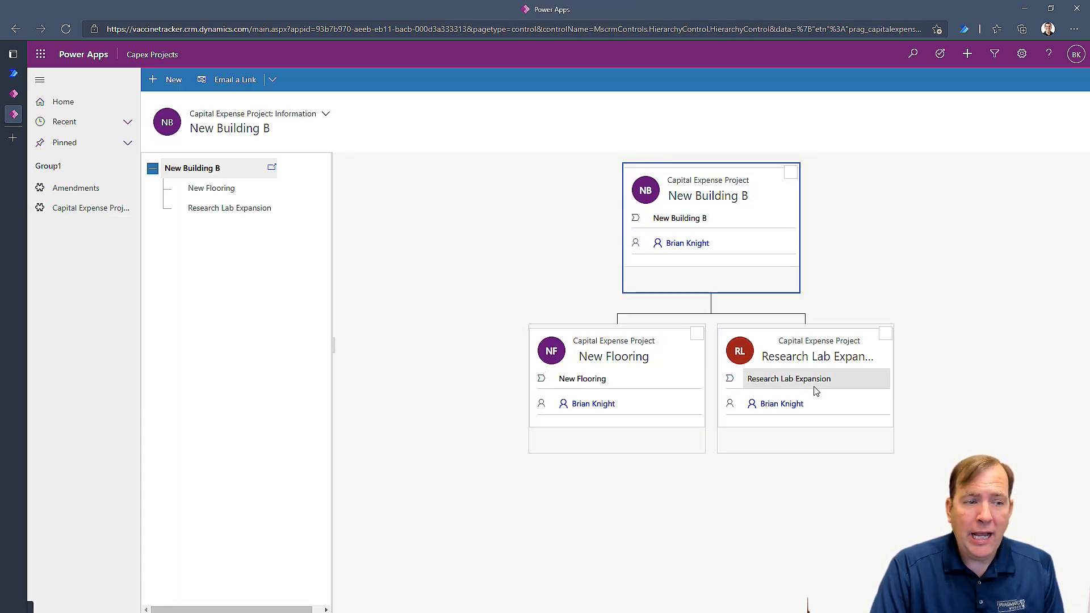
pyautogui.moveTo(688, 259)
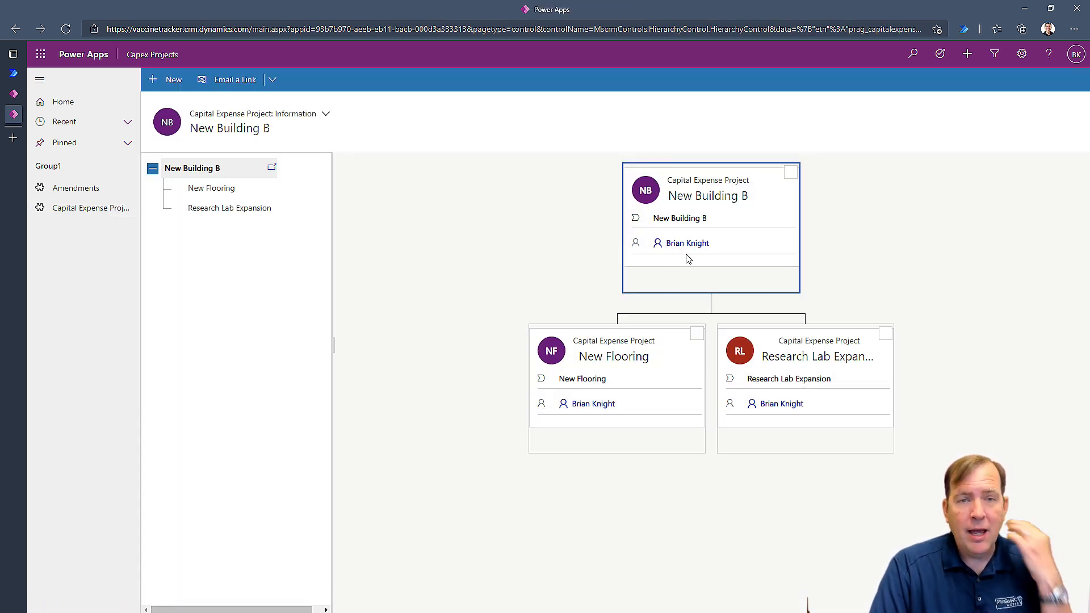
pyautogui.moveTo(641, 262)
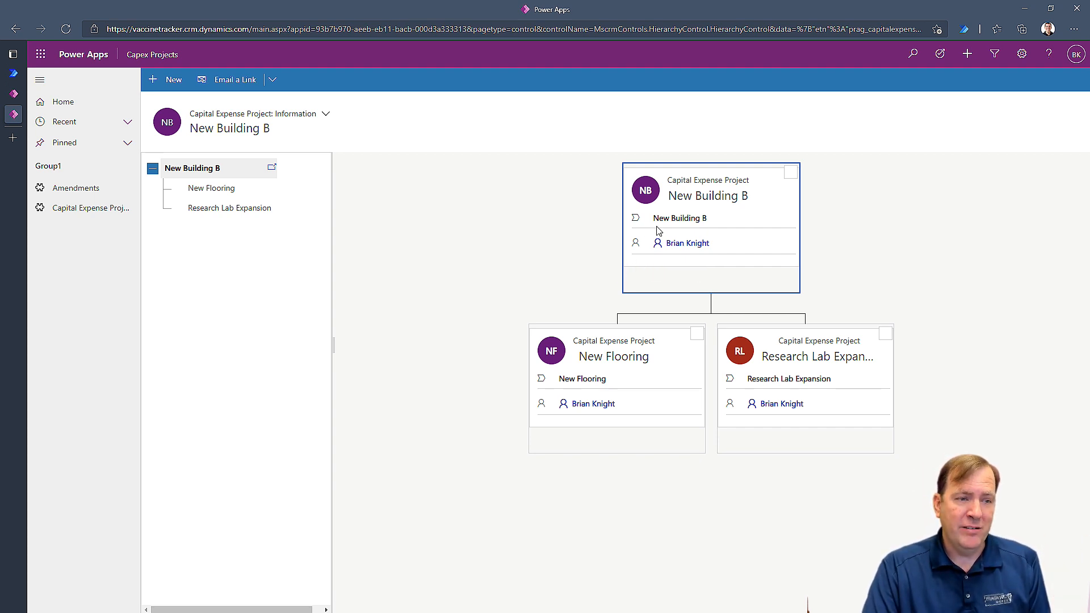
pyautogui.moveTo(679, 218)
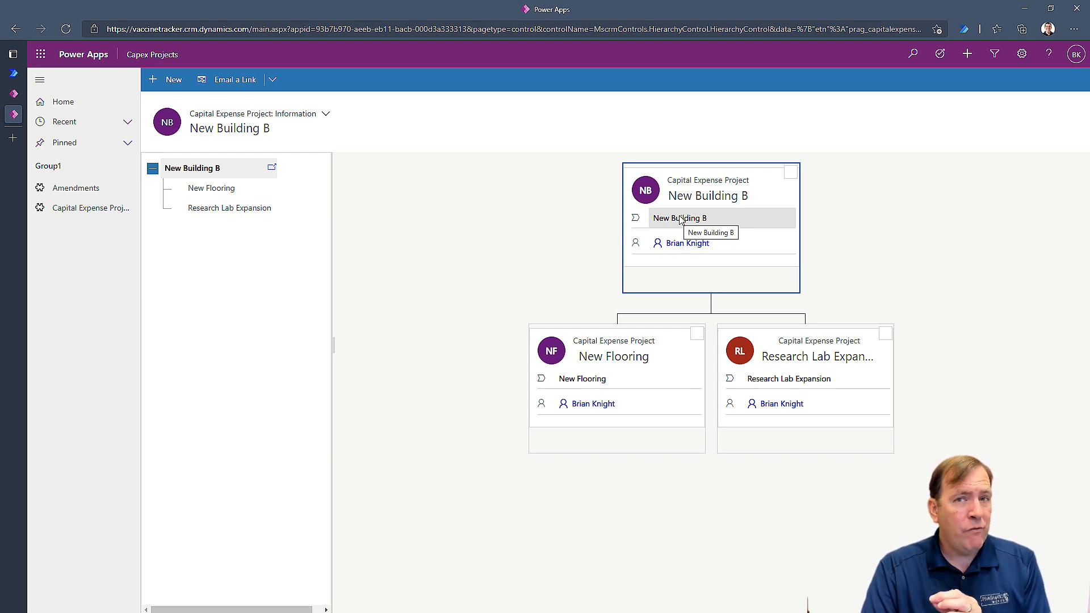
pyautogui.click(614, 356)
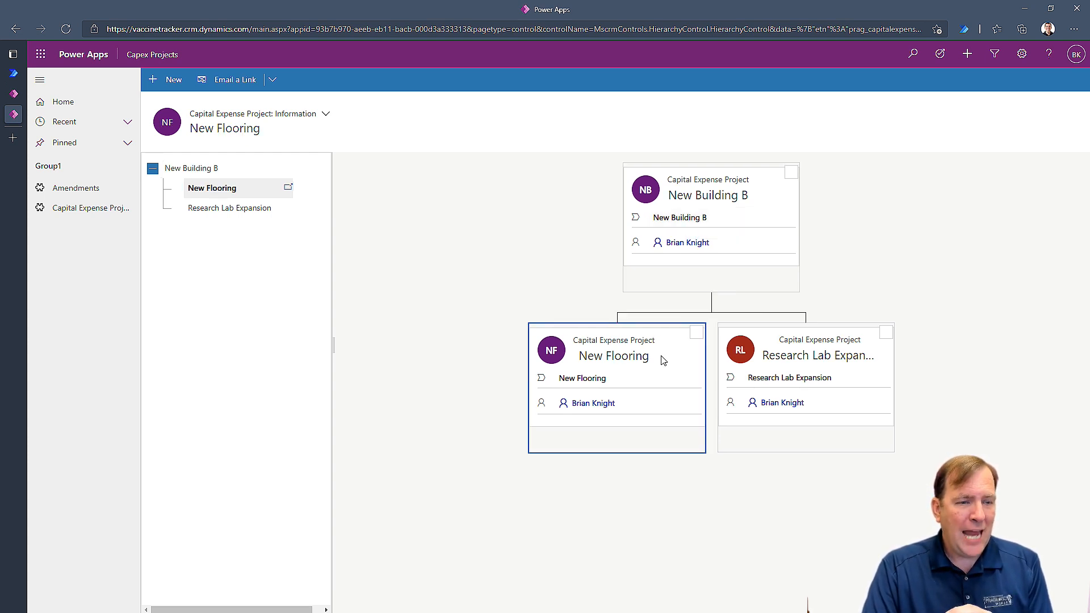
pyautogui.click(805, 355)
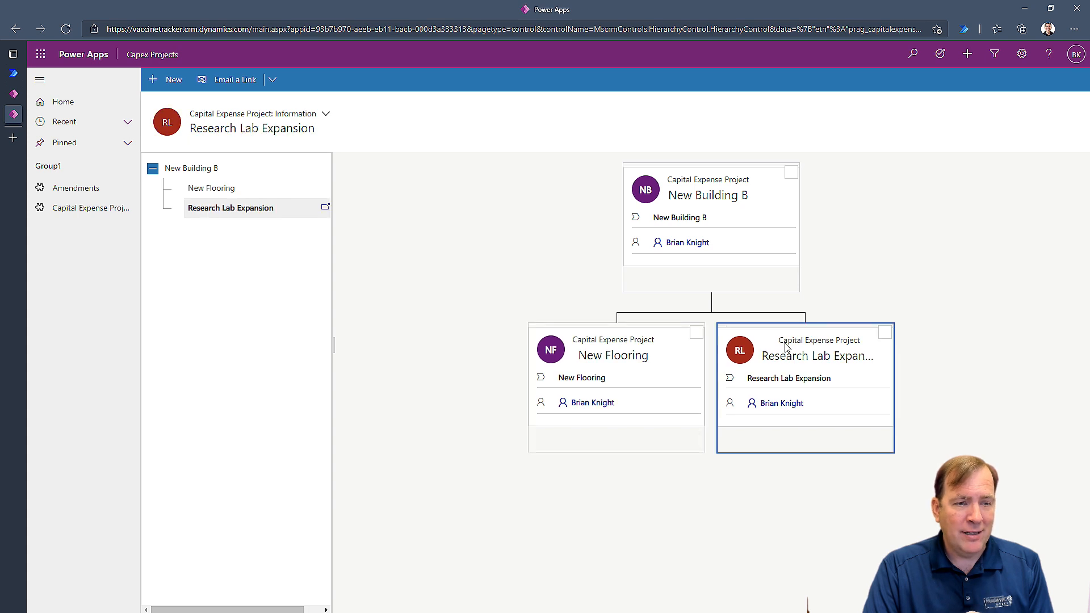
pyautogui.click(805, 355)
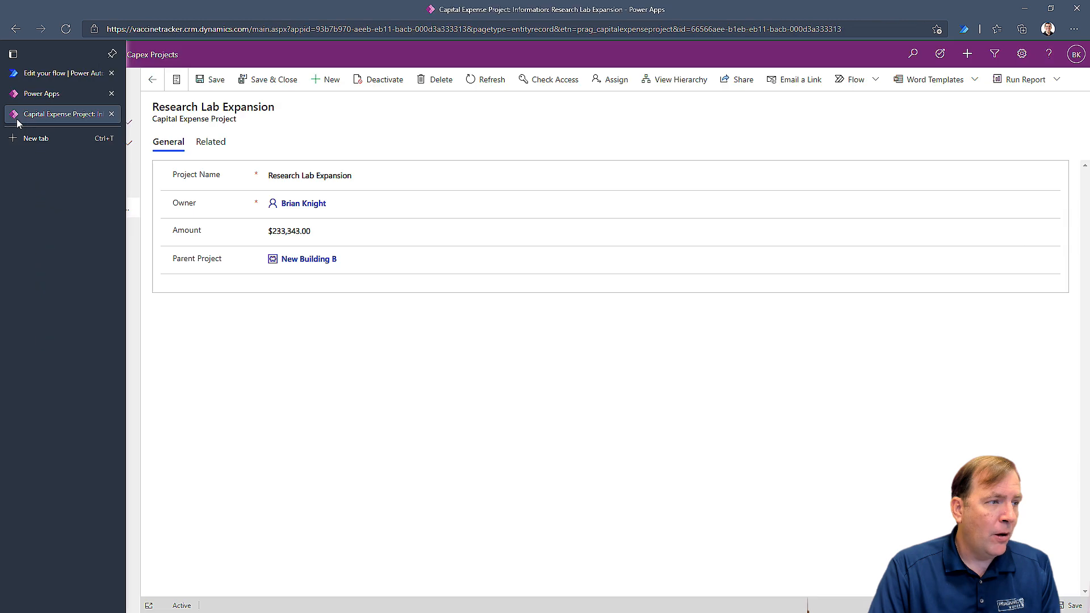
pyautogui.click(674, 79)
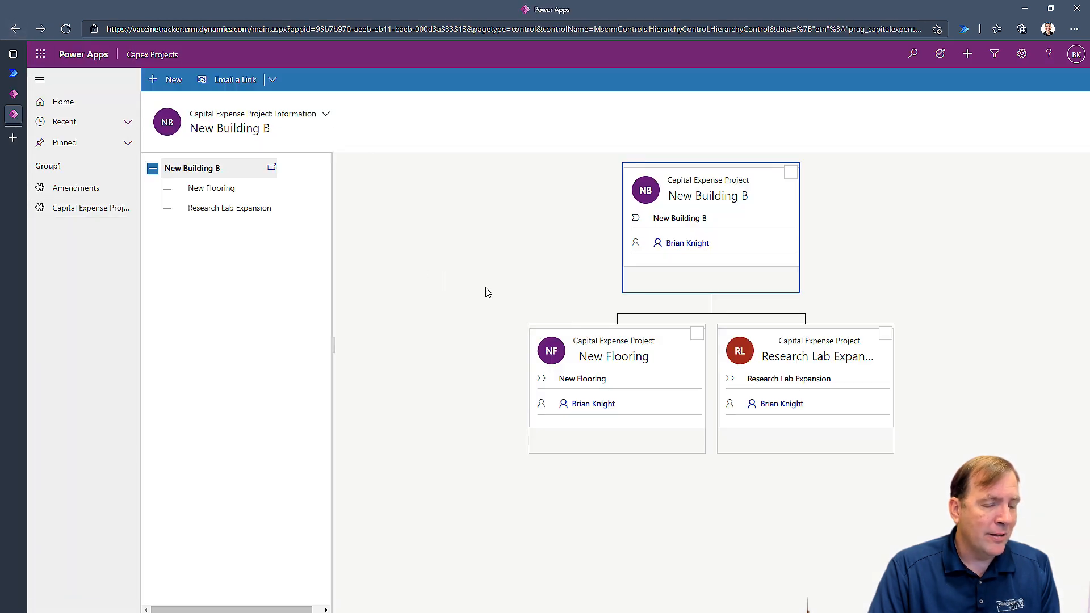
pyautogui.moveTo(680, 236)
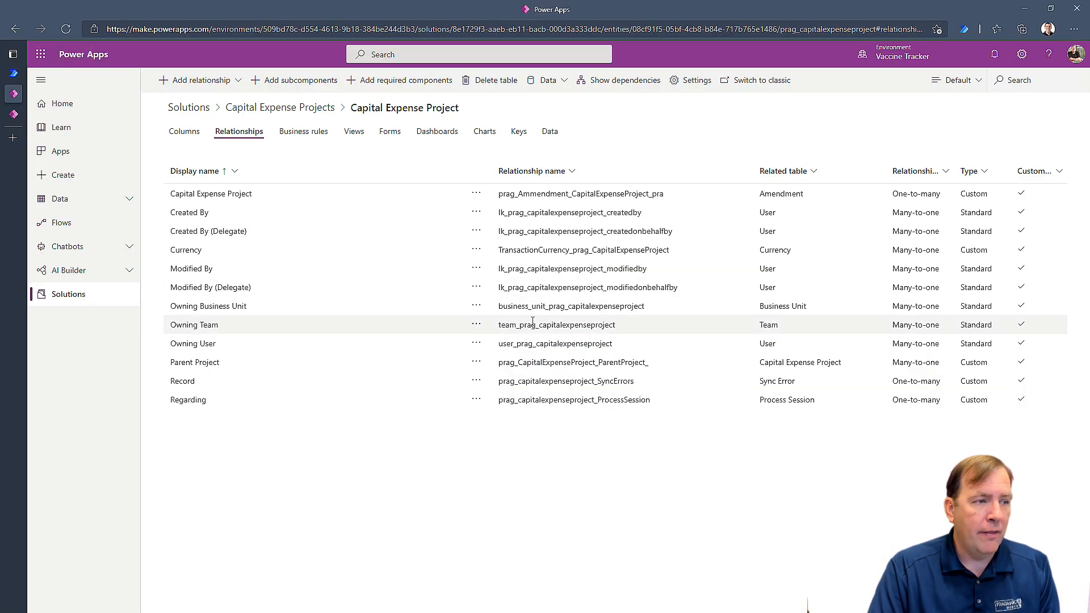
pyautogui.moveTo(390, 131)
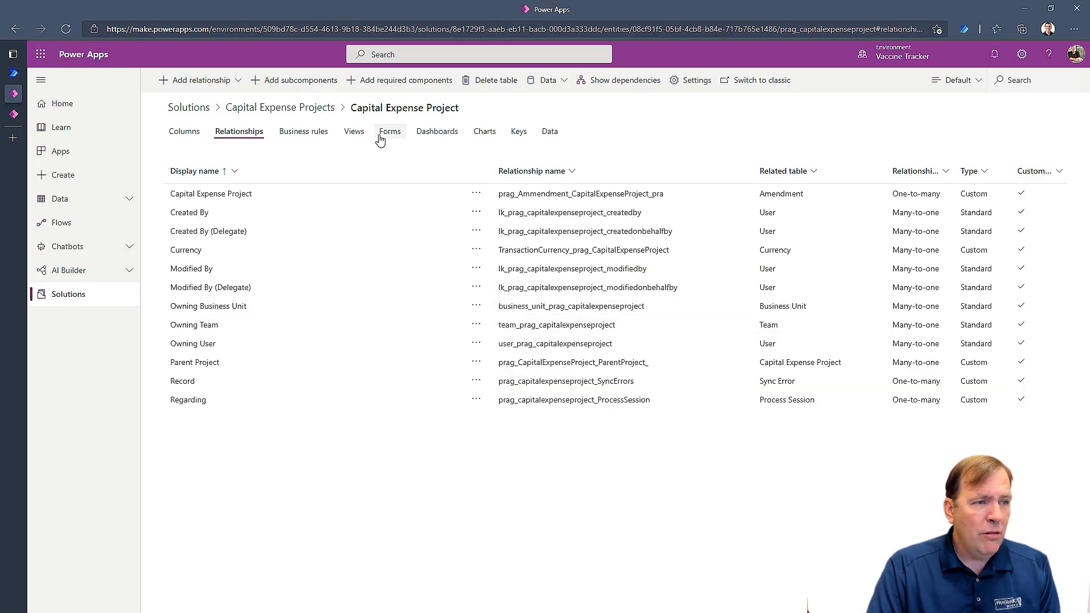
# Open the Information QuickViewForm of Capital Expense Project from the Forms list
pyautogui.click(389, 131)
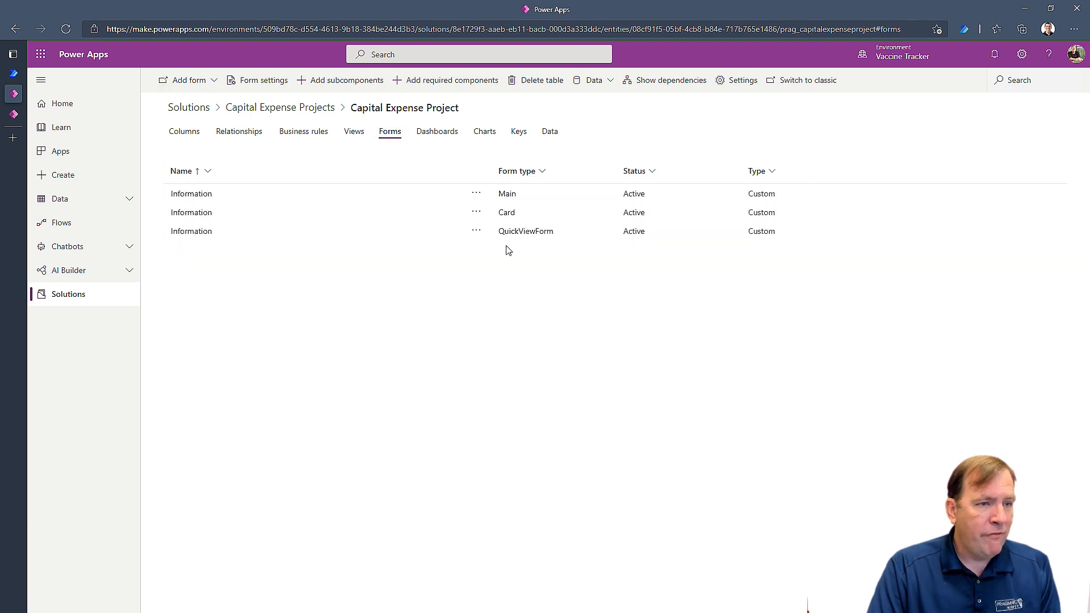
pyautogui.moveTo(537, 231)
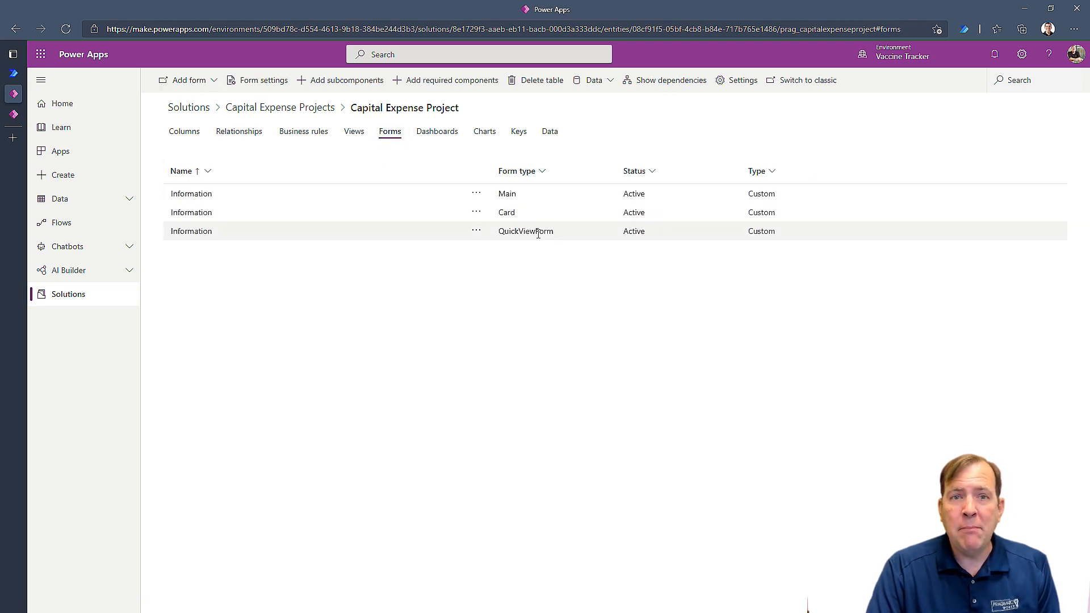
pyautogui.moveTo(191, 231)
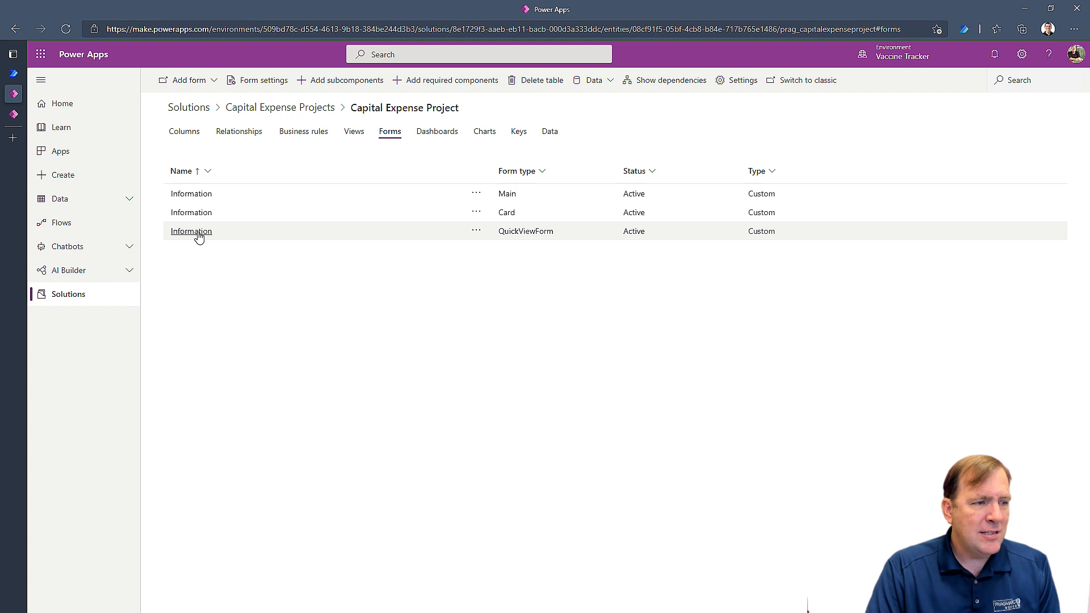
pyautogui.click(190, 231)
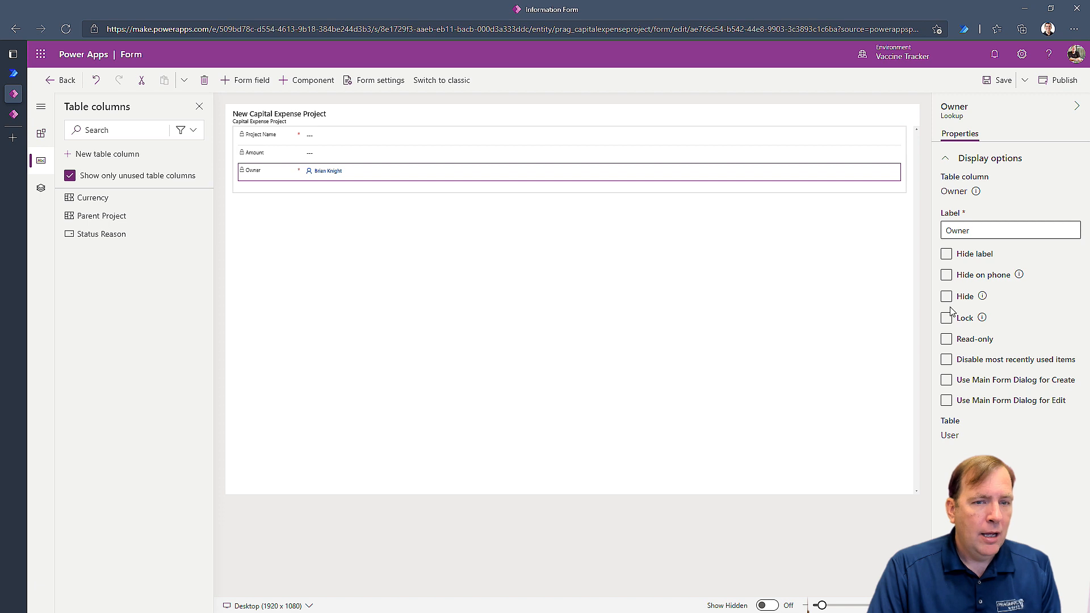
# Hide the Owner field on the quick view form, then save and publish it
pyautogui.click(946, 296)
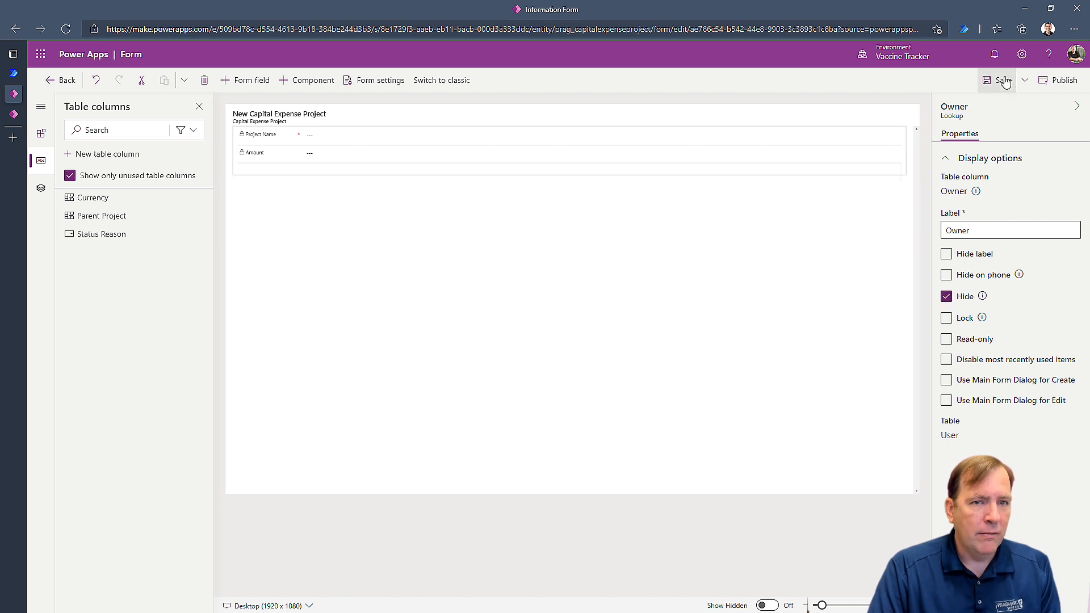
pyautogui.moveTo(1064, 79)
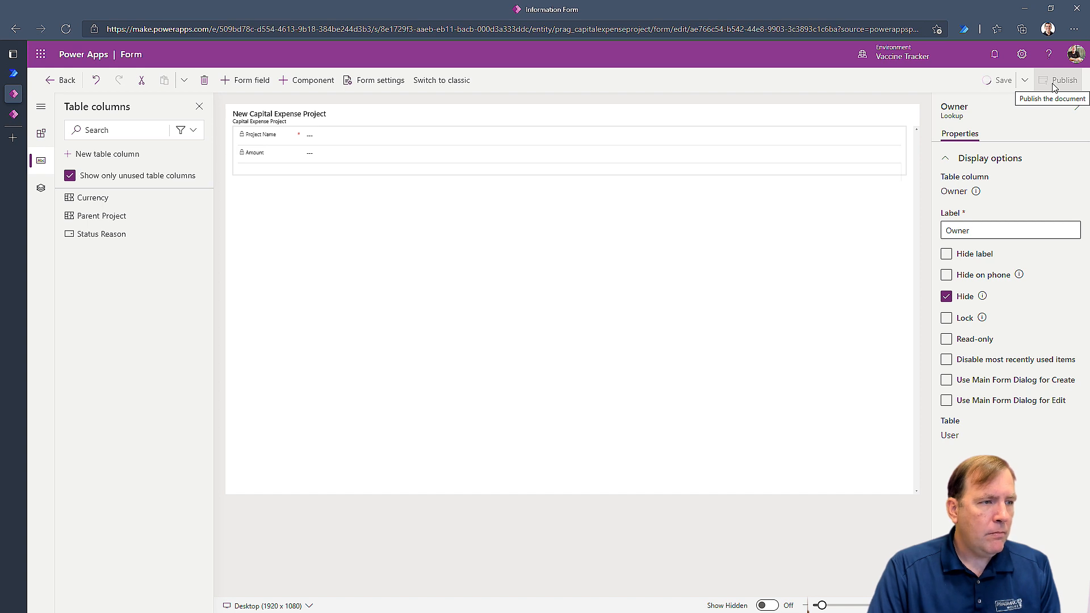
pyautogui.moveTo(654, 181)
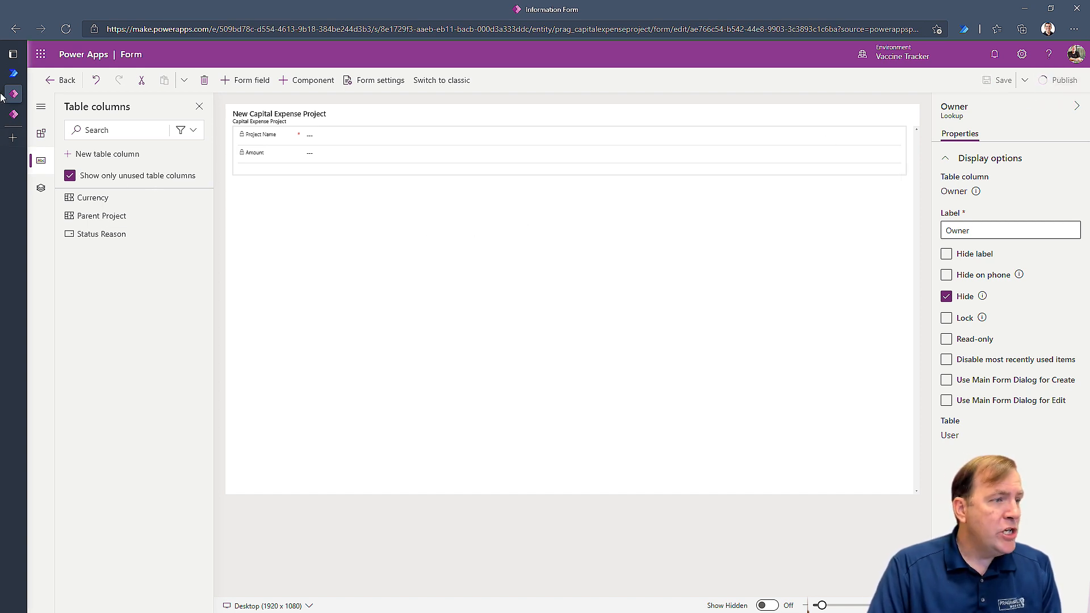
pyautogui.moveTo(295, 262)
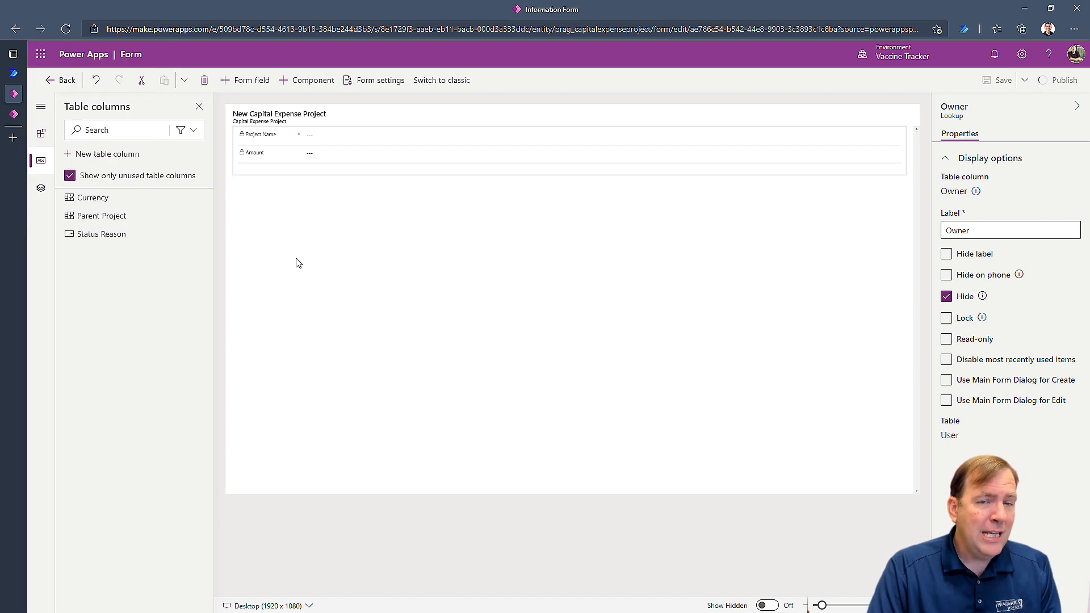
pyautogui.click(115, 129)
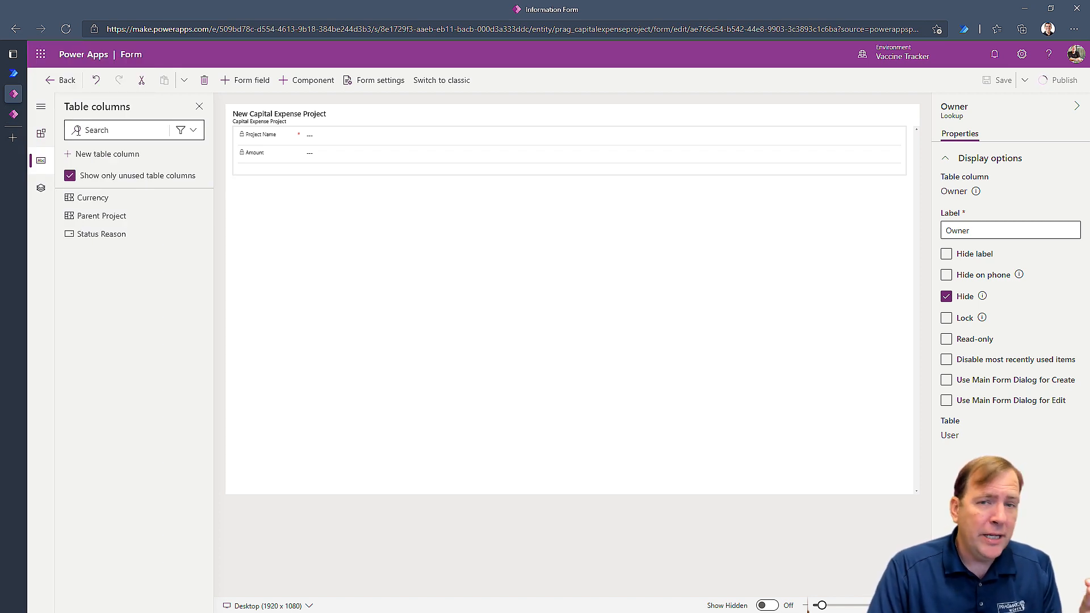
pyautogui.moveTo(60, 79)
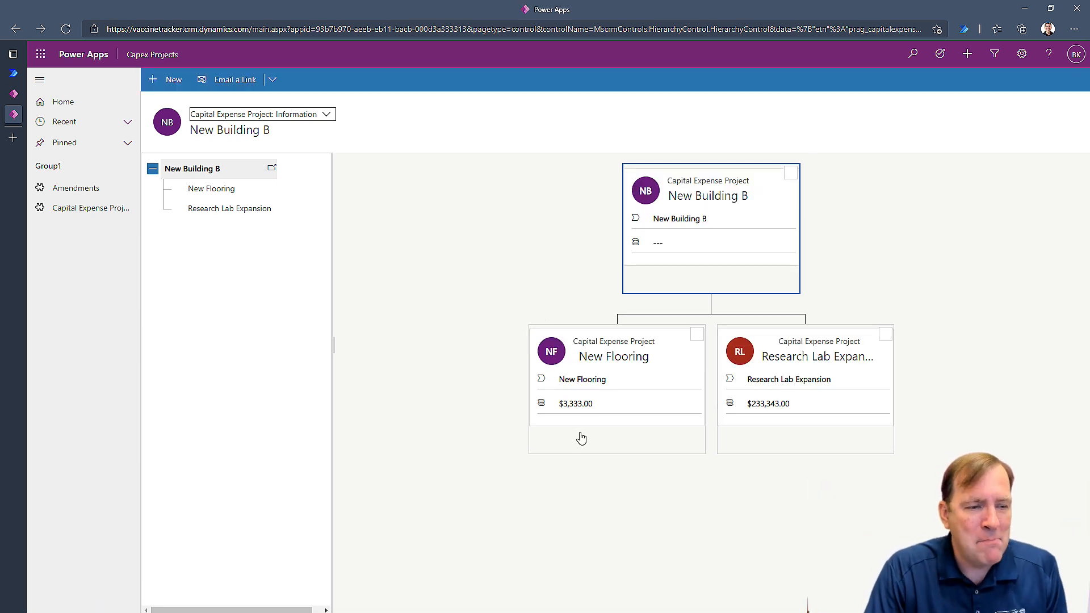
pyautogui.moveTo(680, 423)
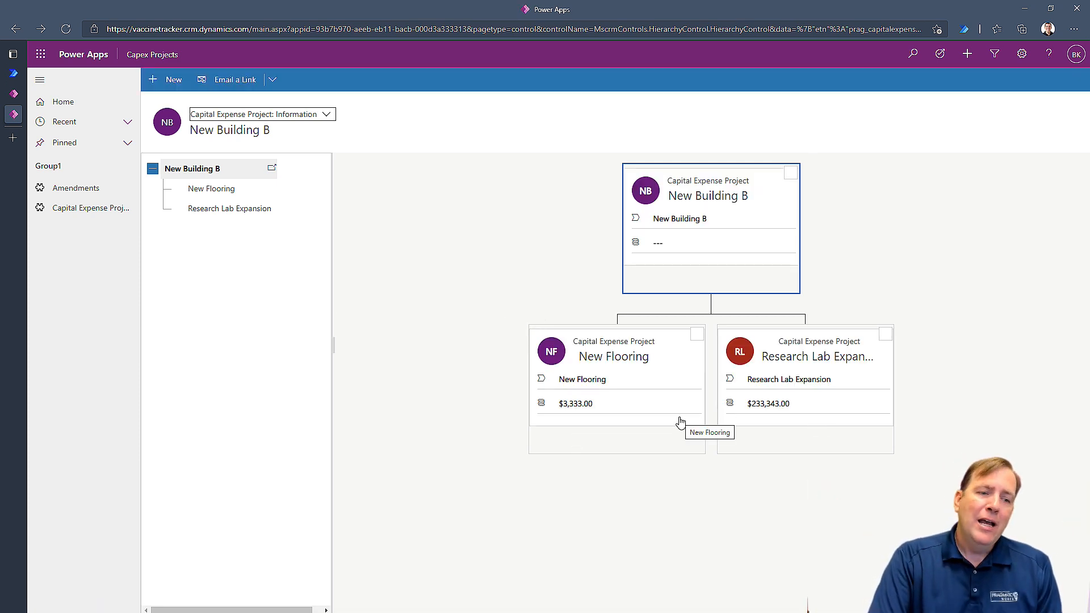
pyautogui.moveTo(904, 334)
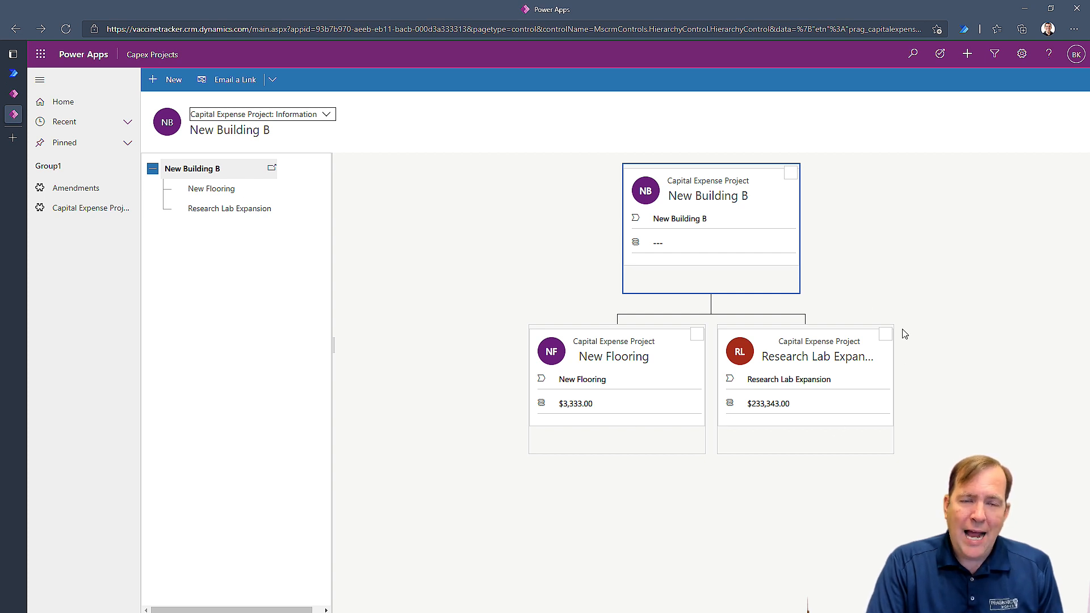
pyautogui.moveTo(686, 265)
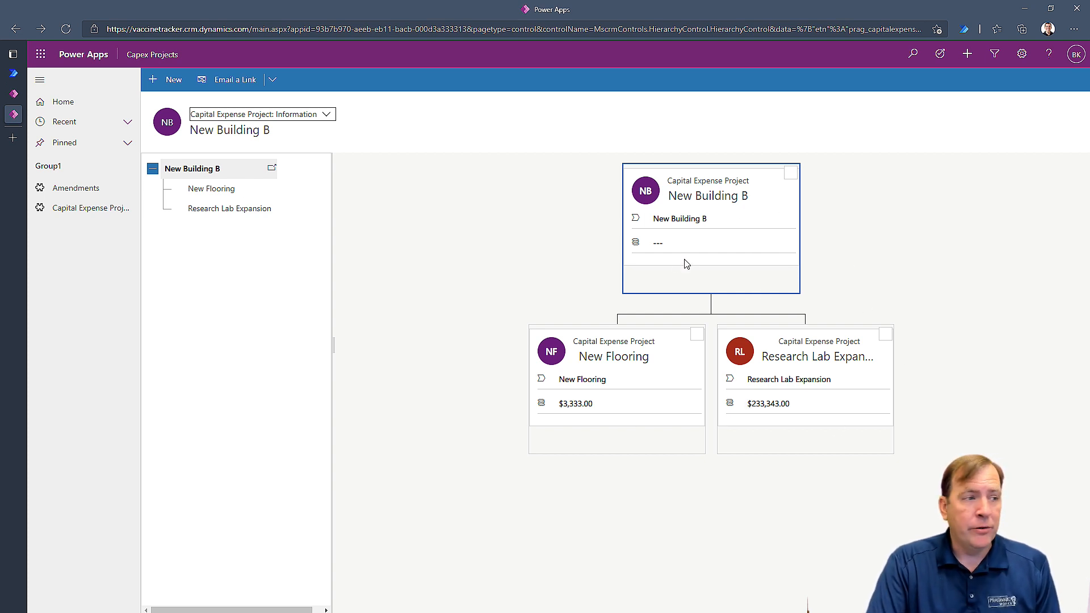
# Focus the hierarchy on New Flooring, then on Research Lab Expansion
pyautogui.click(211, 189)
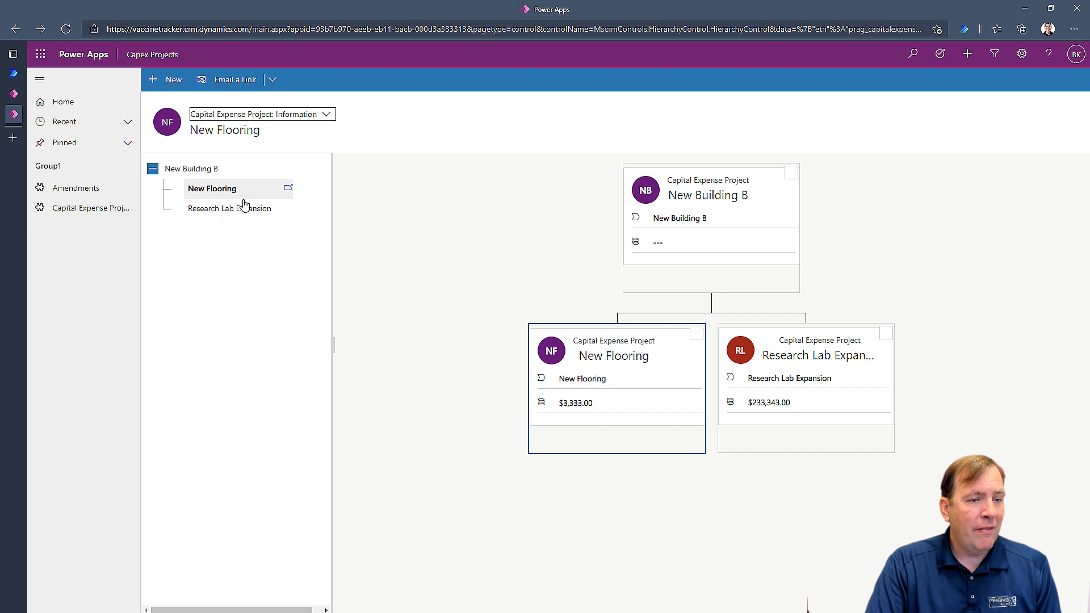
pyautogui.click(231, 207)
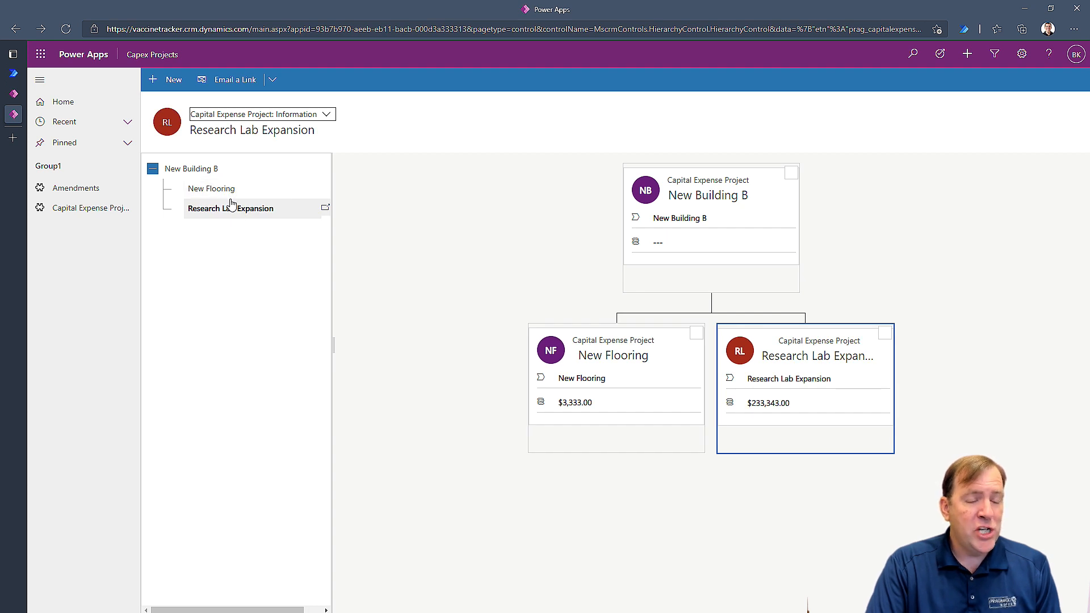
pyautogui.moveTo(908, 357)
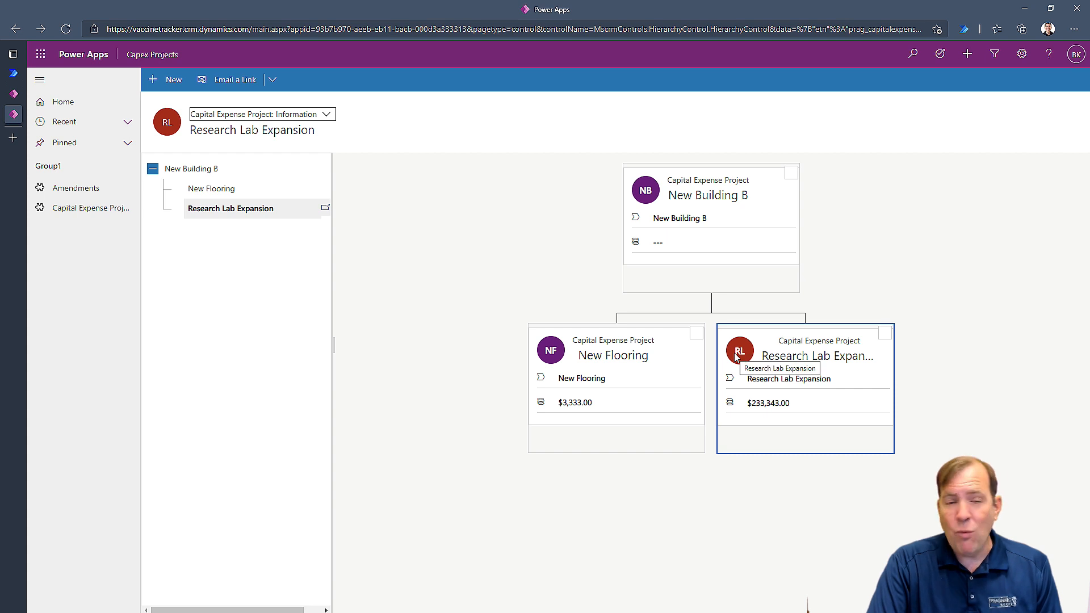
pyautogui.moveTo(1077, 383)
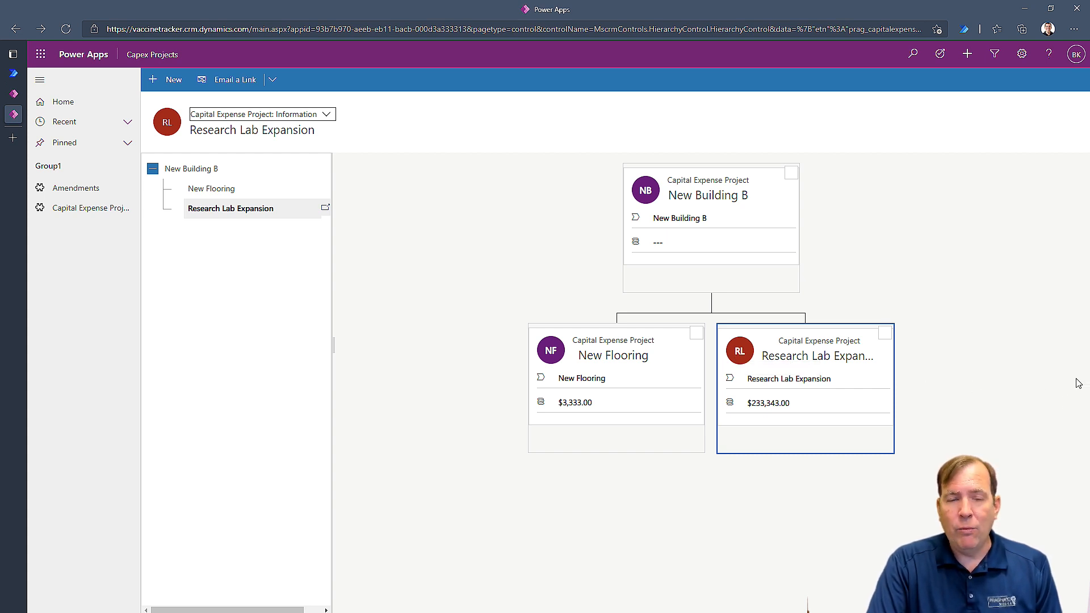
pyautogui.moveTo(1049, 427)
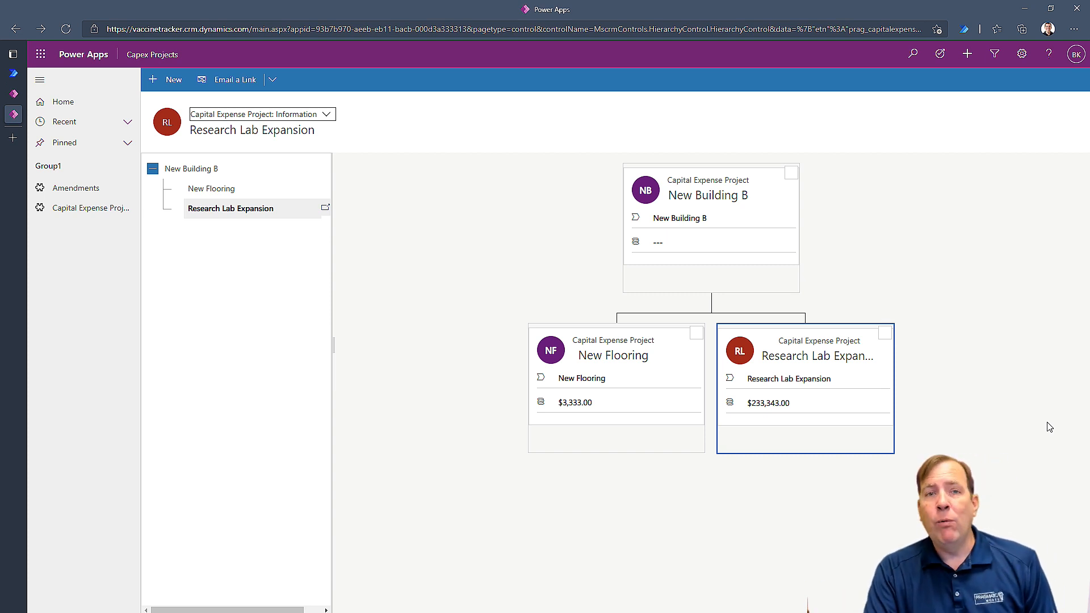
pyautogui.moveTo(922, 432)
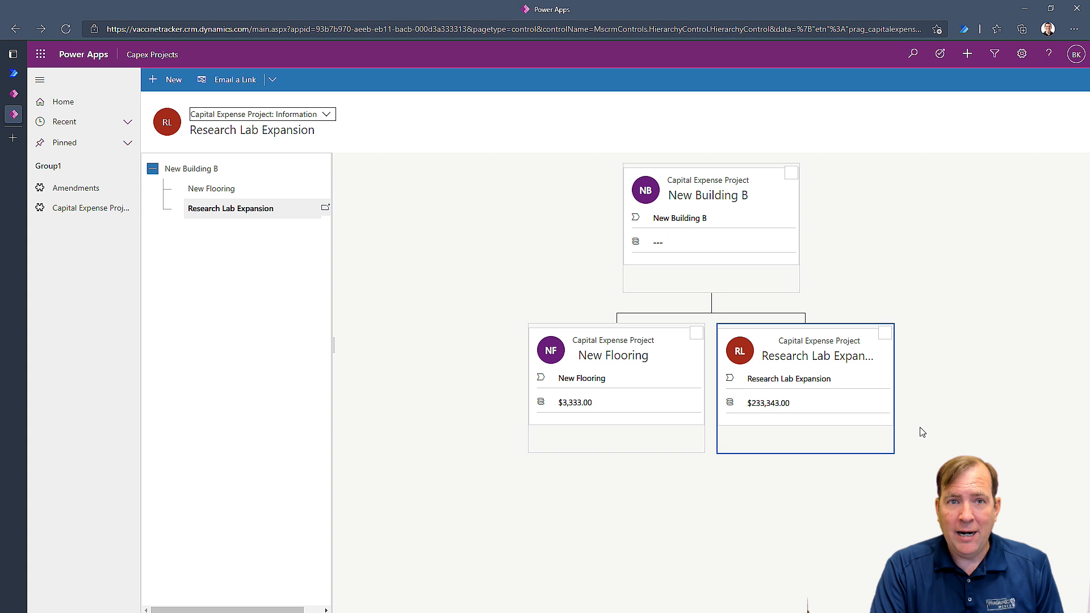
pyautogui.moveTo(134, 177)
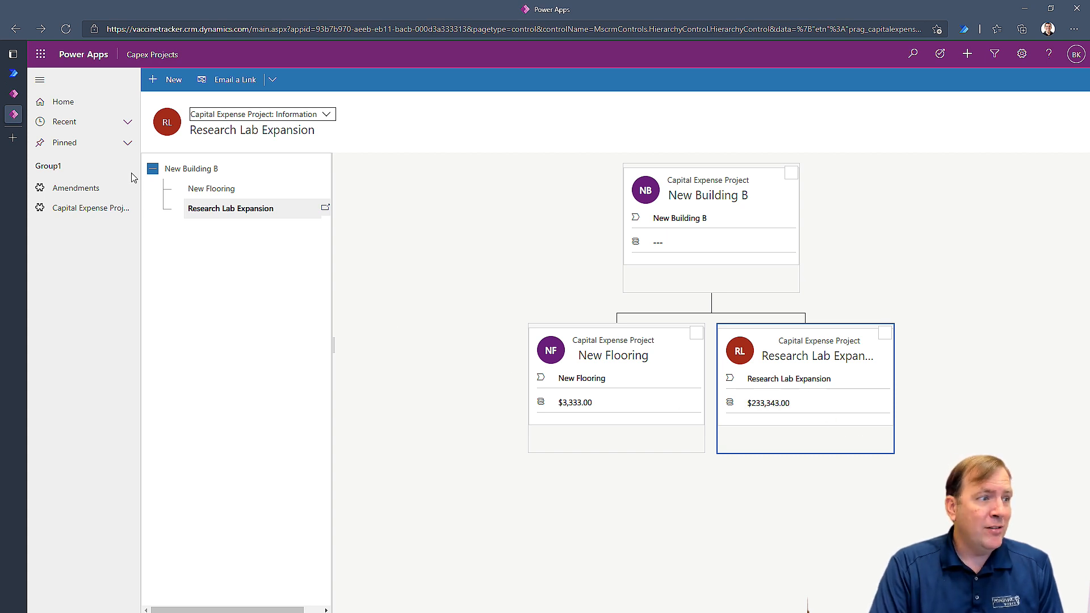
pyautogui.moveTo(825, 368)
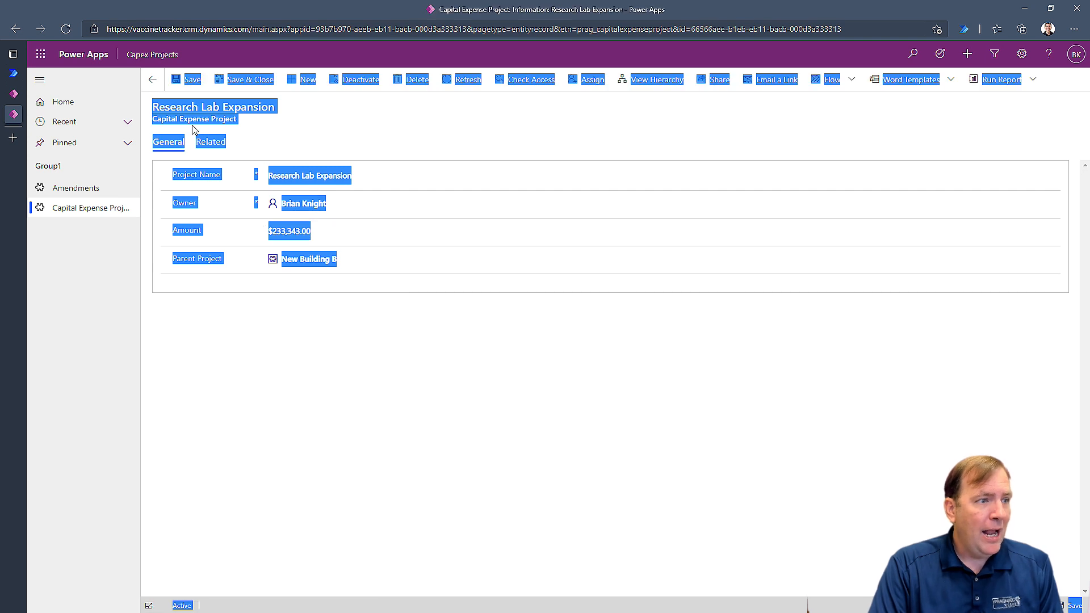
# Create a sub-project of Research Lab Expansion named 'New Sub Sub Project'
pyautogui.click(212, 142)
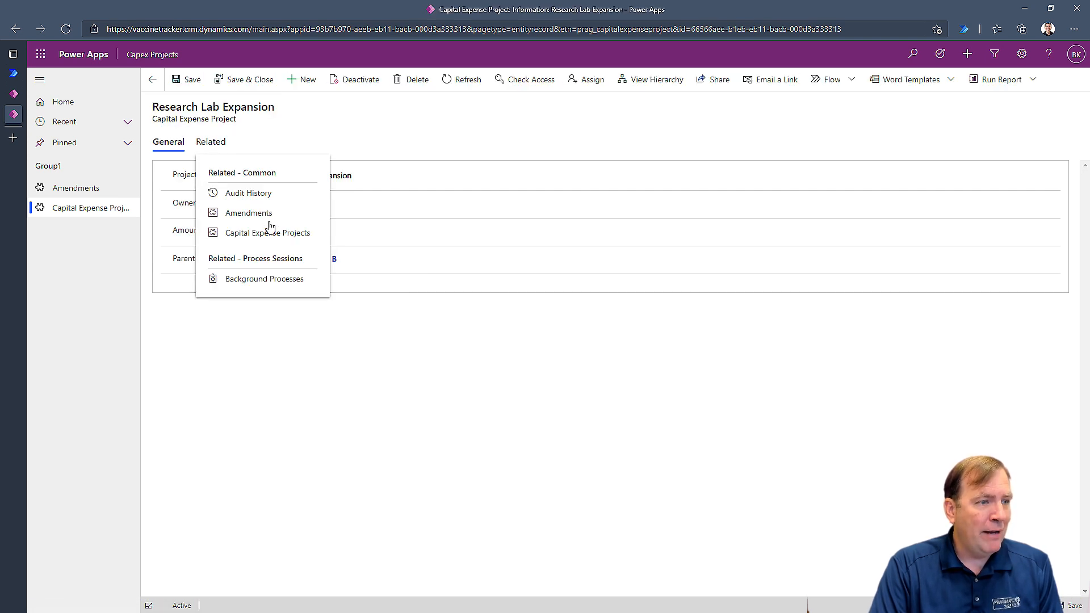
pyautogui.click(268, 232)
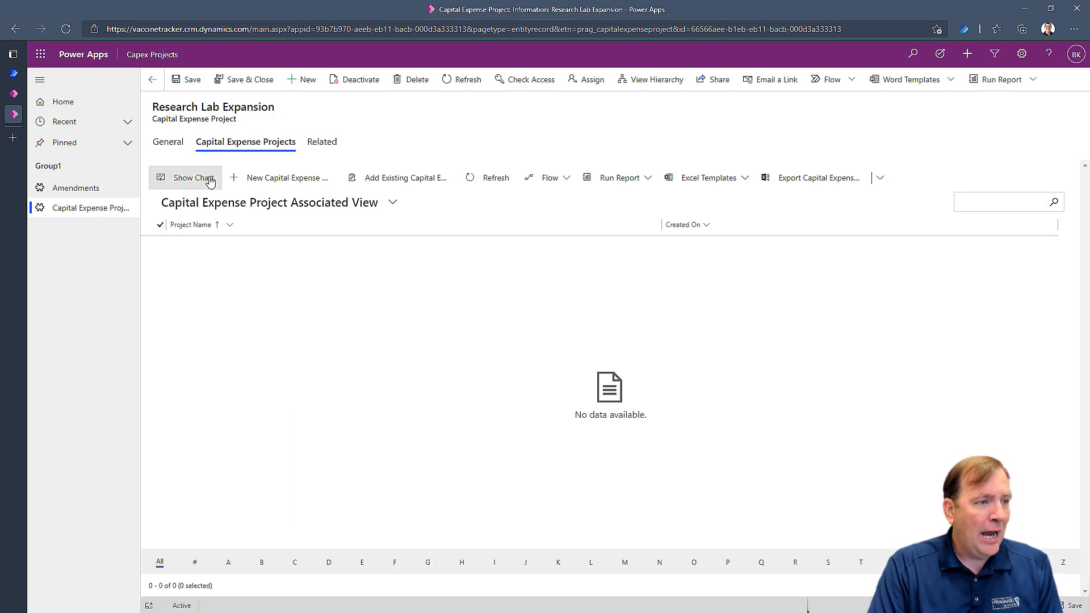
pyautogui.click(287, 177)
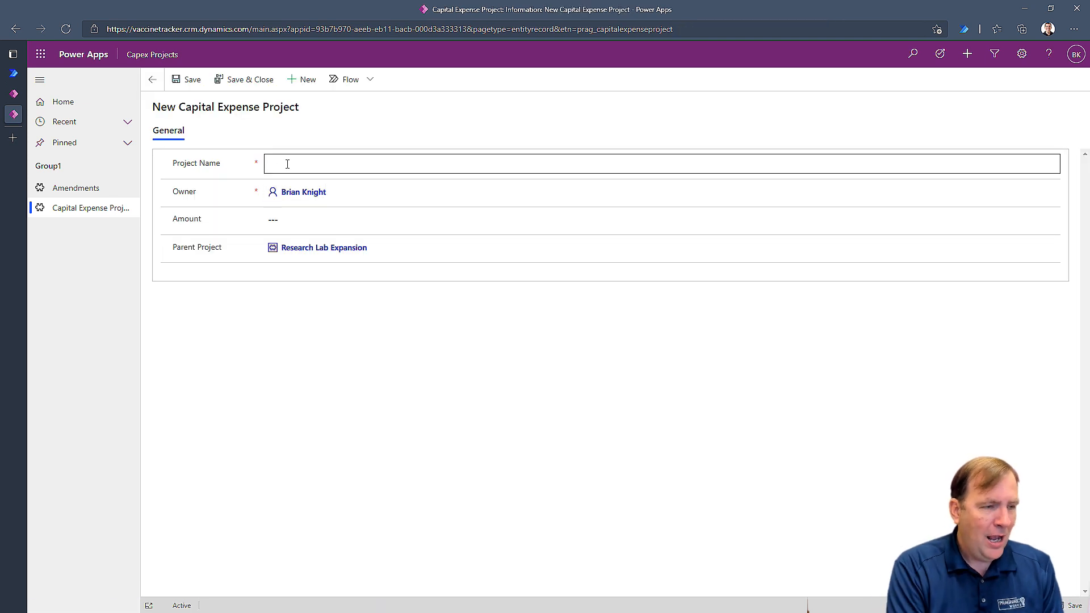
pyautogui.write('New Sub Sub Project')
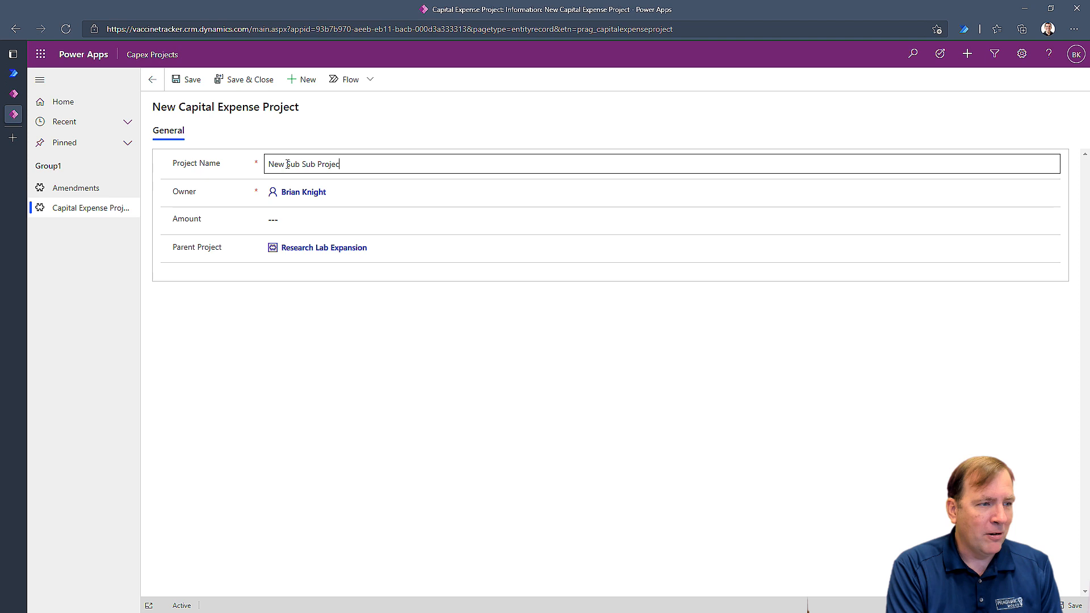